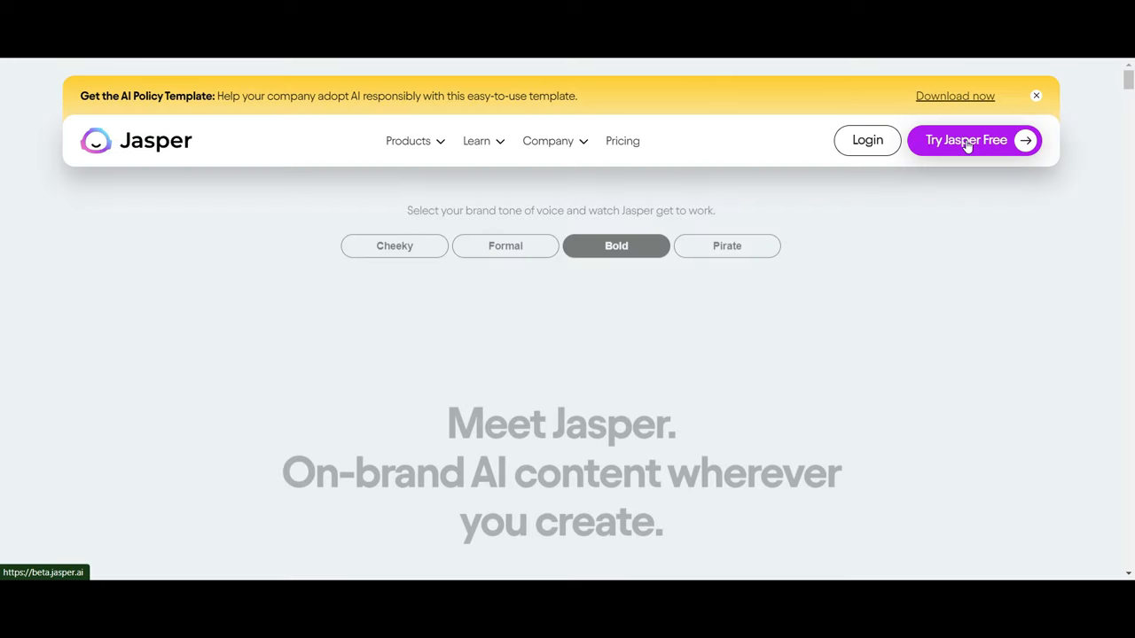
# Start Jasper's free trial and switch the plan dialog from annual to monthly billing to compare prices.
pyautogui.click(966, 140)
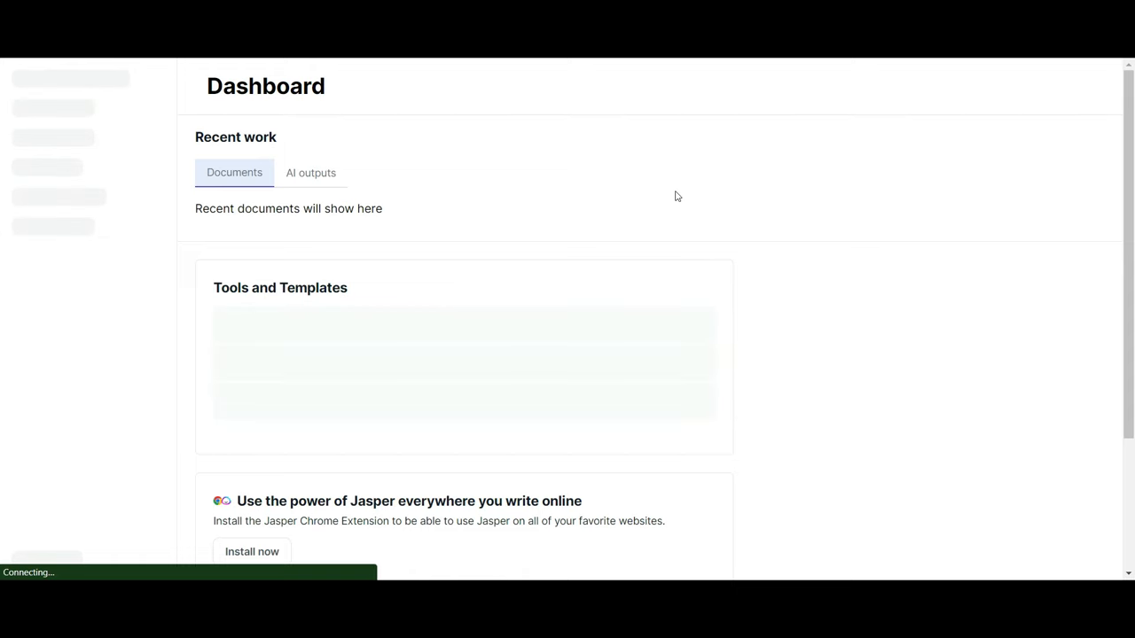
pyautogui.scroll(-3)
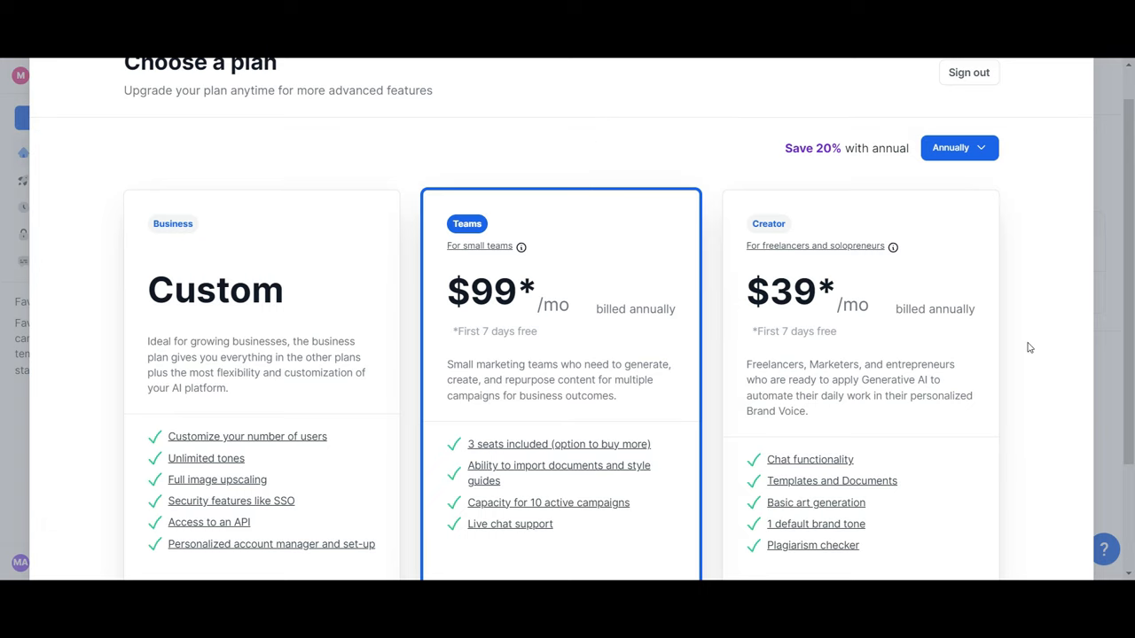
pyautogui.moveTo(1046, 344)
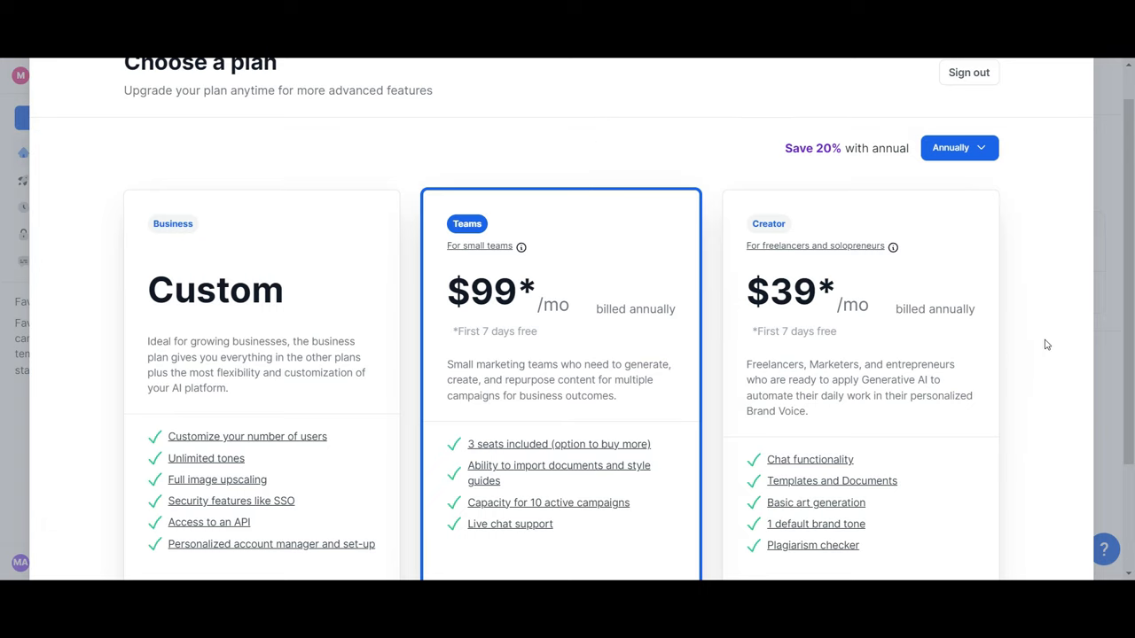
pyautogui.scroll(-3)
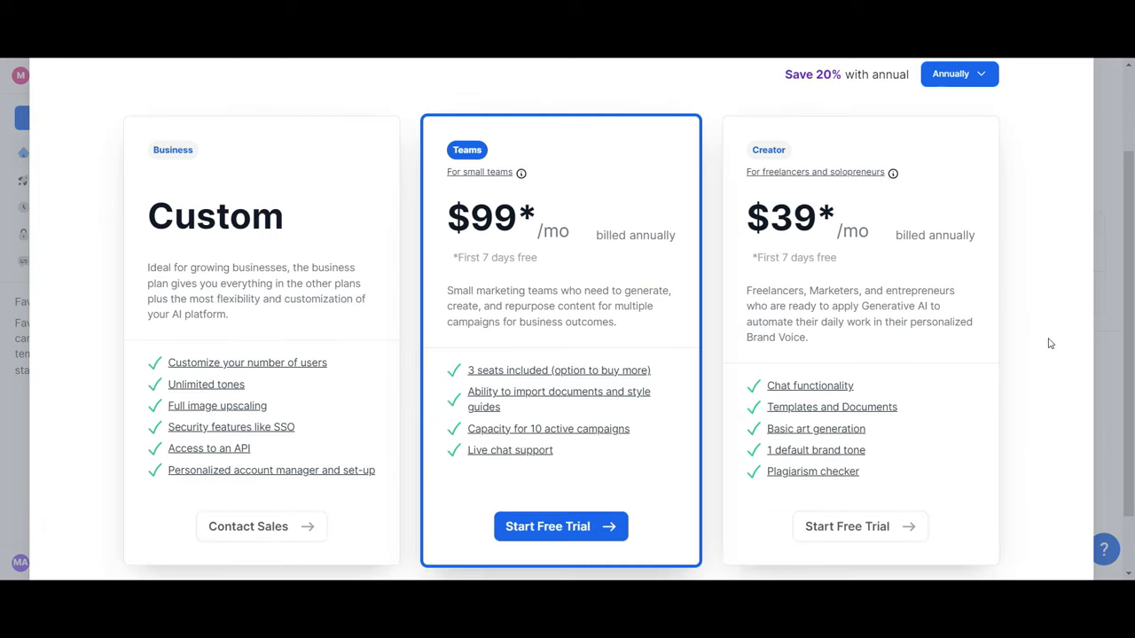
pyautogui.scroll(-3)
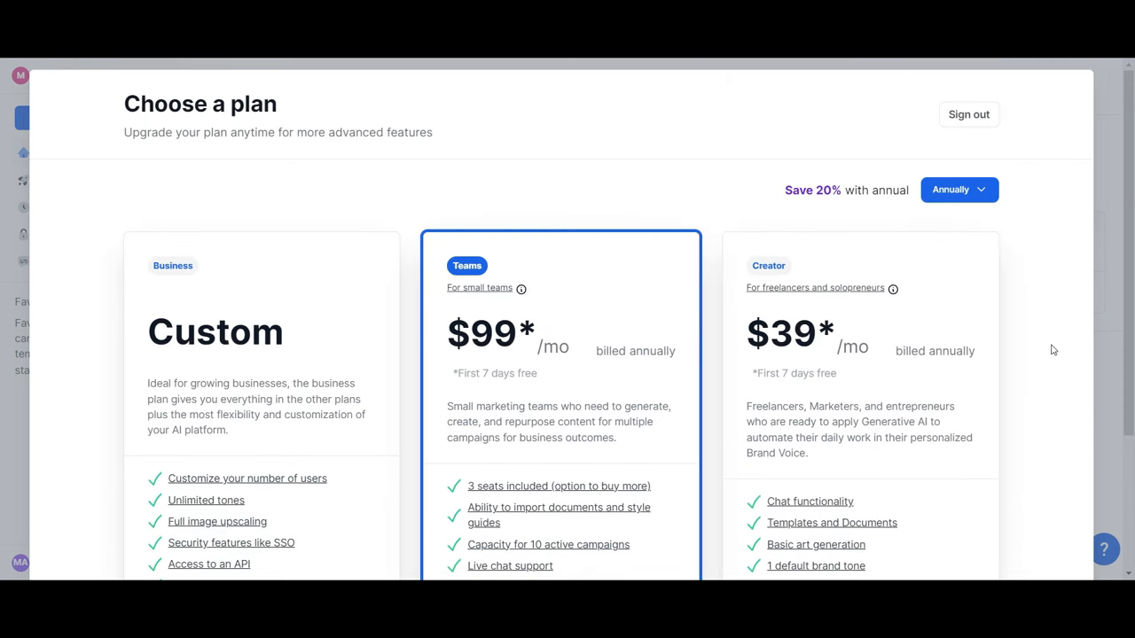
pyautogui.click(980, 189)
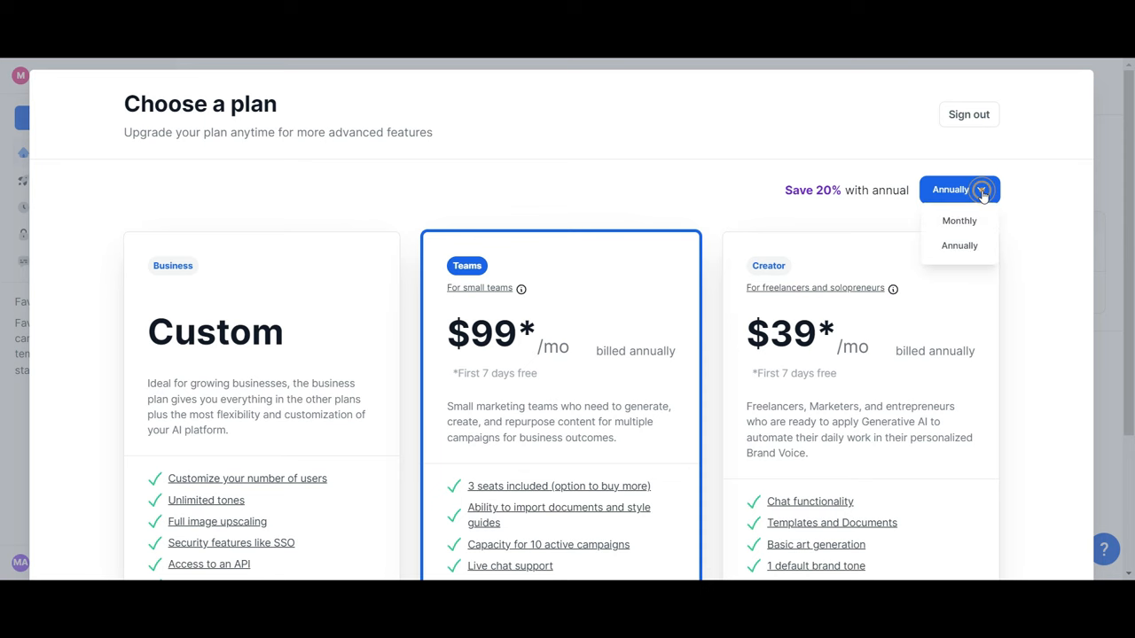
pyautogui.click(960, 221)
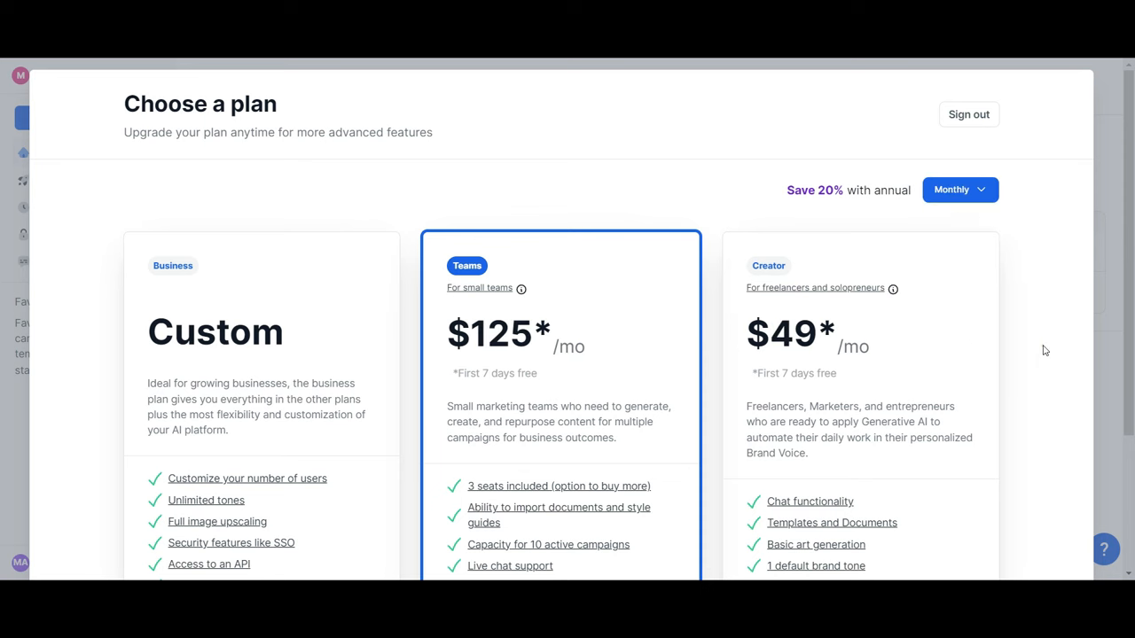
pyautogui.scroll(-3)
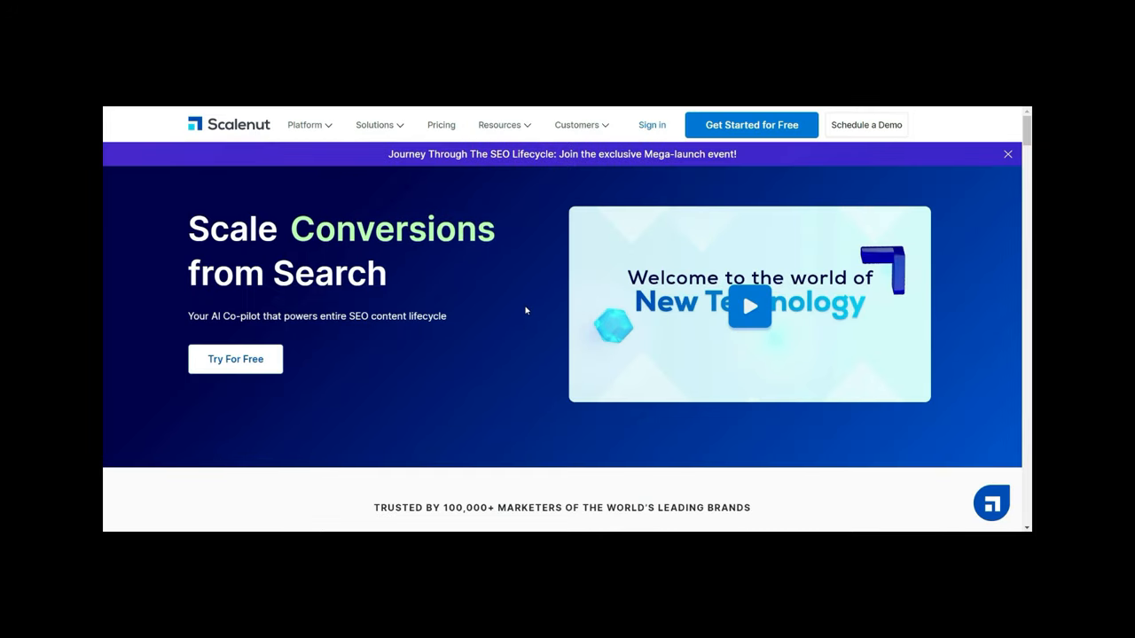
# Toggle Scalenut pricing to Monthly, review Essential, Growth and Pro features, then view annual pricing.
pyautogui.scroll(-3)
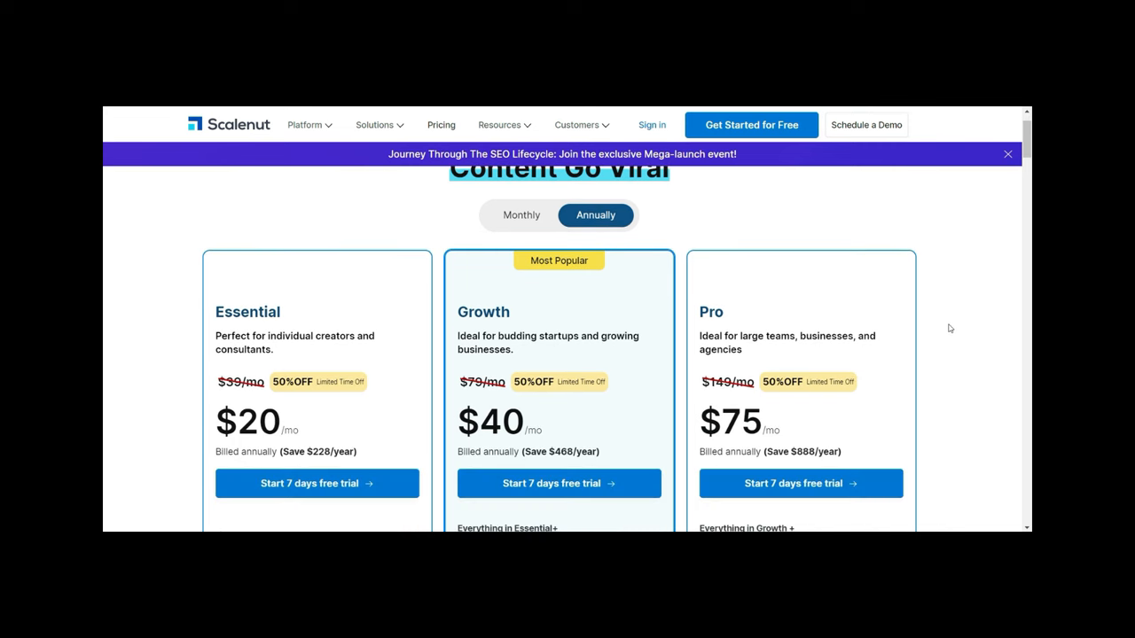
pyautogui.click(522, 214)
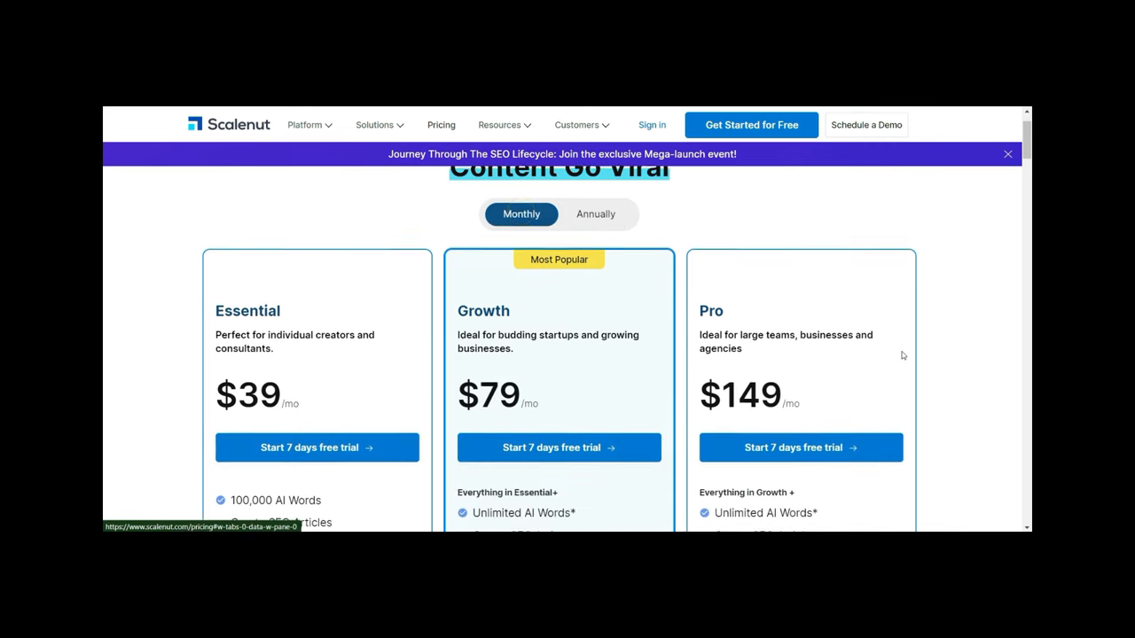
pyautogui.scroll(-3)
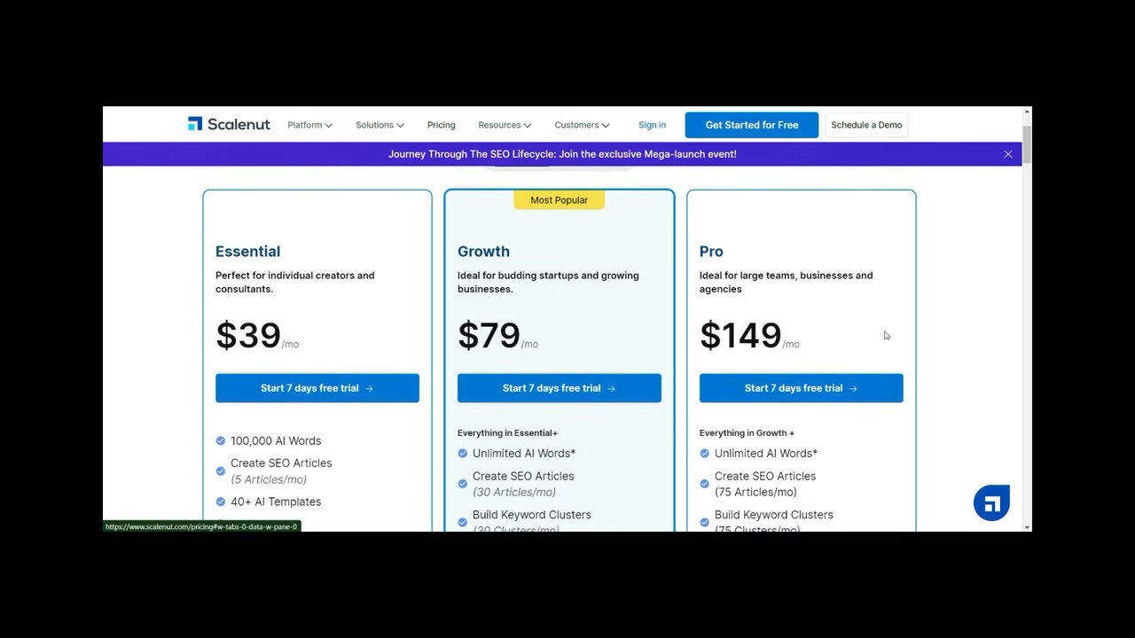
pyautogui.moveTo(933, 378)
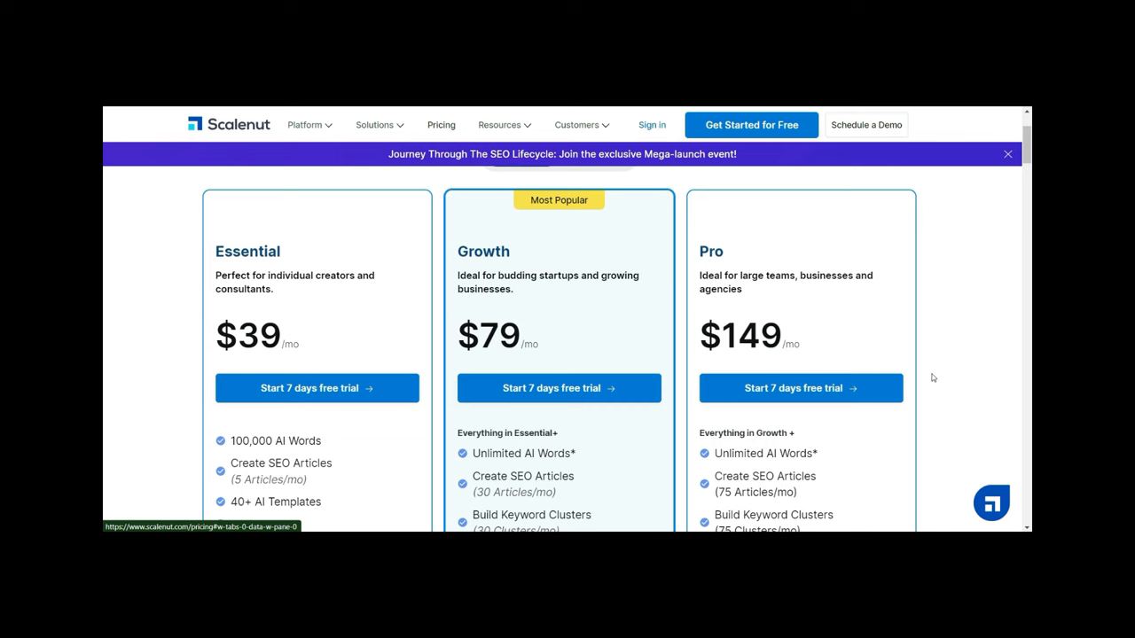
pyautogui.scroll(-3)
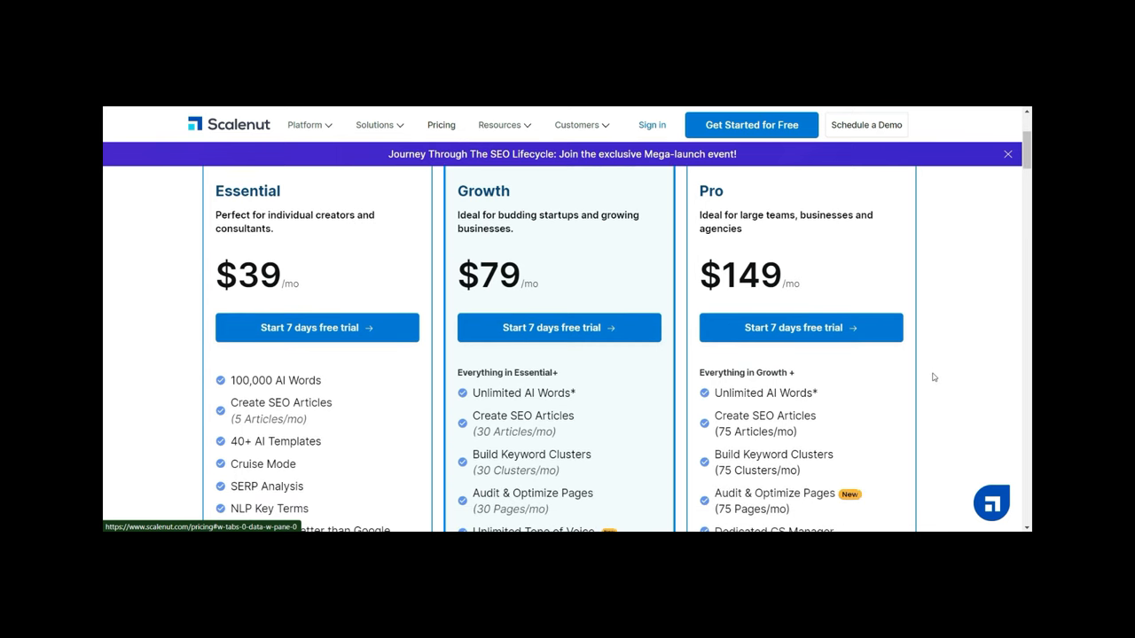
pyautogui.scroll(-3)
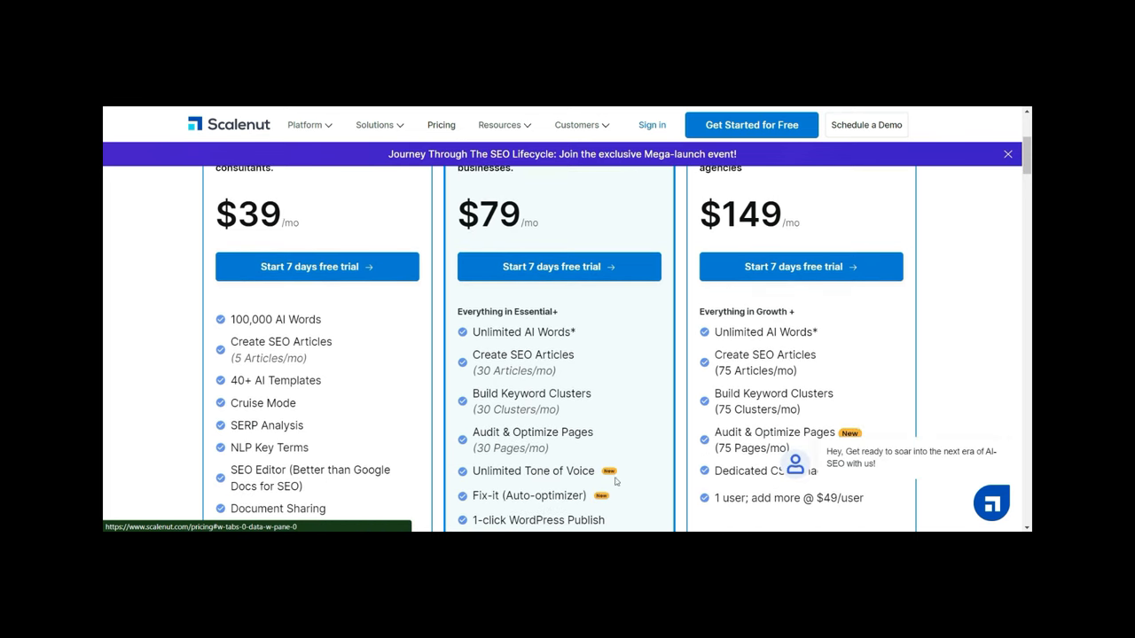
pyautogui.moveTo(612, 408)
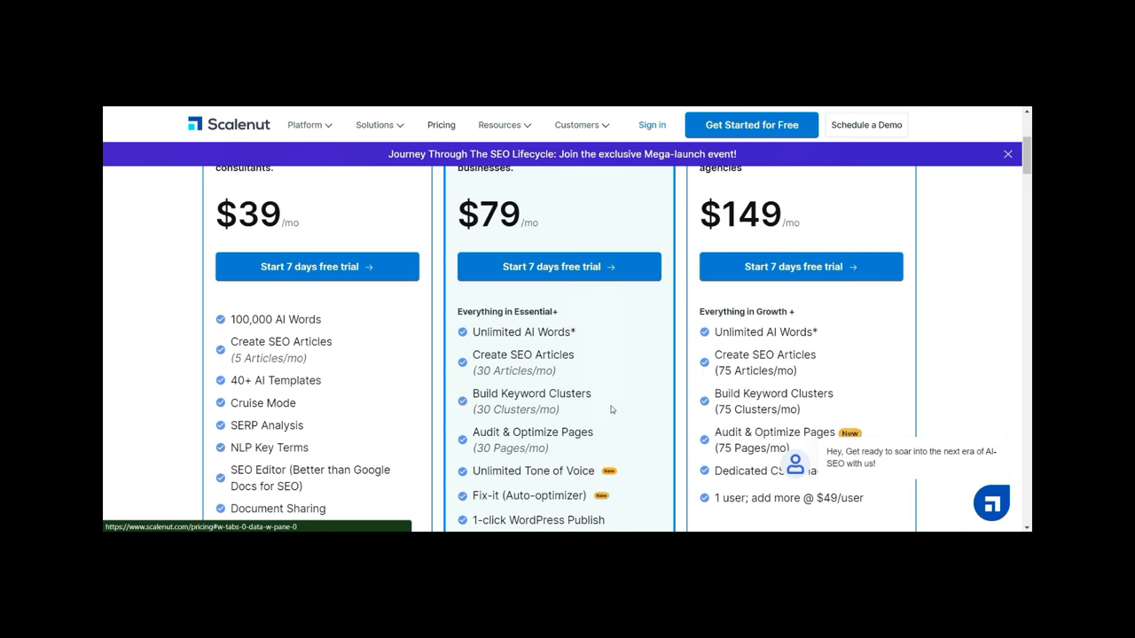
pyautogui.scroll(-3)
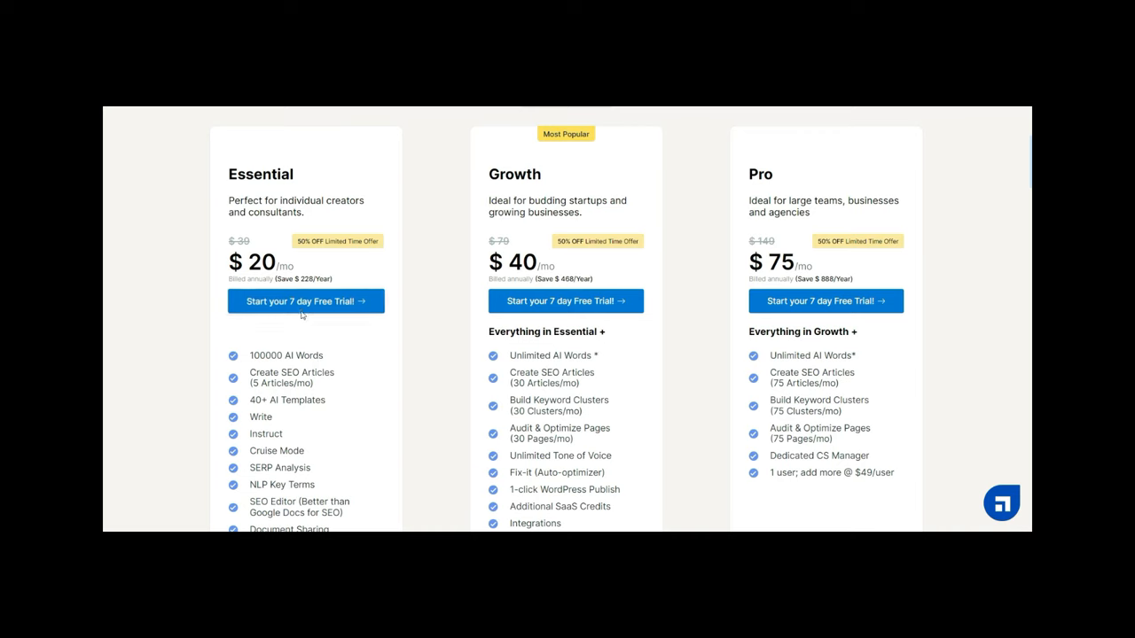
pyautogui.click(305, 301)
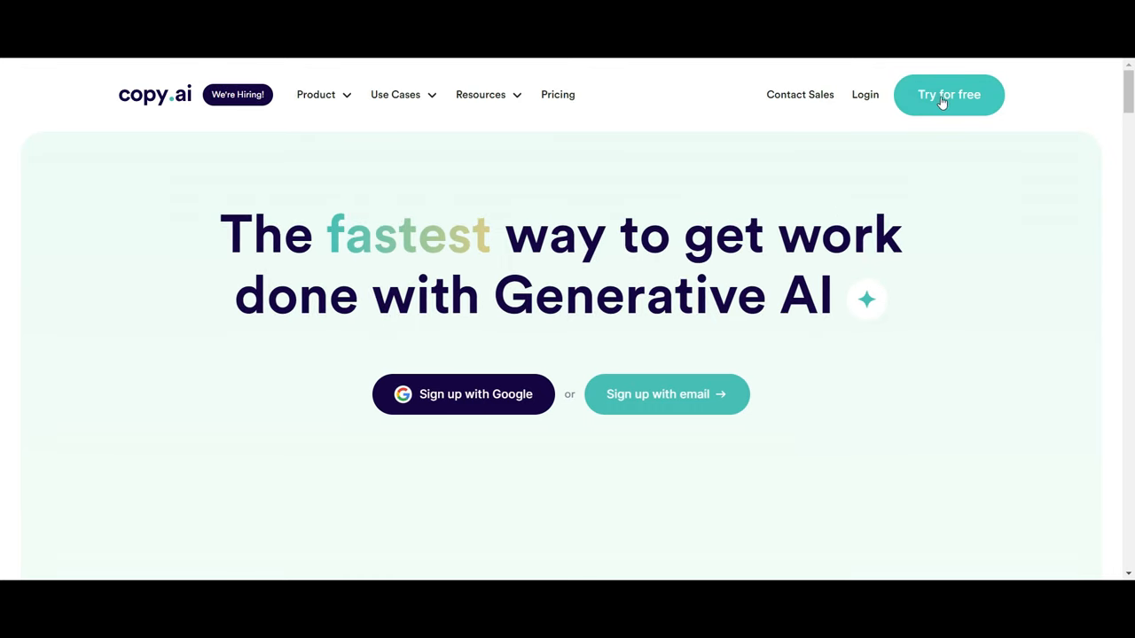
# Enter Copy.ai via Try for free and create a new untitled chat project.
pyautogui.click(948, 95)
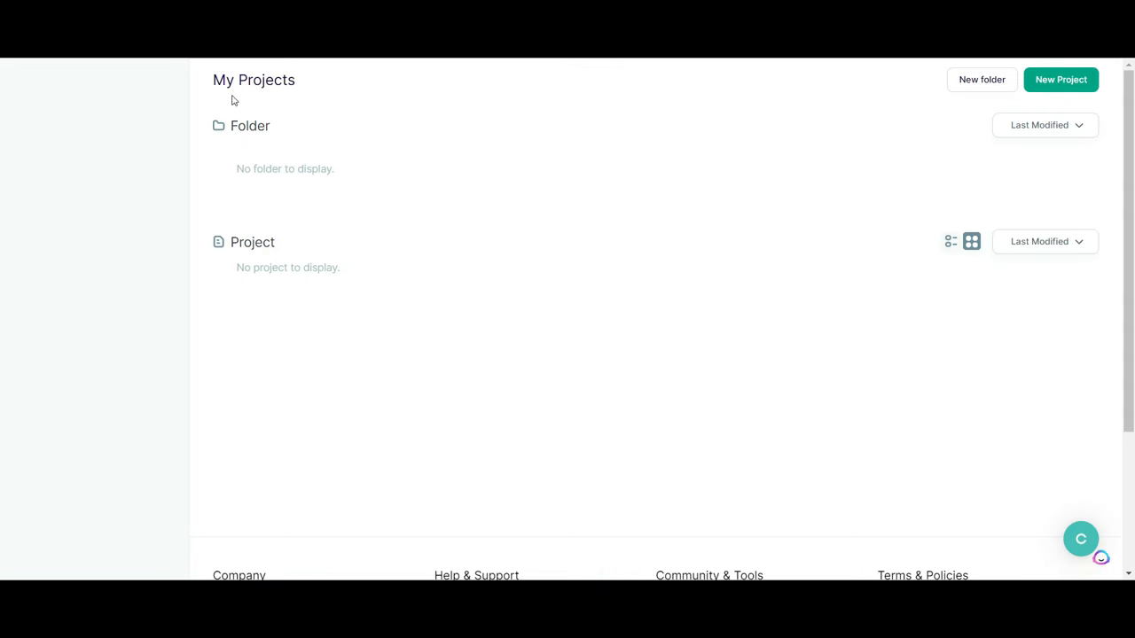
pyautogui.moveTo(1060, 88)
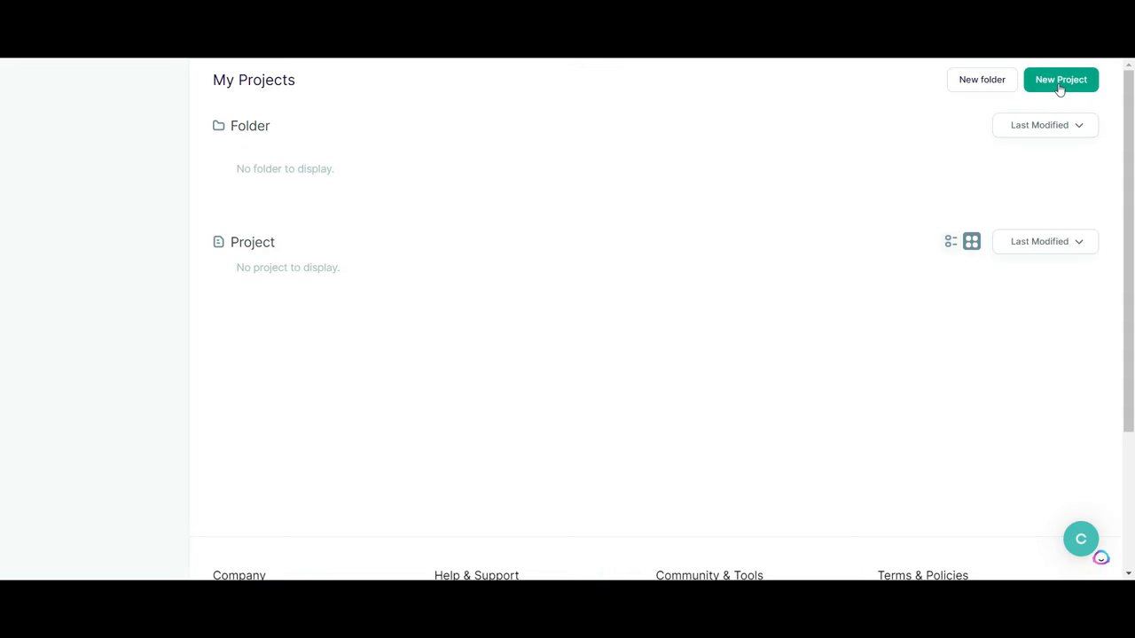
pyautogui.click(1061, 79)
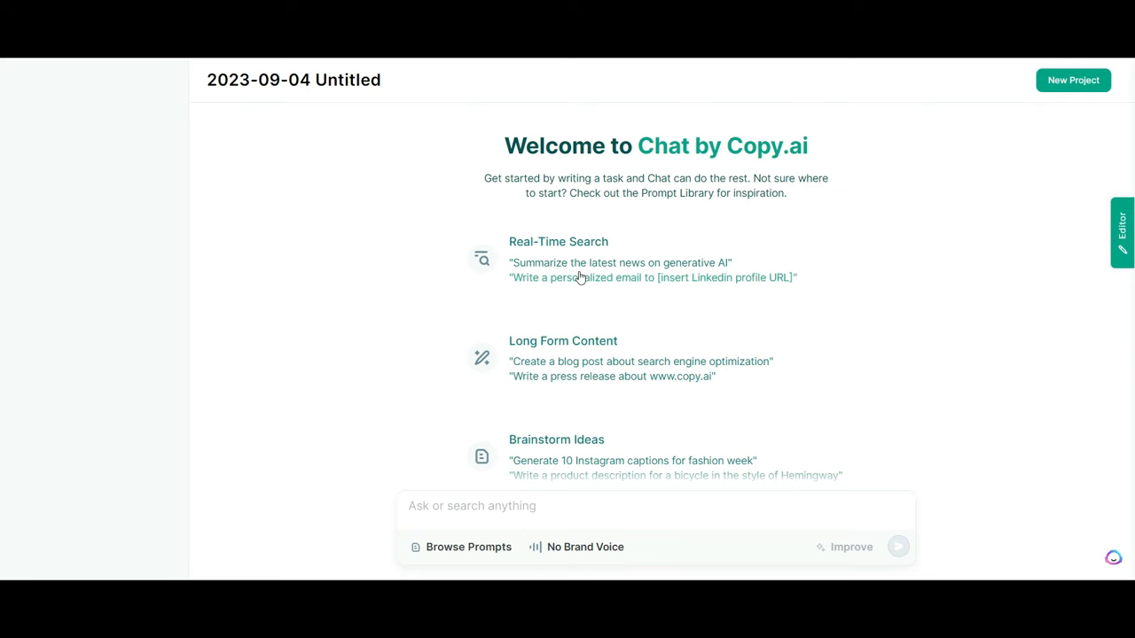
pyautogui.moveTo(858, 249)
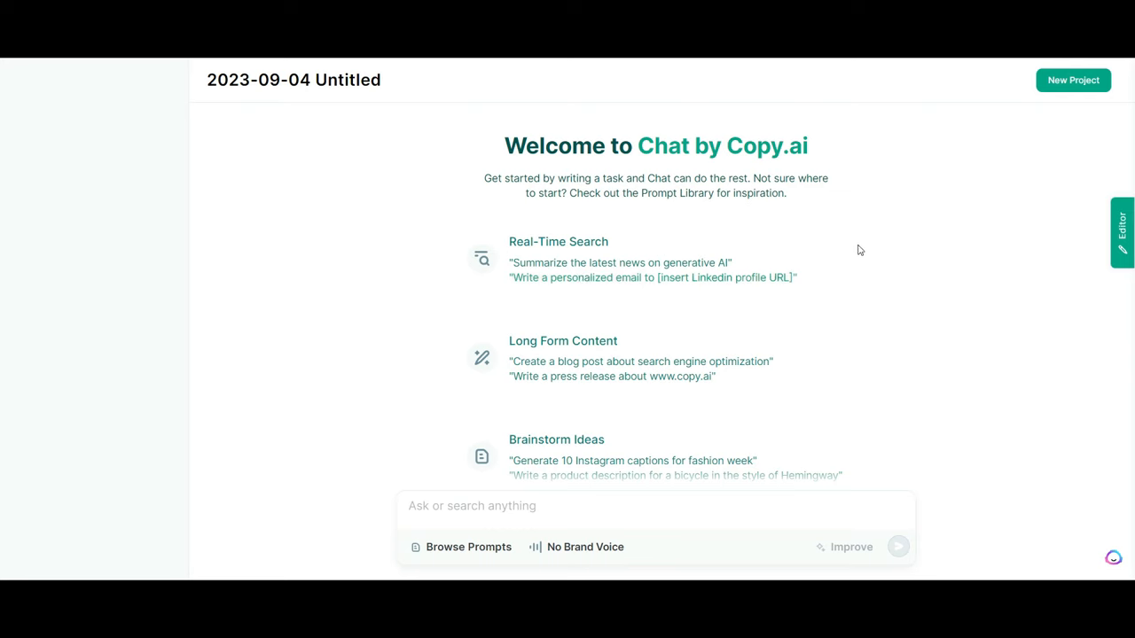
pyautogui.moveTo(611, 332)
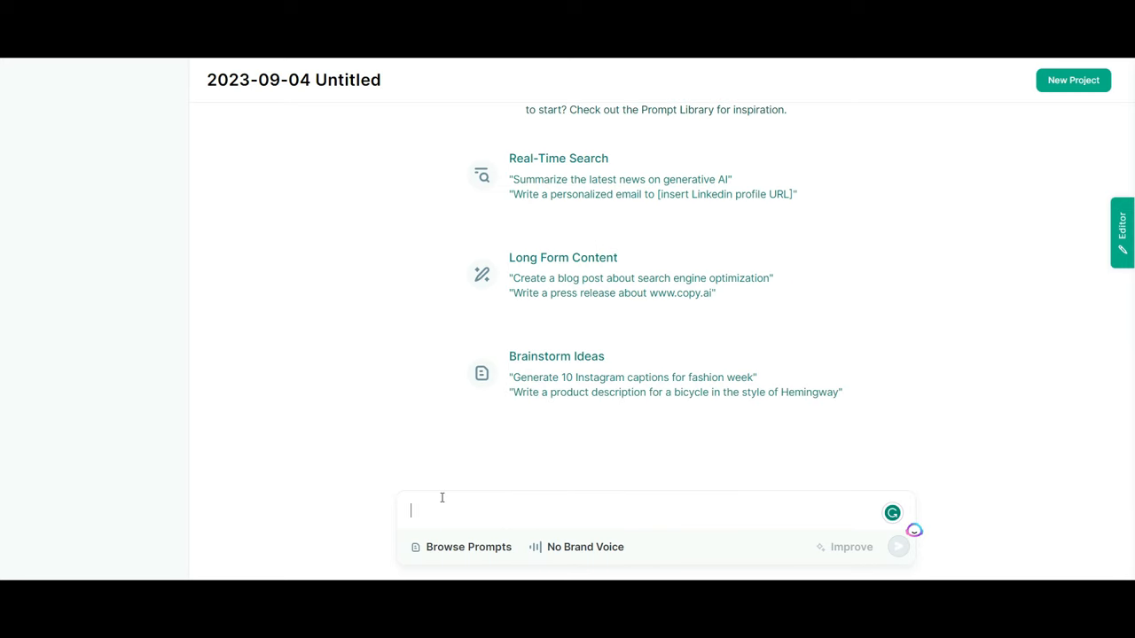
# Send a Summarize prompt about top customer-rated AI tools and check the cited IBM study article.
pyautogui.write('Summarize')
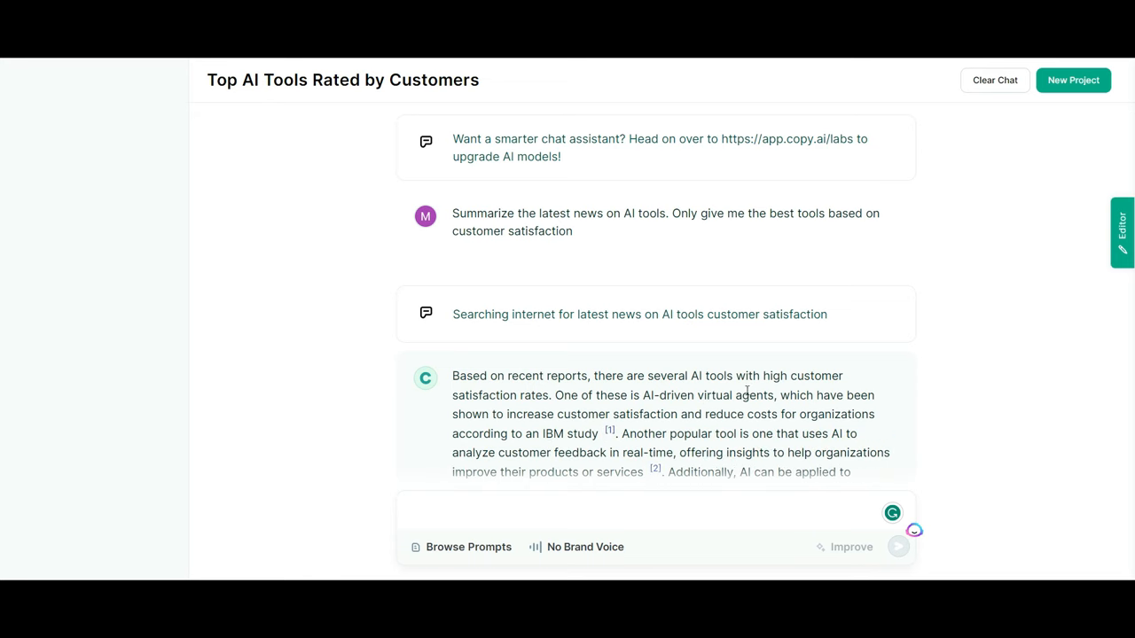
pyautogui.click(608, 430)
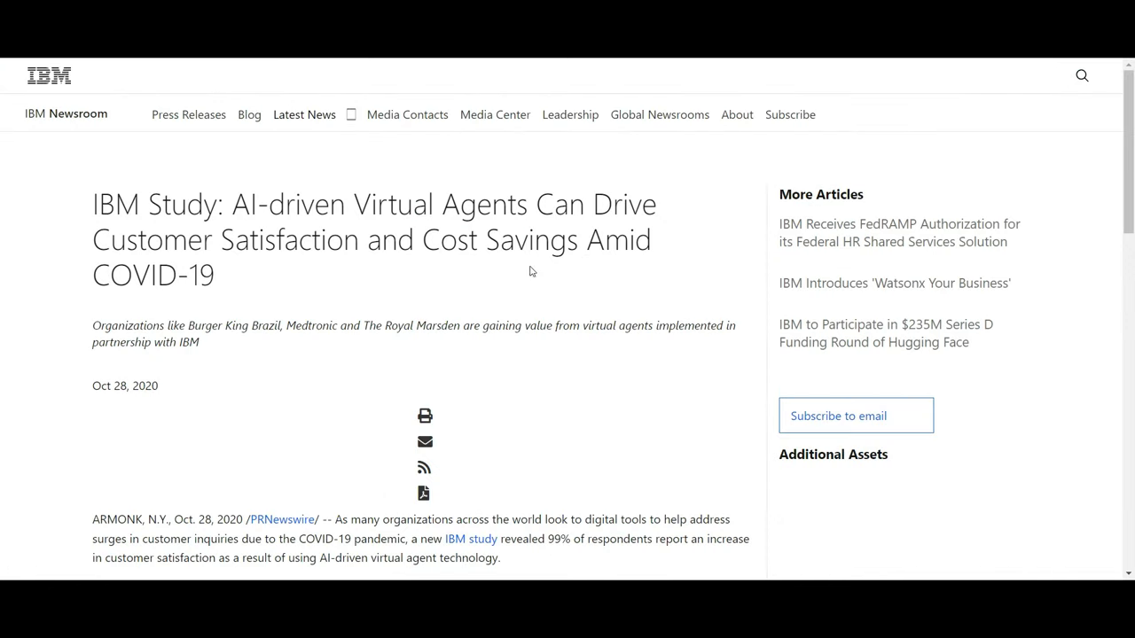
pyautogui.scroll(-3)
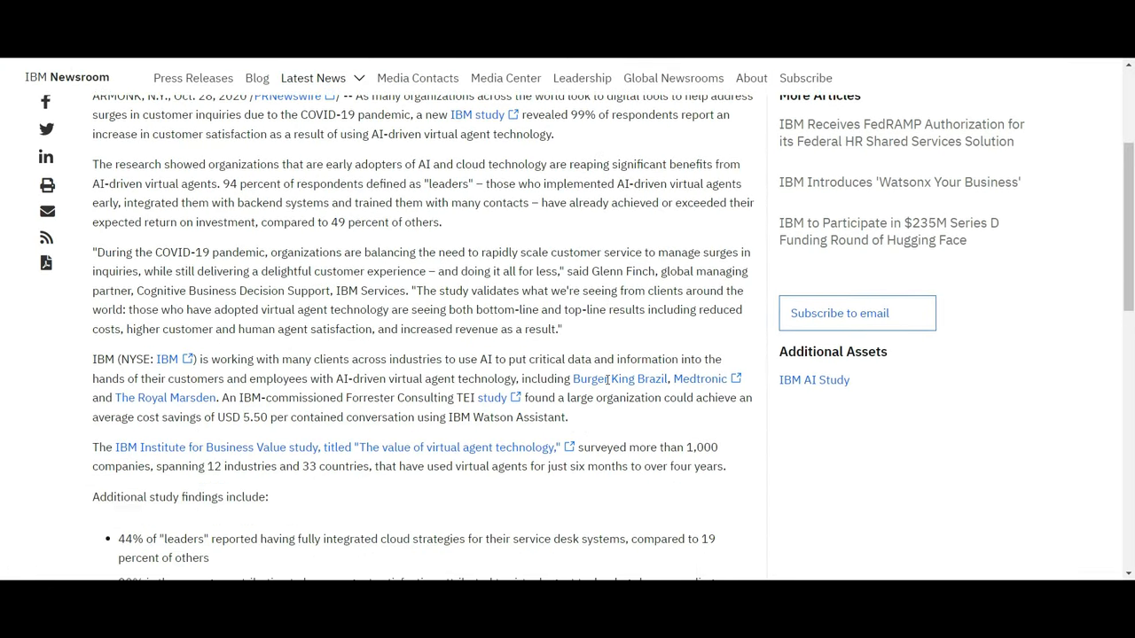
pyautogui.scroll(-3)
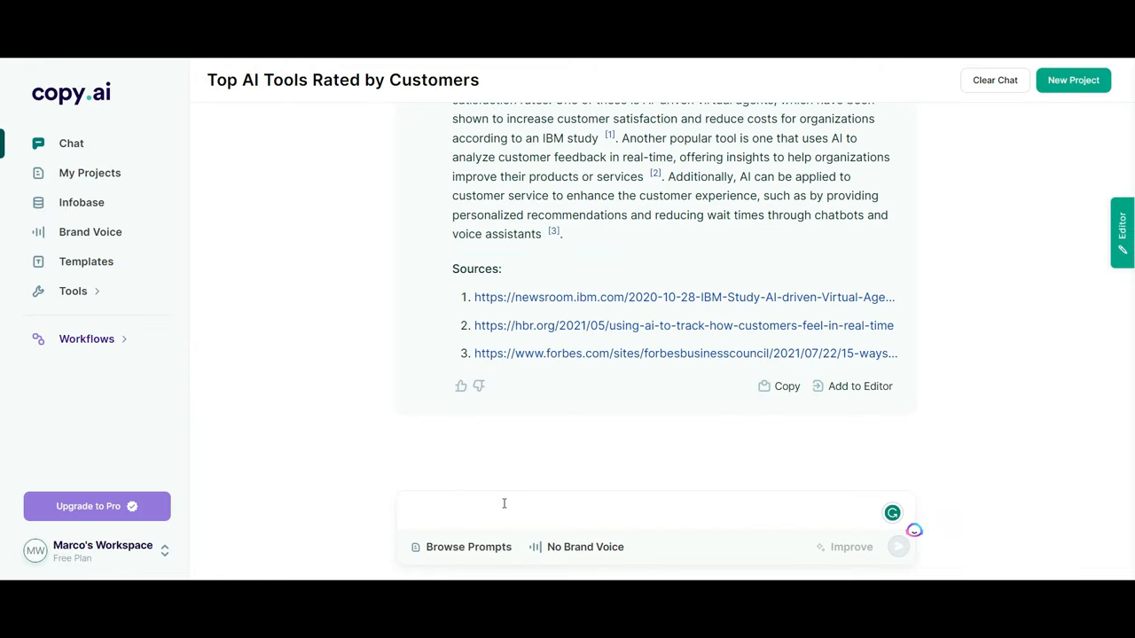
pyautogui.moveTo(854, 389)
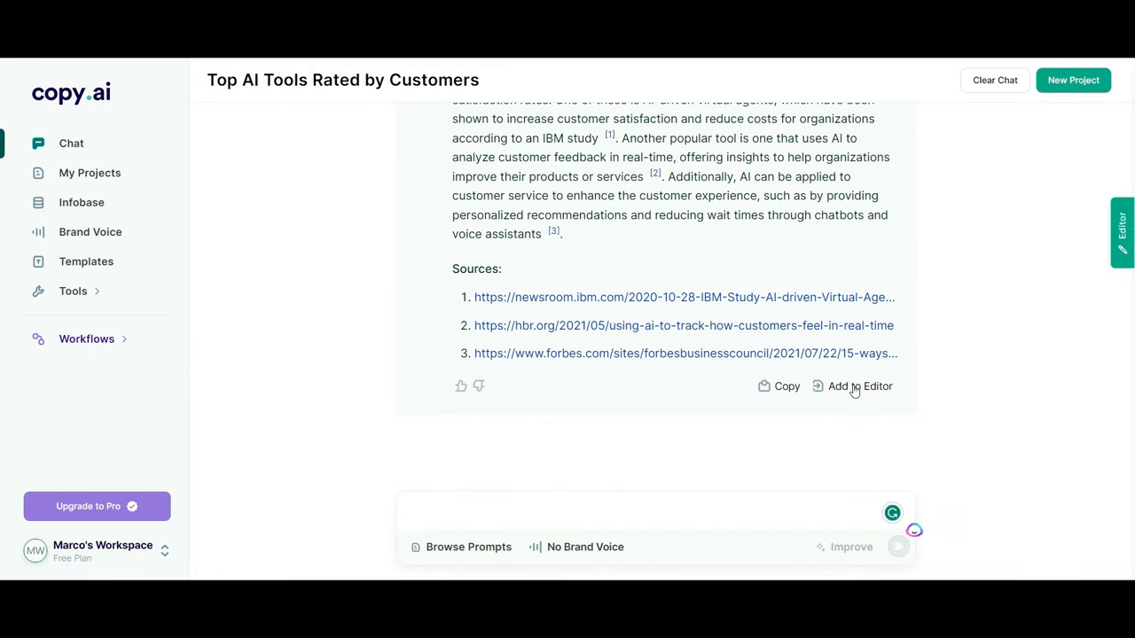
# Enter the Time Travel Holidays itinerary request and use Improve to expand it into a structured brief.
pyautogui.write('Time Travel Holidays: Draft a travel itinerary for a holiday package that promises to take customers back to different eras for a day.')
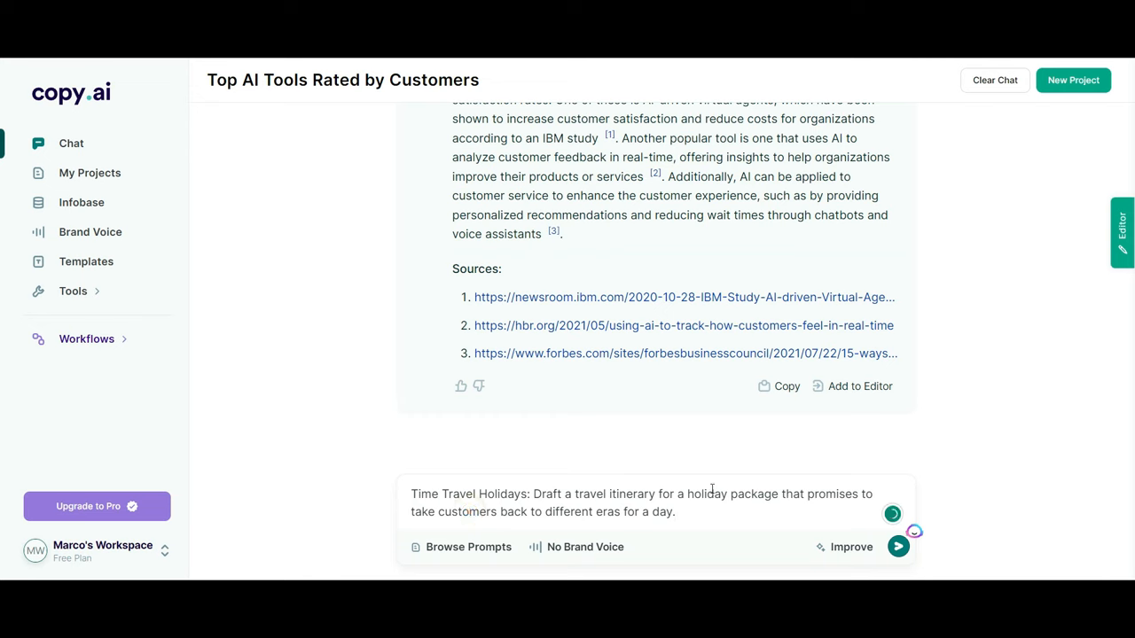
pyautogui.moveTo(555, 555)
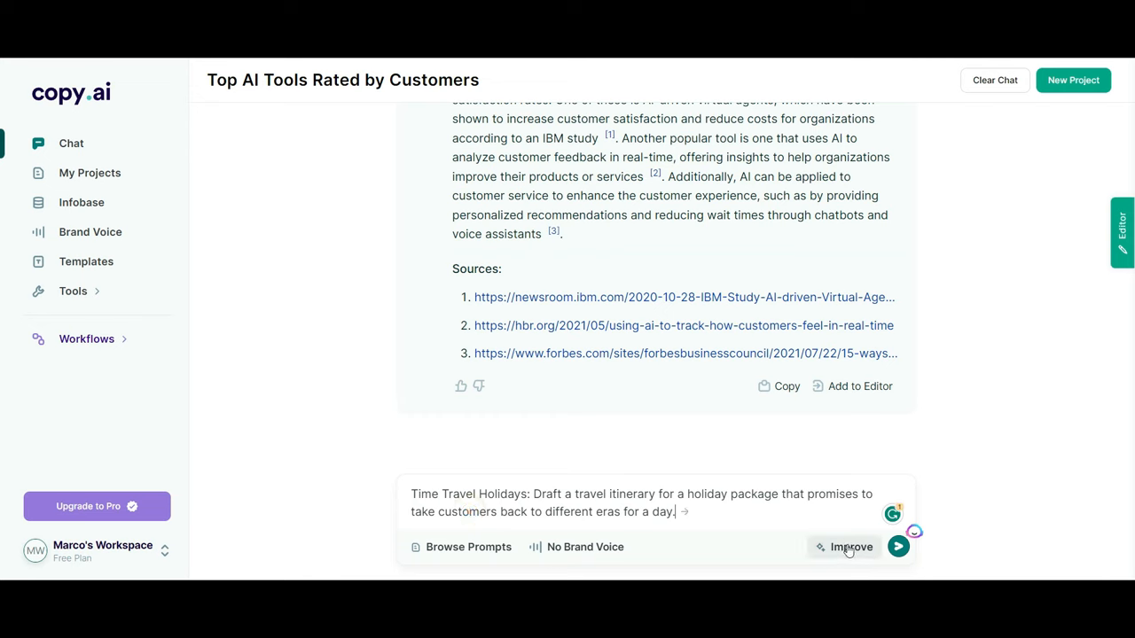
pyautogui.click(847, 547)
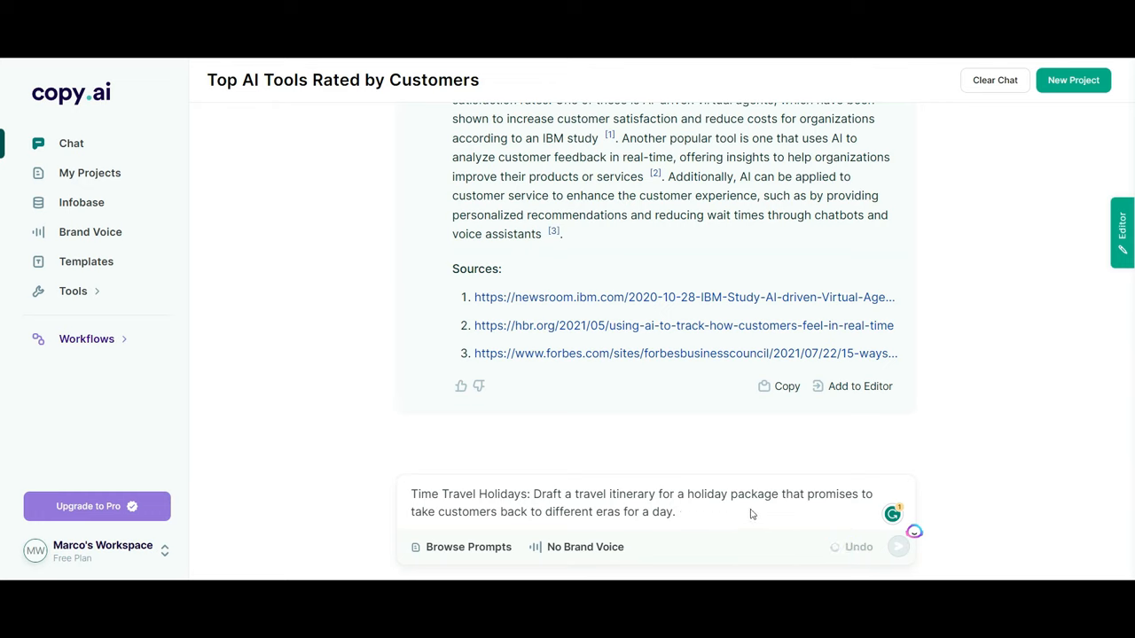
pyautogui.moveTo(734, 508)
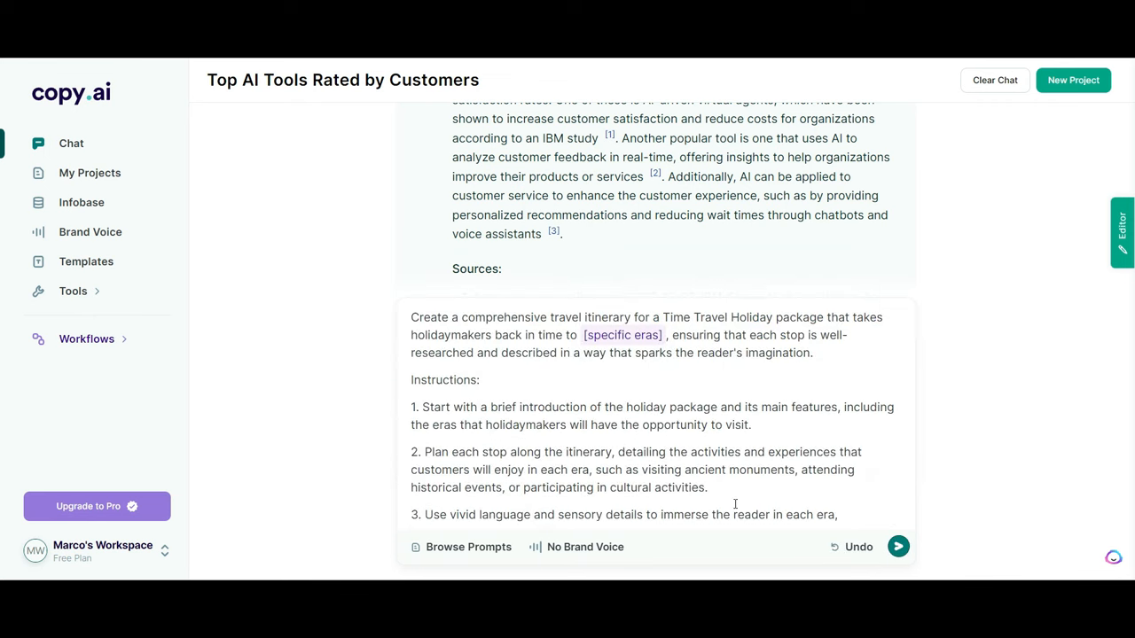
pyautogui.moveTo(810, 407)
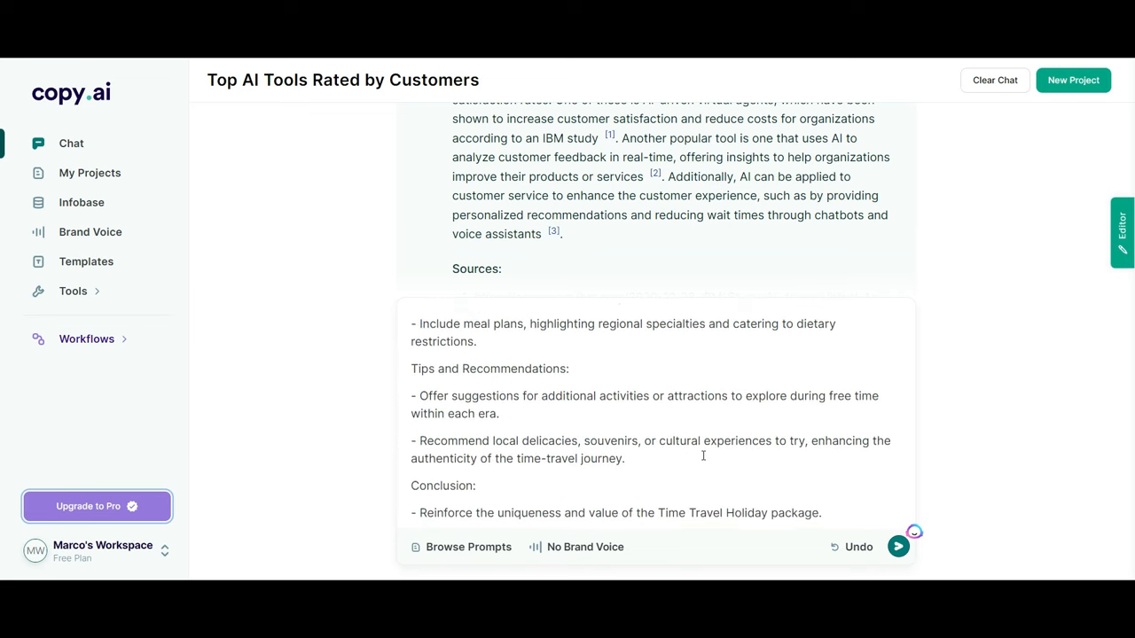
pyautogui.scroll(-3)
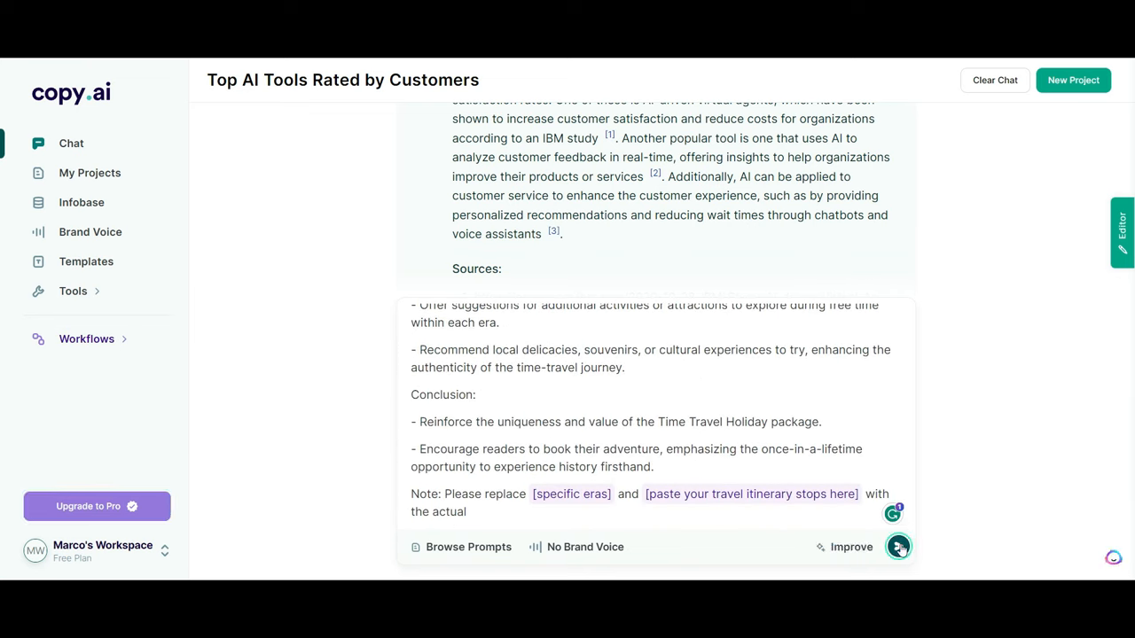
# Send the improved itinerary prompt, then a follow-up naming eras like the Renaissance and the 70s.
pyautogui.click(898, 547)
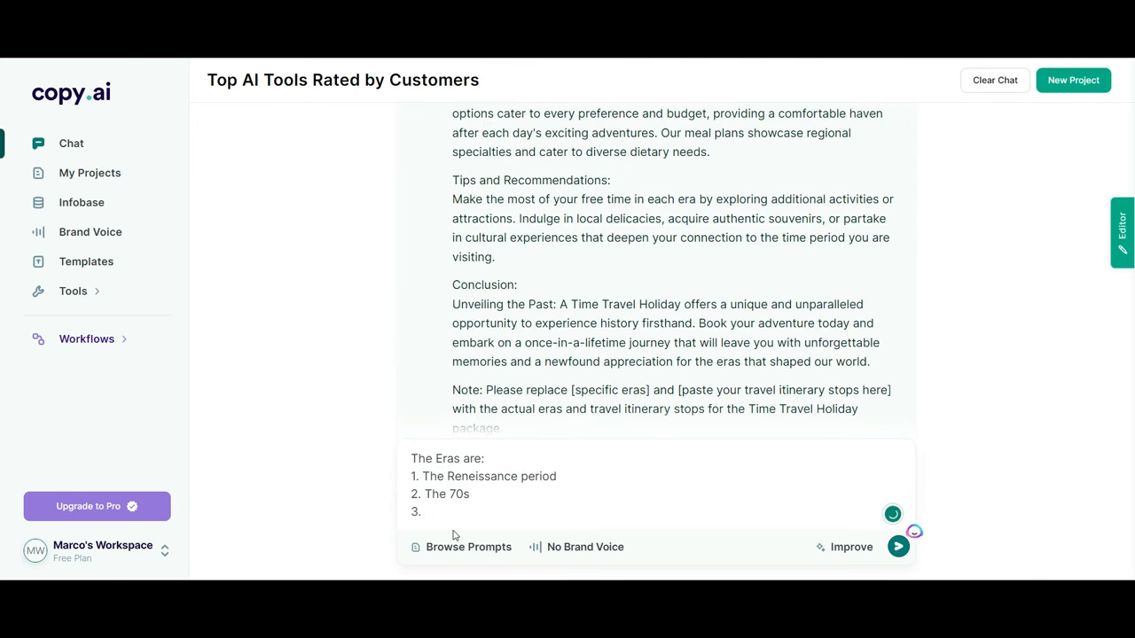
pyautogui.write('the')
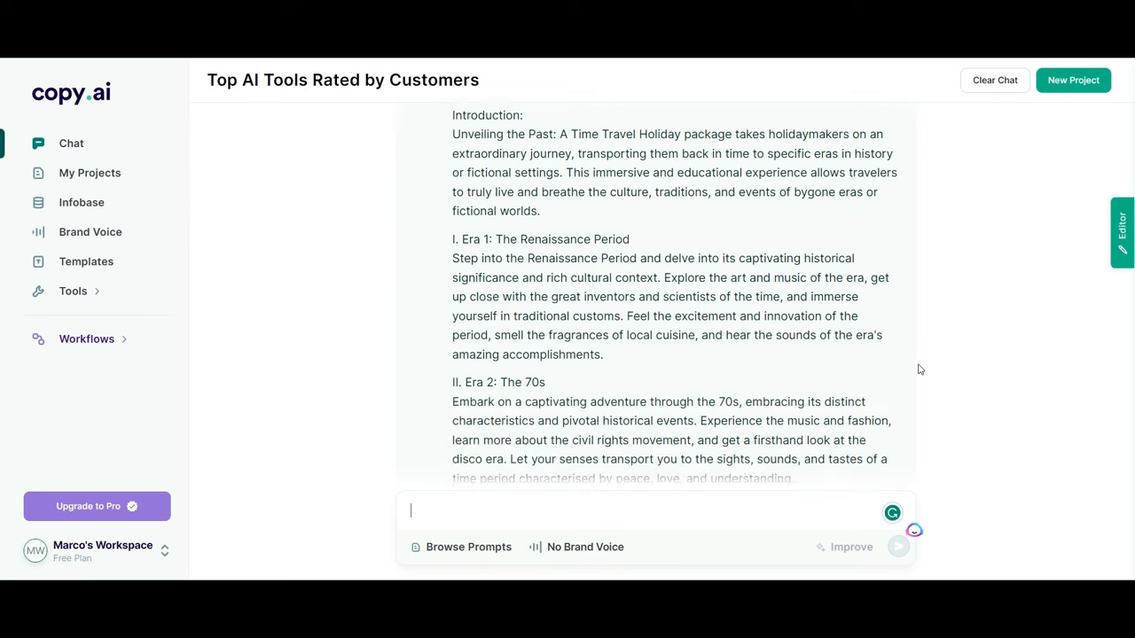
pyautogui.moveTo(949, 359)
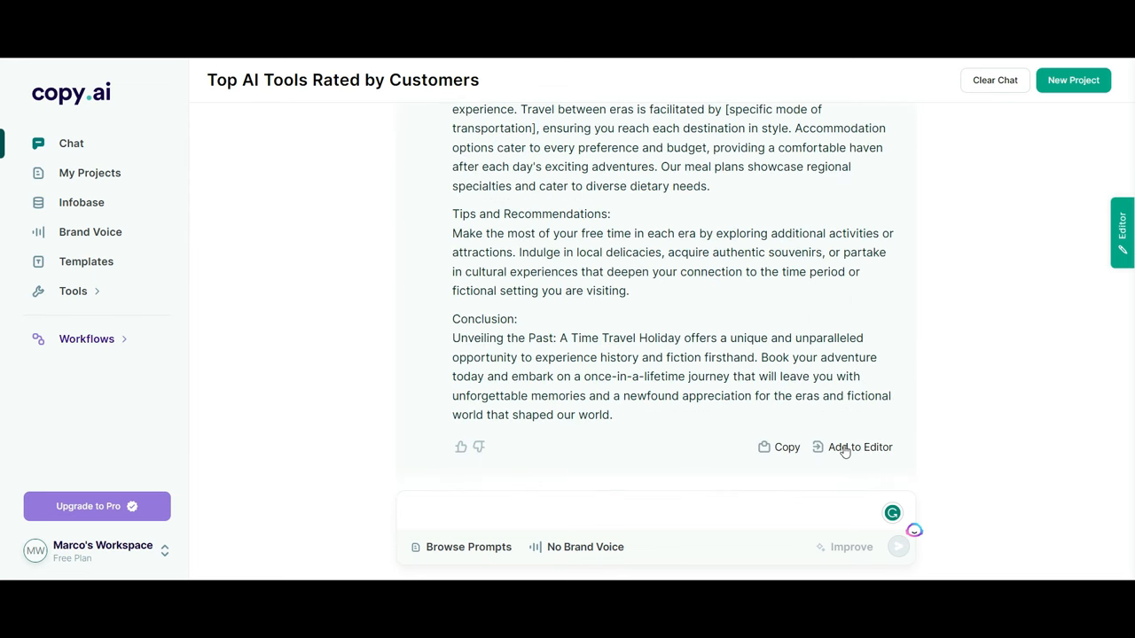
# Add the finished itinerary response to the side editor and save it as a document.
pyautogui.click(861, 447)
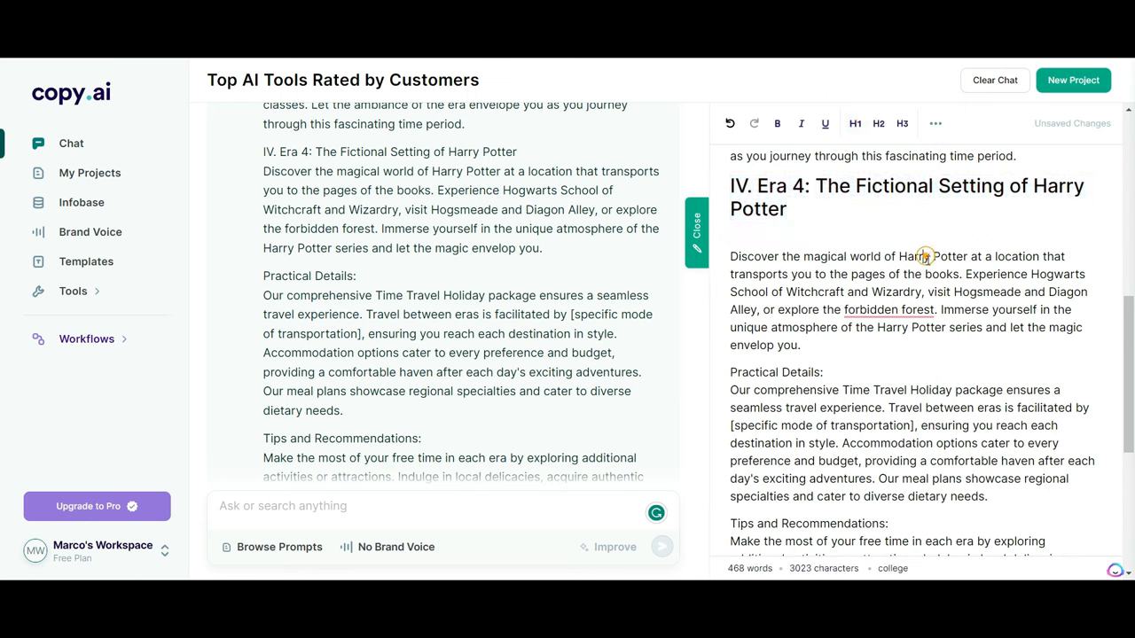
pyautogui.click(935, 123)
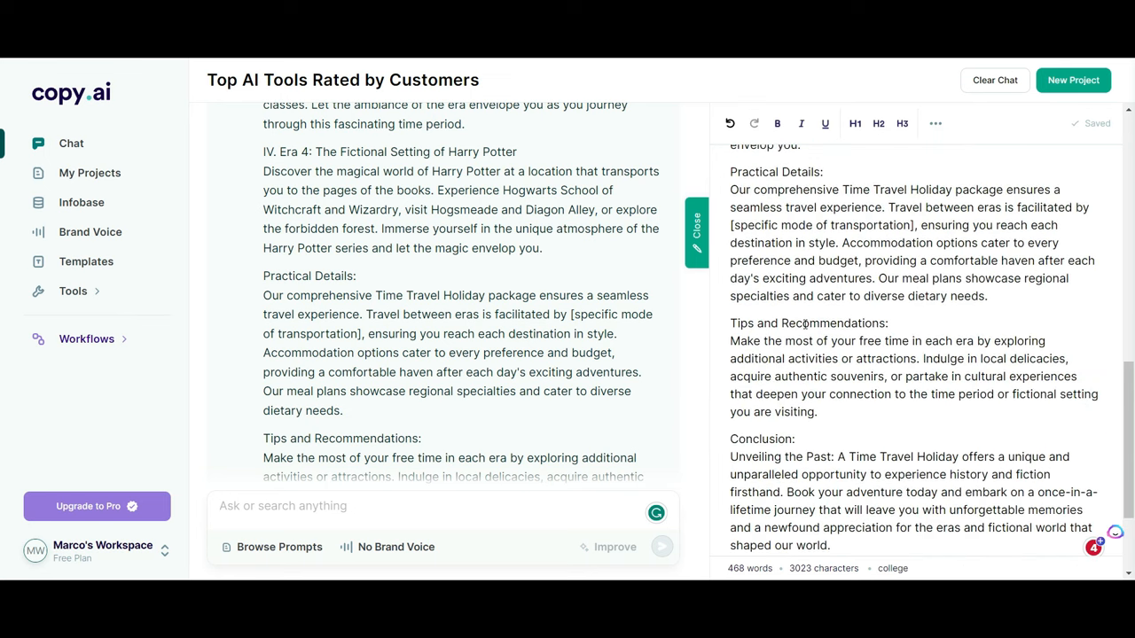
# Run the SEO Keyword Ideas prompt on Time Travel for funnel-clustered keywords, then go to Brand Voice.
pyautogui.click(278, 547)
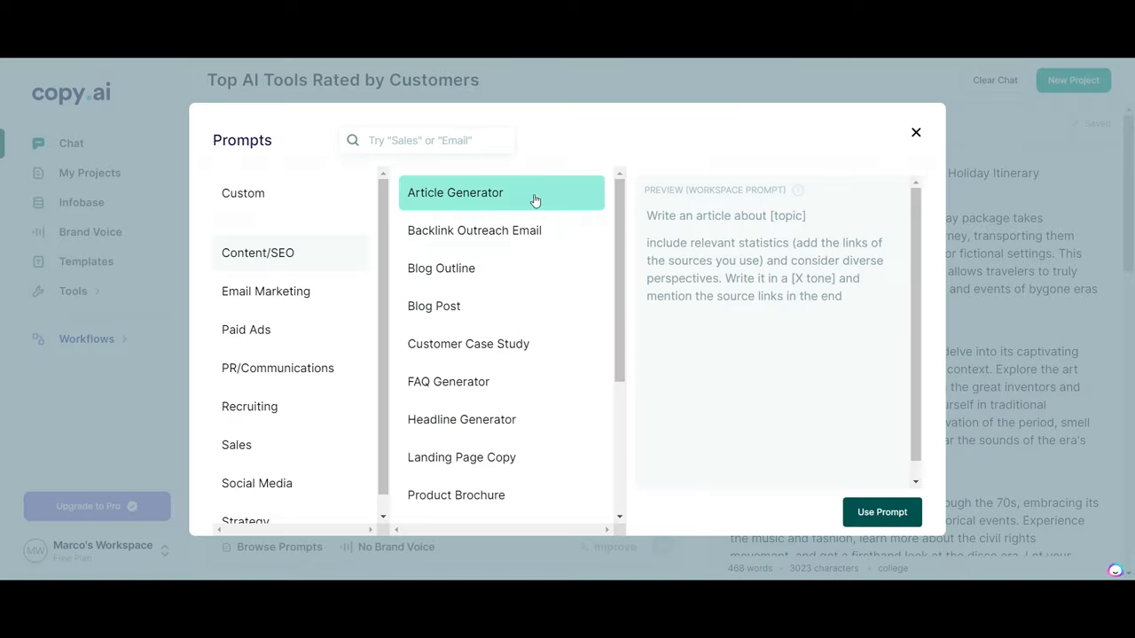
pyautogui.moveTo(487, 236)
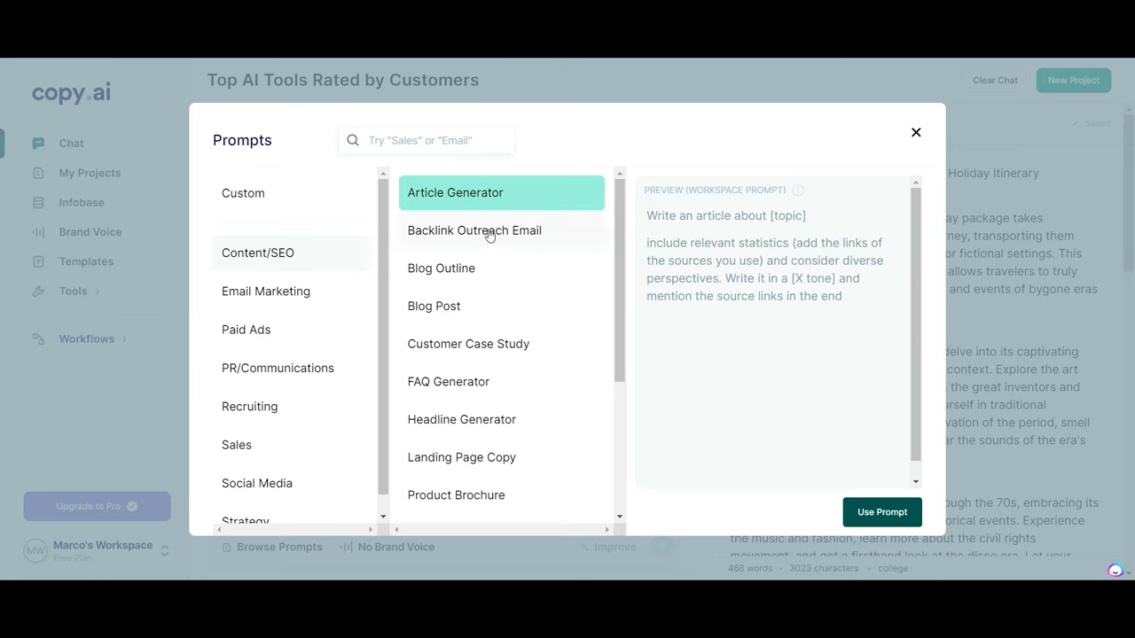
pyautogui.scroll(-3)
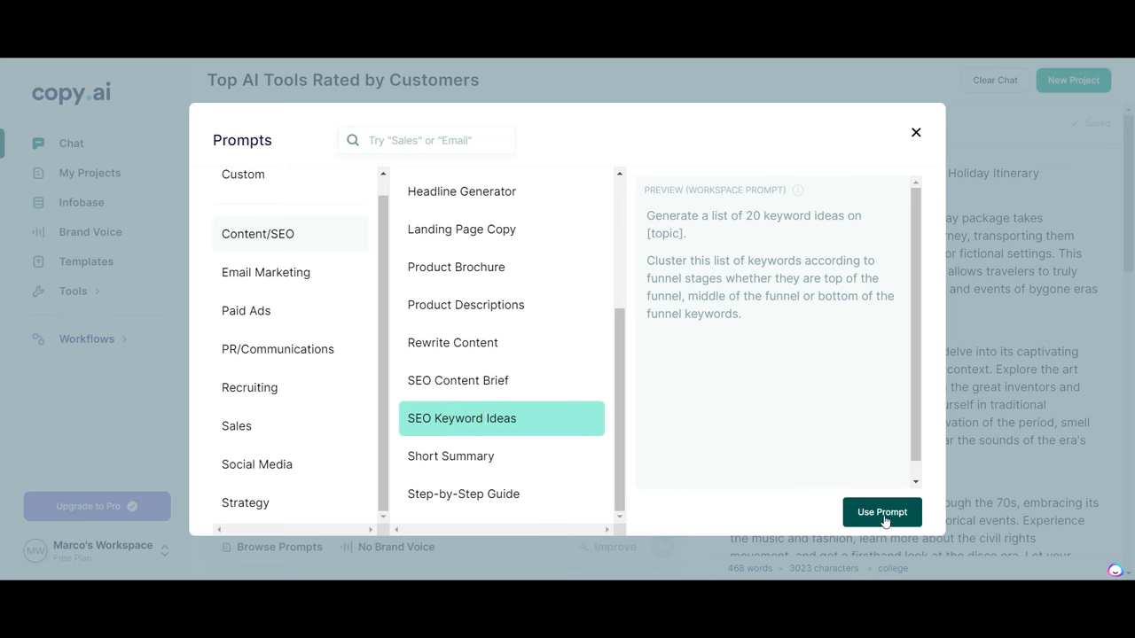
pyautogui.click(882, 512)
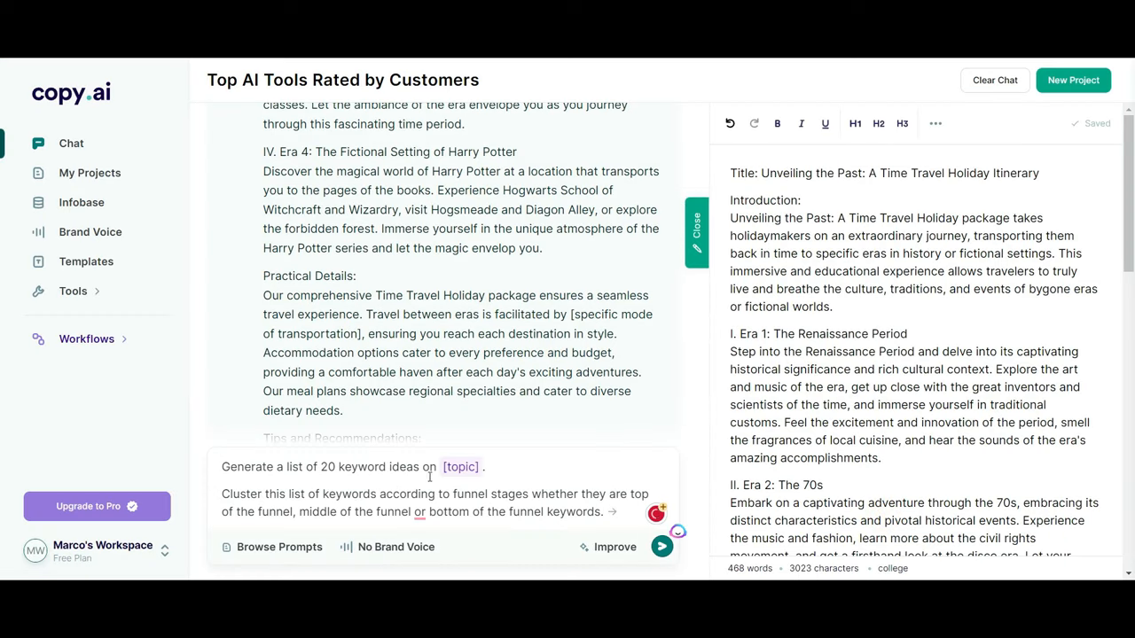
pyautogui.click(659, 547)
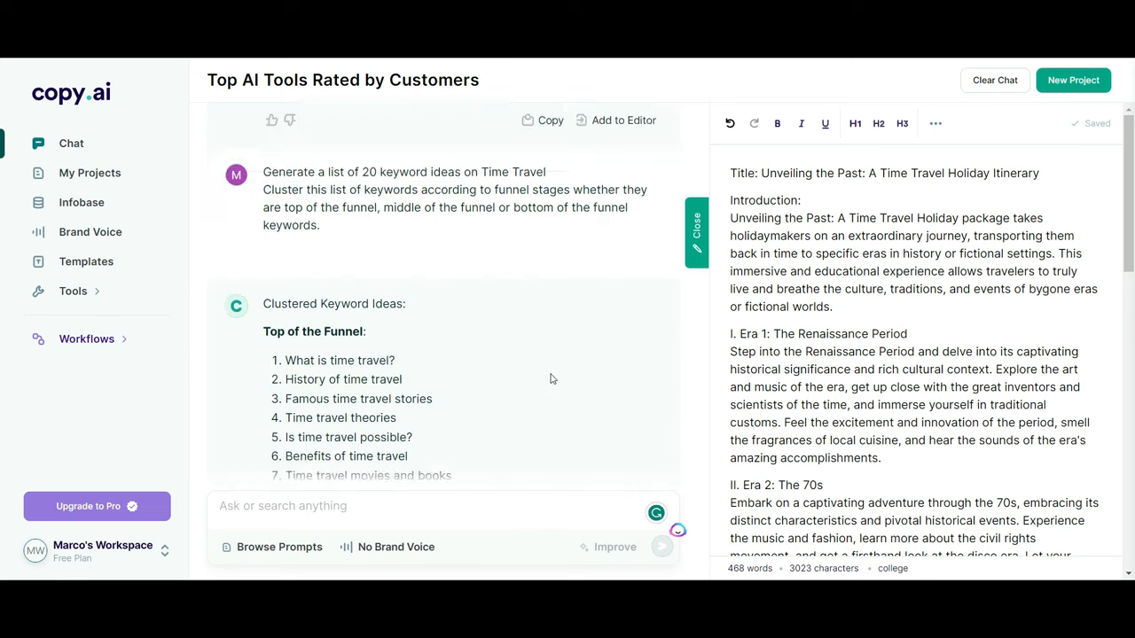
pyautogui.scroll(-3)
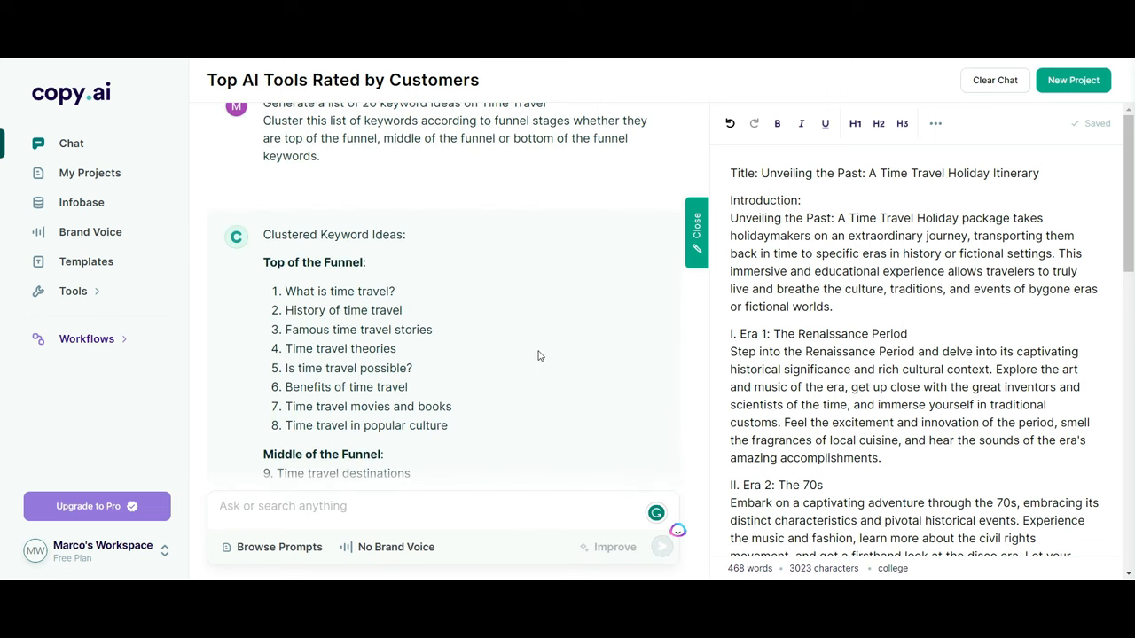
pyautogui.click(89, 232)
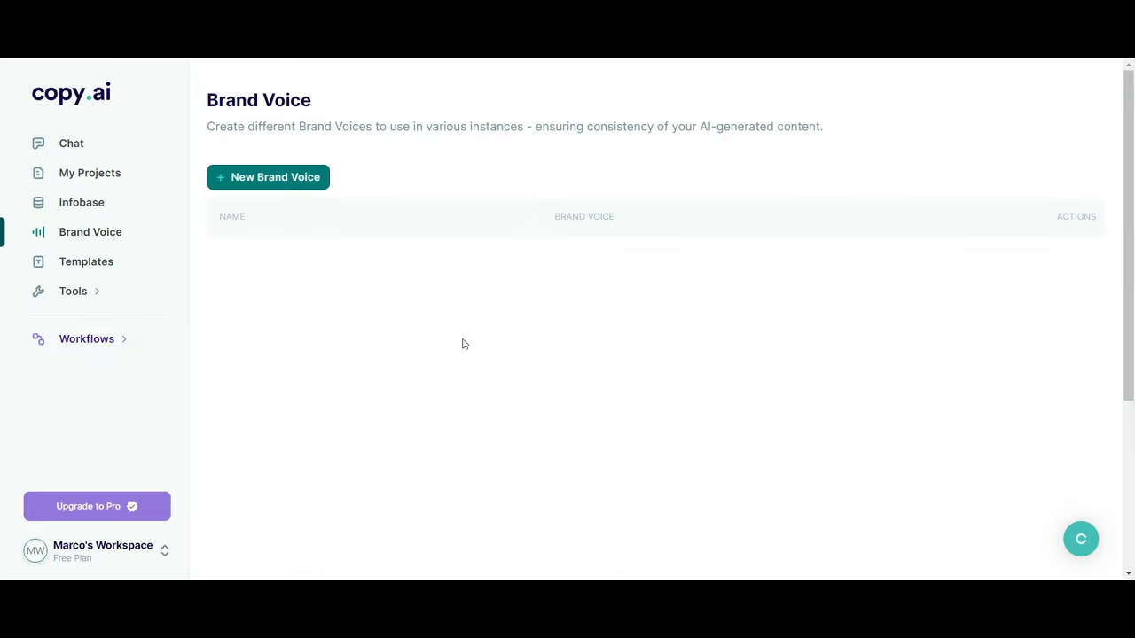
# Analyze a misfit-themed brand statement into a new brand voice and tick it as workspace default.
pyautogui.click(268, 178)
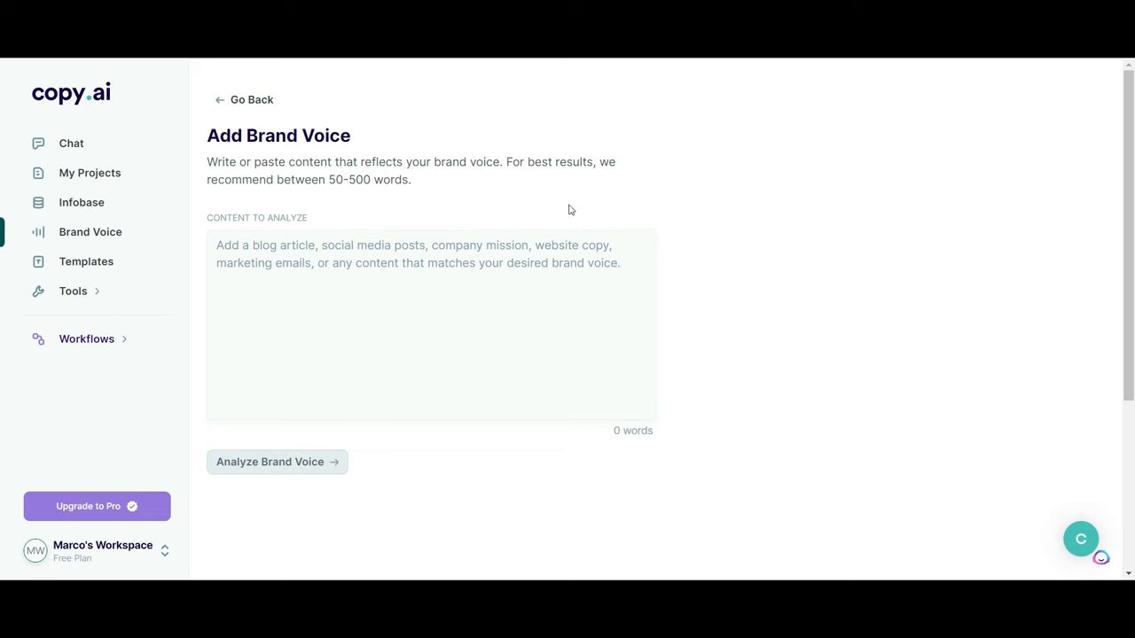
pyautogui.write("My Brand is about not fitting in. It's about being a misfit and changing the world because you're not g")
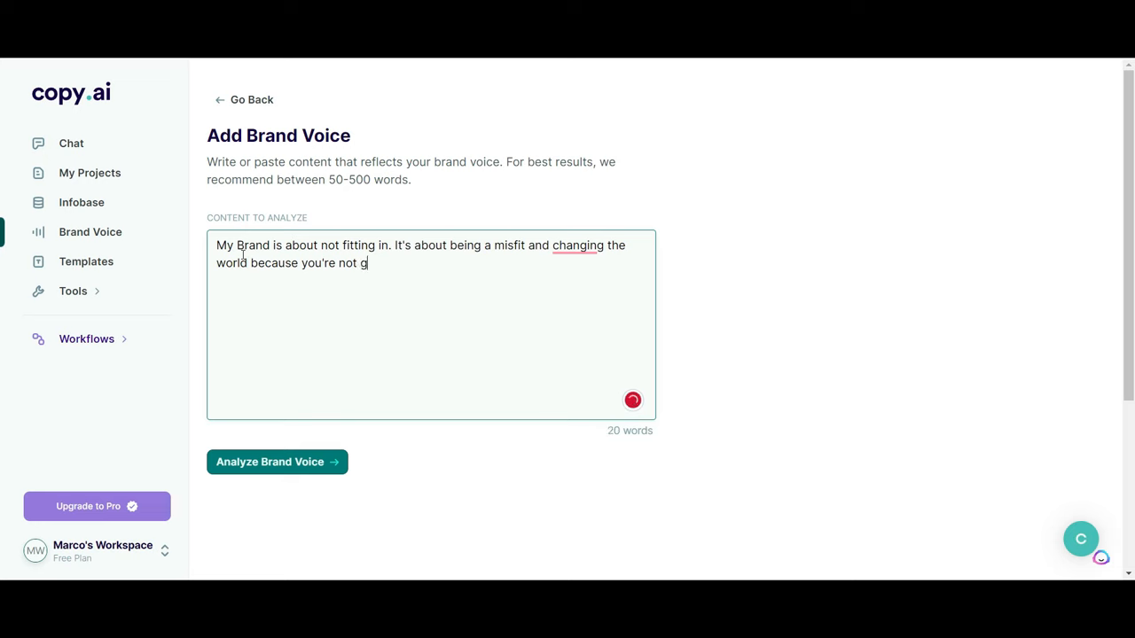
pyautogui.write('oing to fit in, you we')
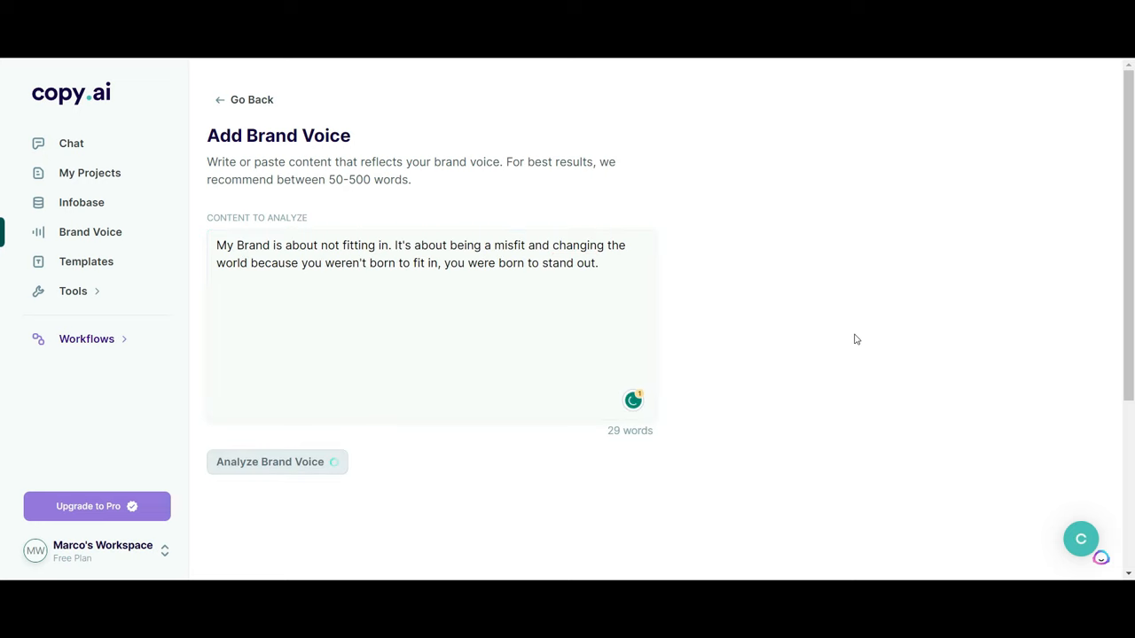
pyautogui.click(277, 461)
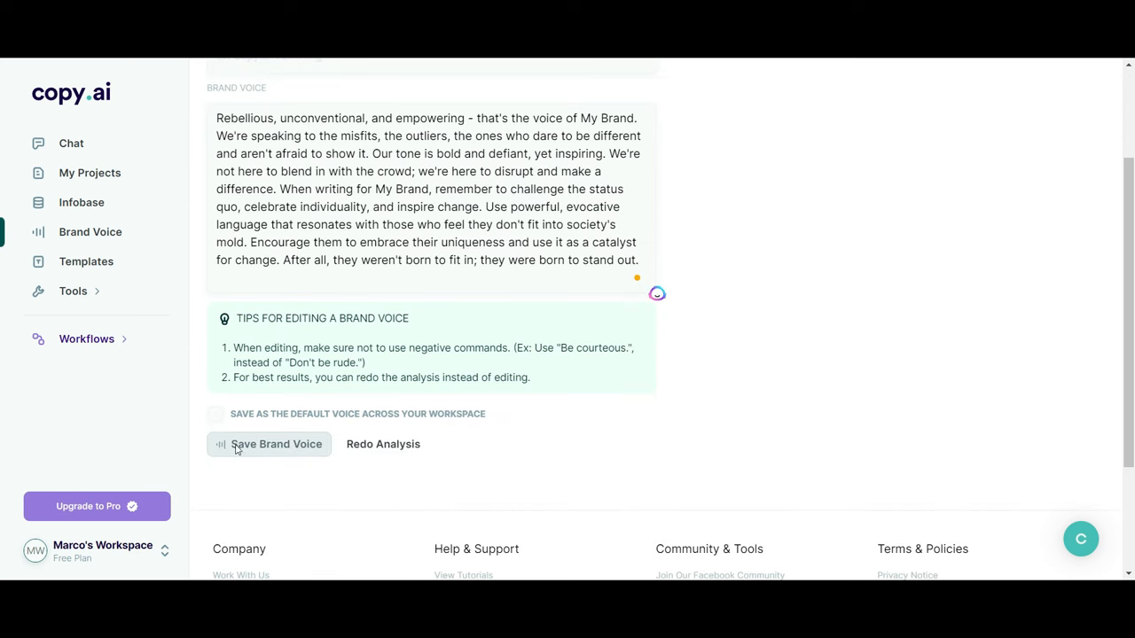
pyautogui.click(216, 414)
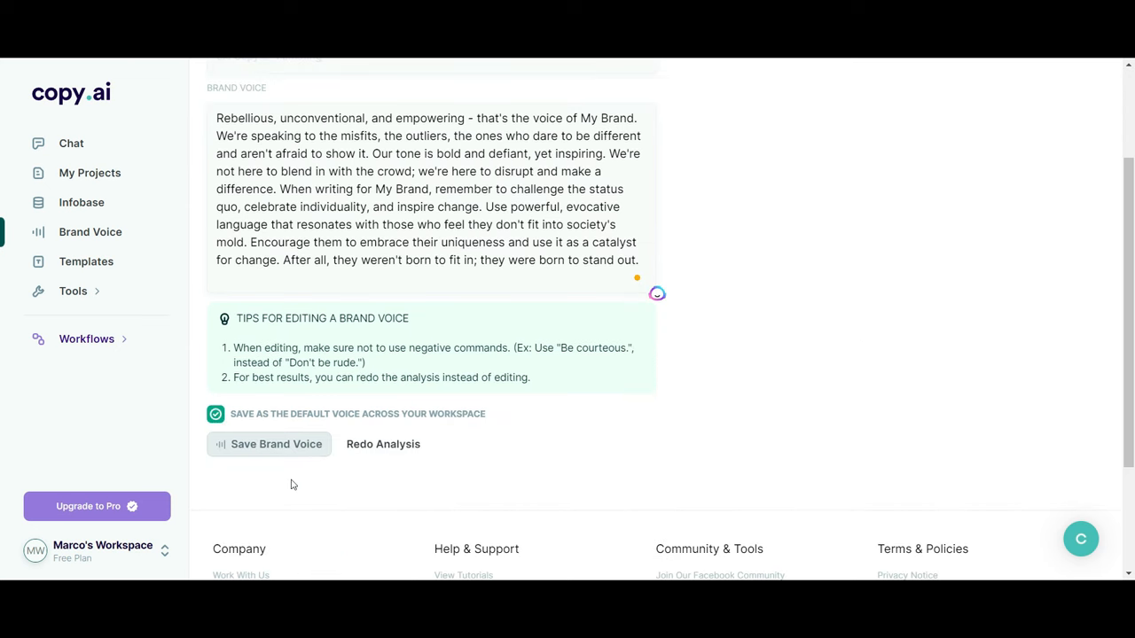
pyautogui.moveTo(86, 349)
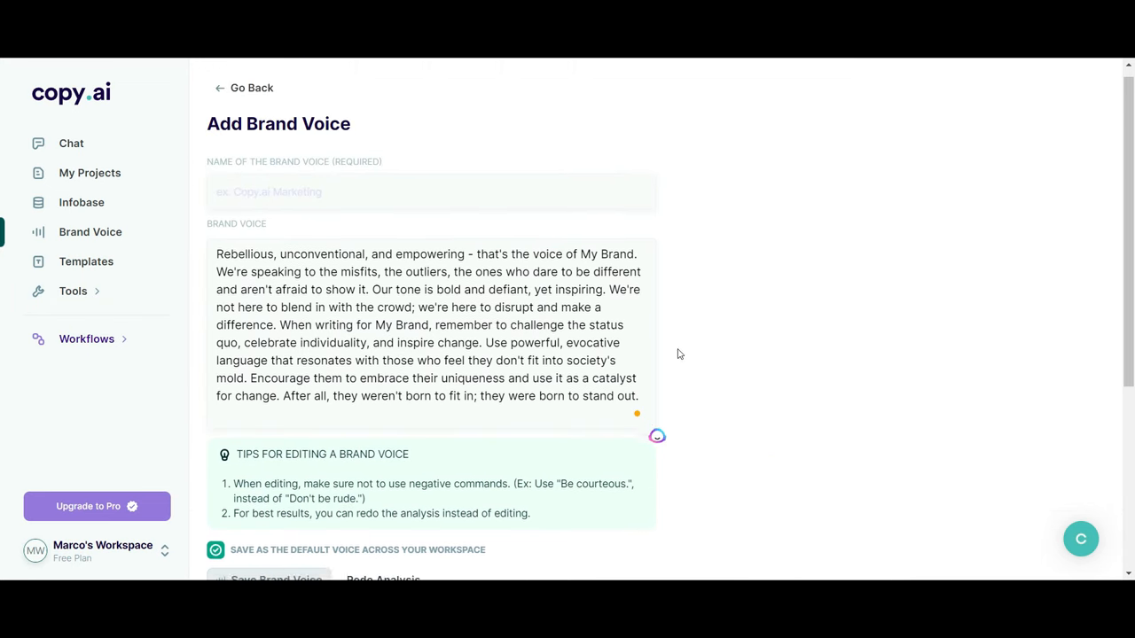
# Name the new brand voice 'Sales copy' before saving it.
pyautogui.scroll(-3)
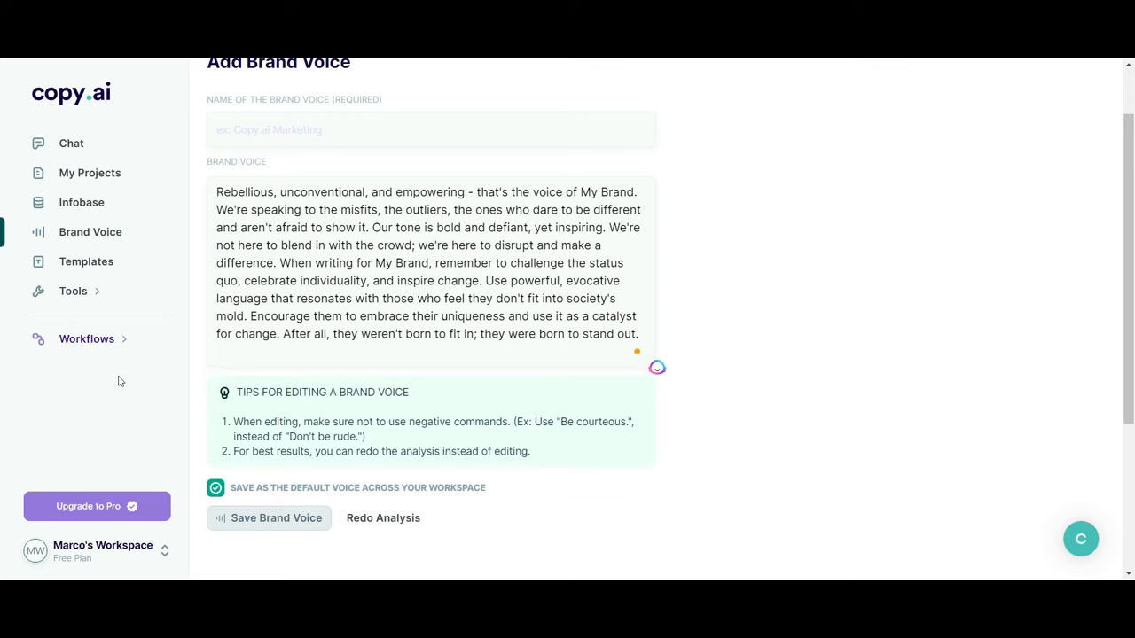
pyautogui.moveTo(77, 302)
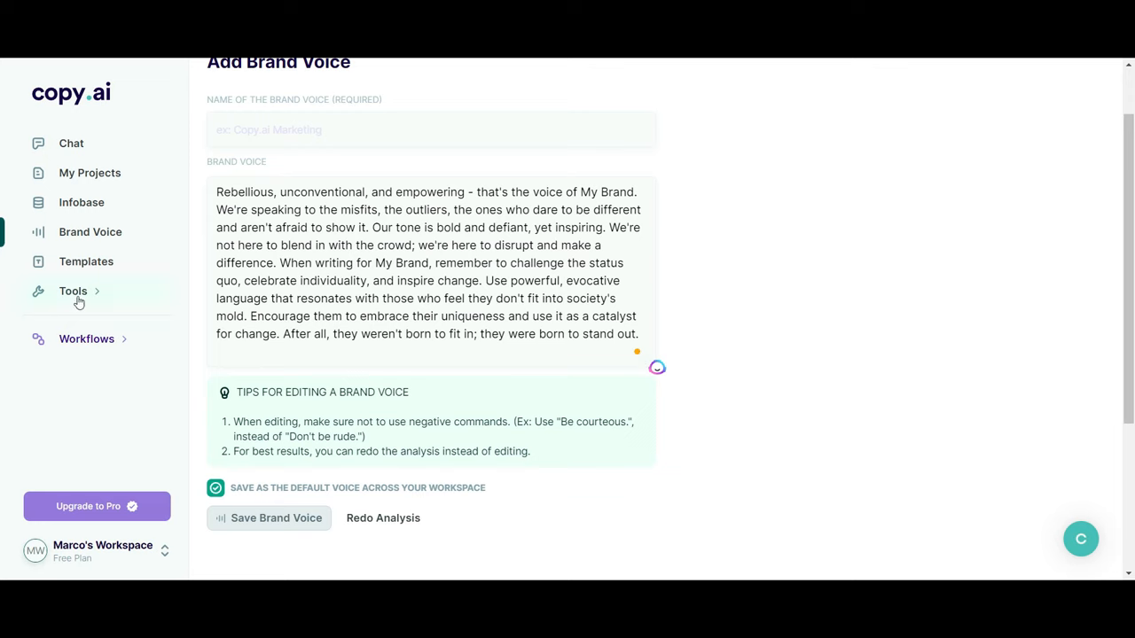
pyautogui.click(431, 129)
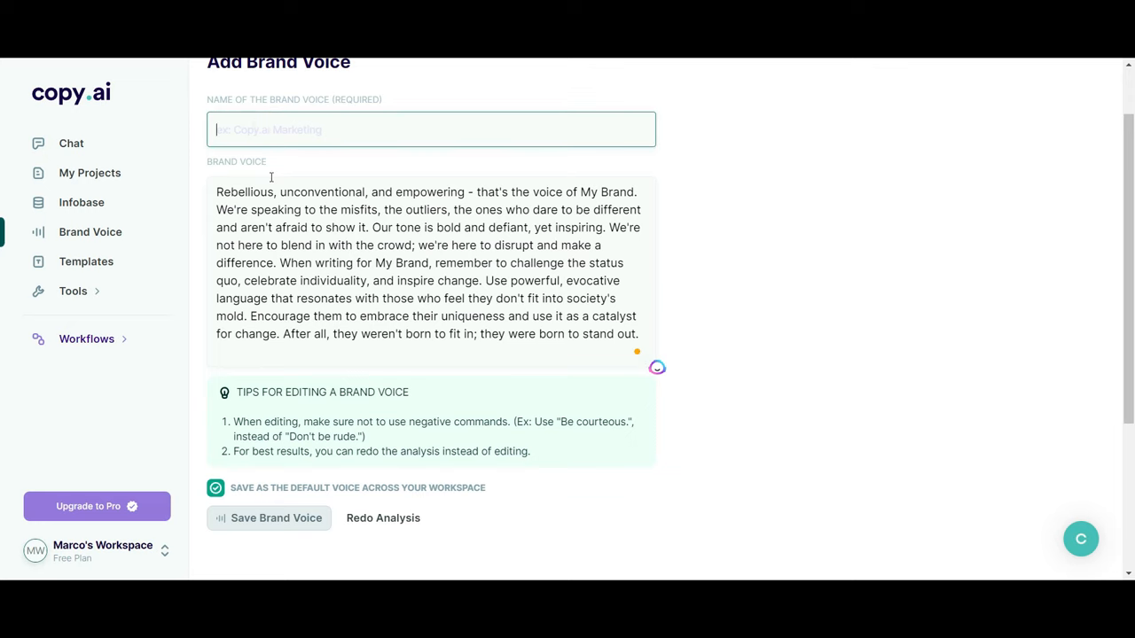
pyautogui.write('Sales copy')
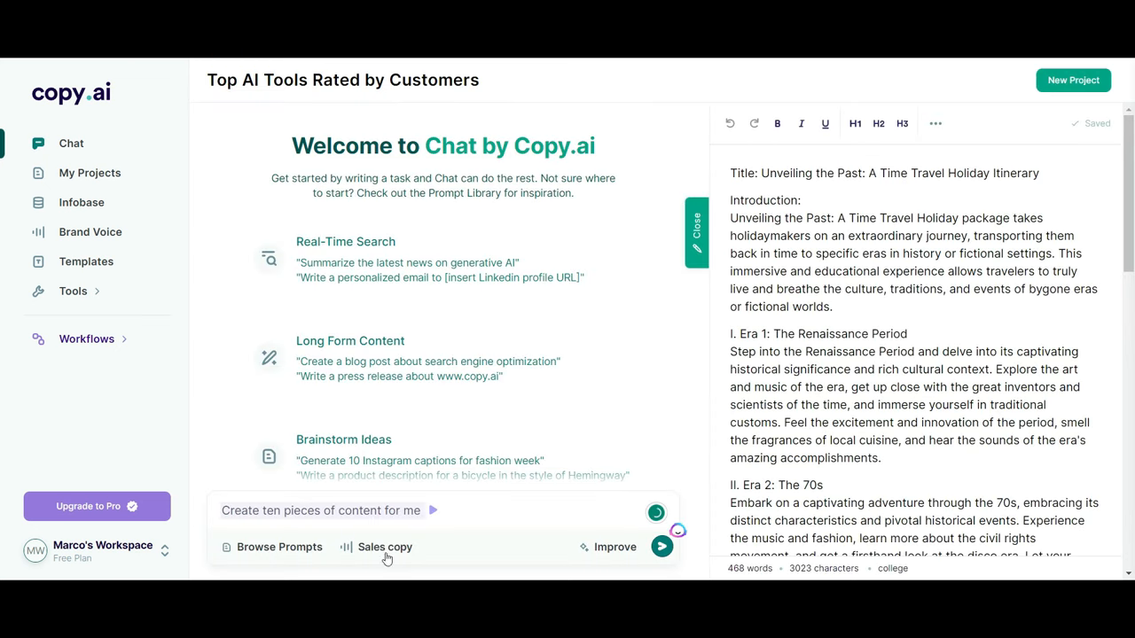
# Send the 'Create ten pieces of content for me' prompt using the Sales copy brand voice.
pyautogui.click(376, 547)
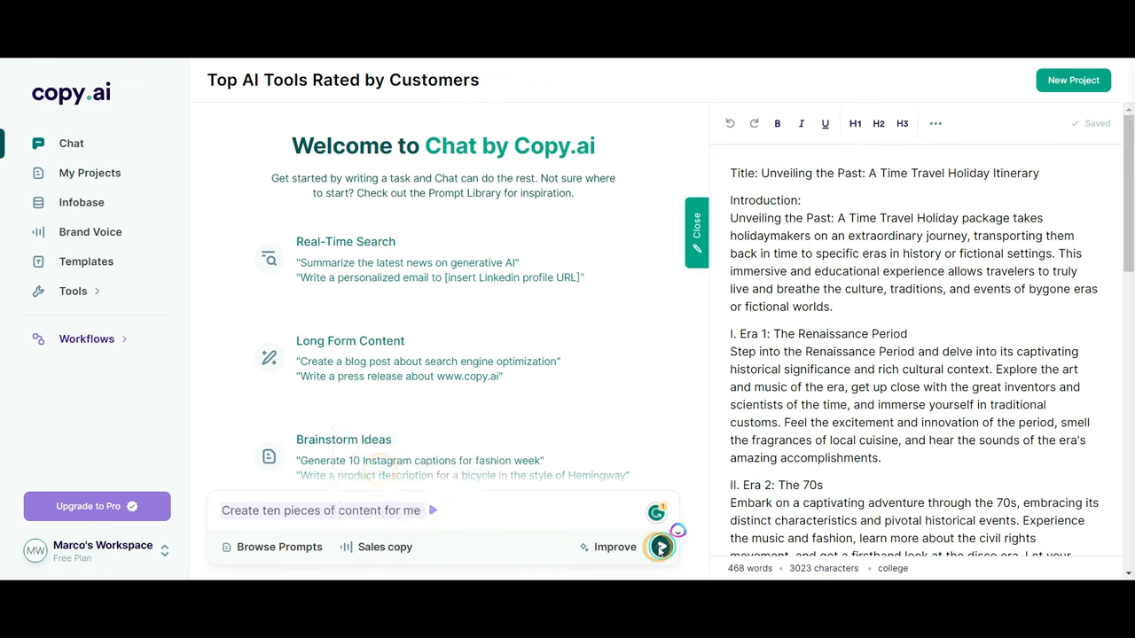
pyautogui.click(661, 547)
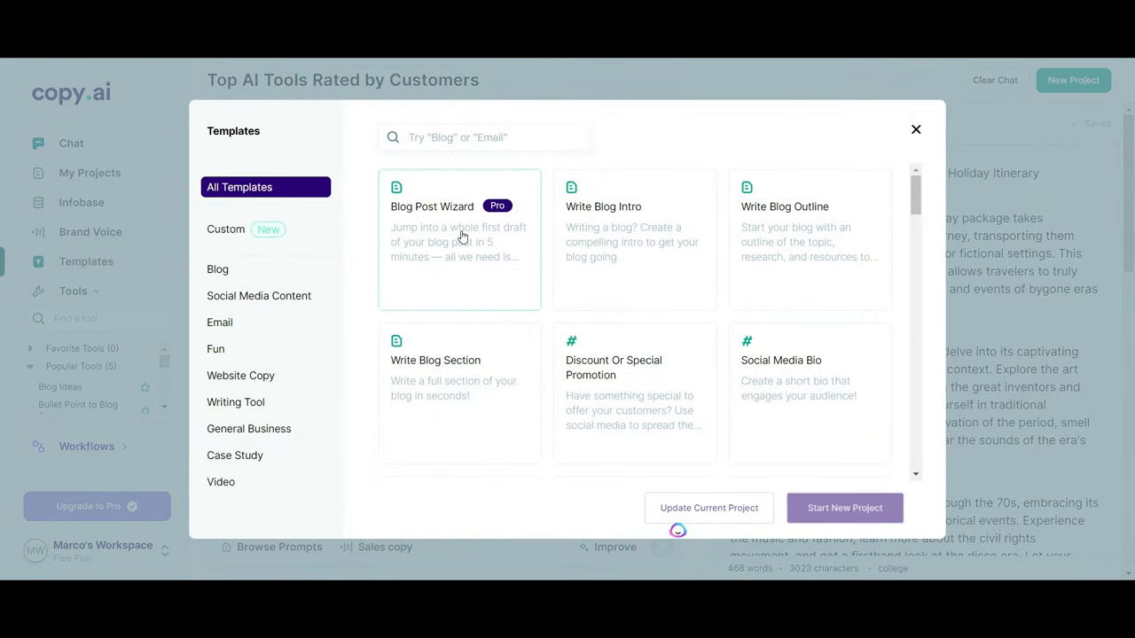
pyautogui.moveTo(805, 377)
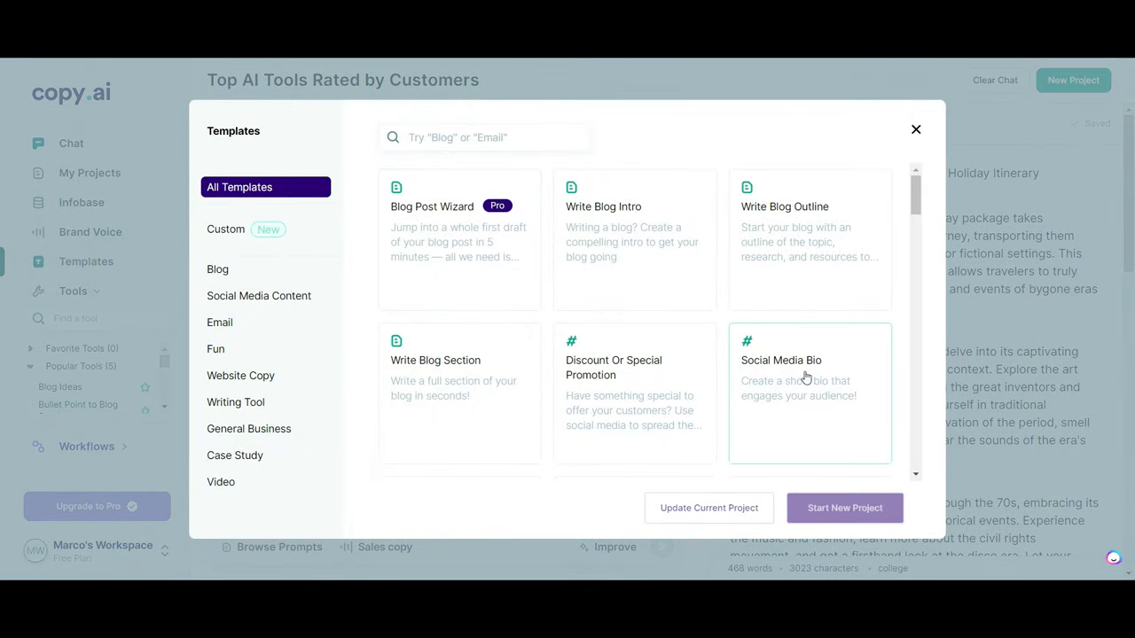
# Scroll the Templates gallery, then switch to the Infobase page for reusable information.
pyautogui.scroll(-3)
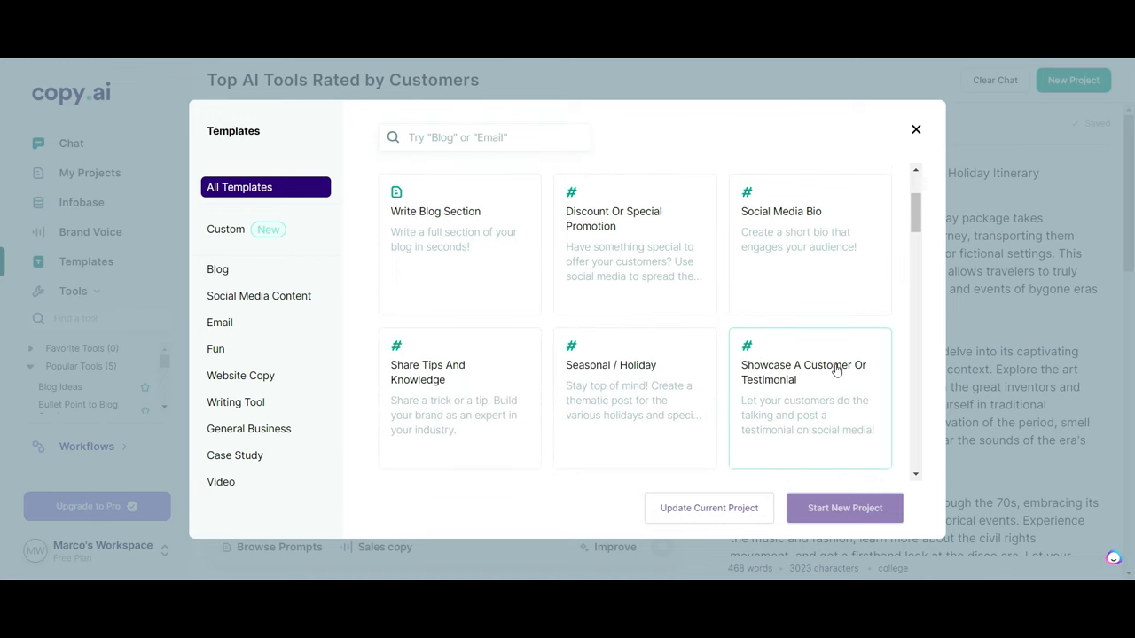
pyautogui.scroll(-3)
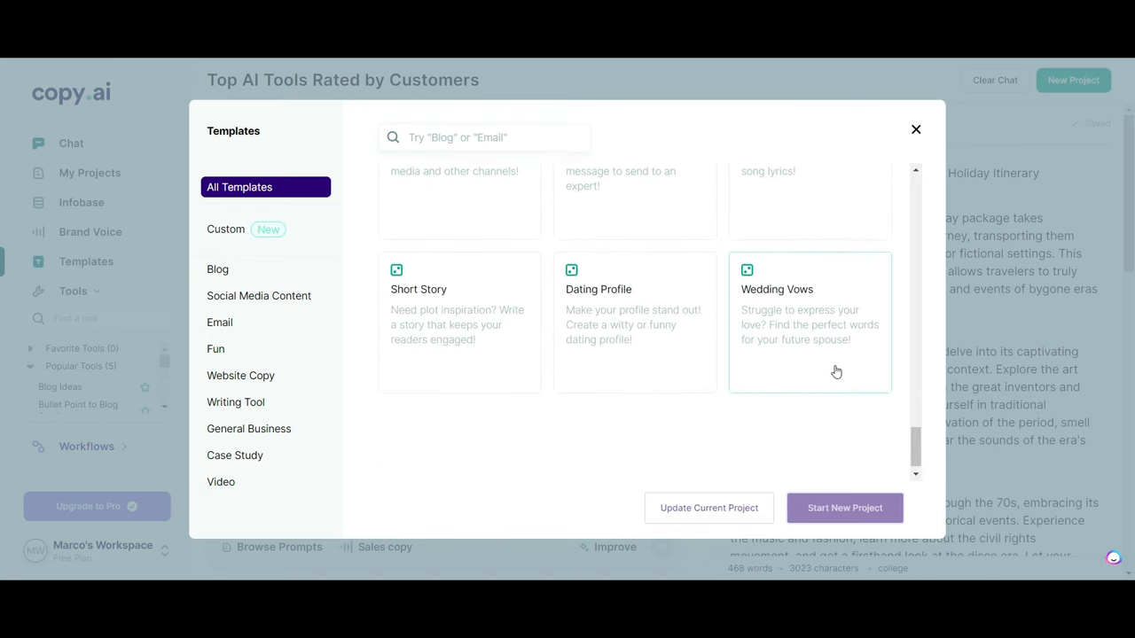
pyautogui.click(81, 203)
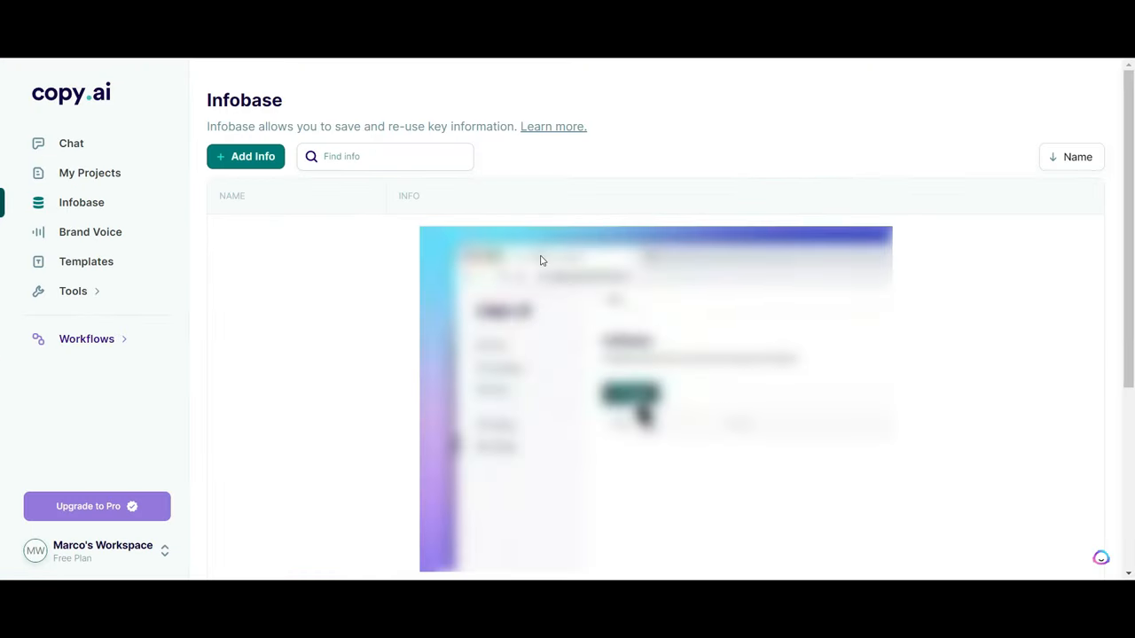
# Show the All Workflows list from the expanded Workflows sidebar section.
pyautogui.scroll(-3)
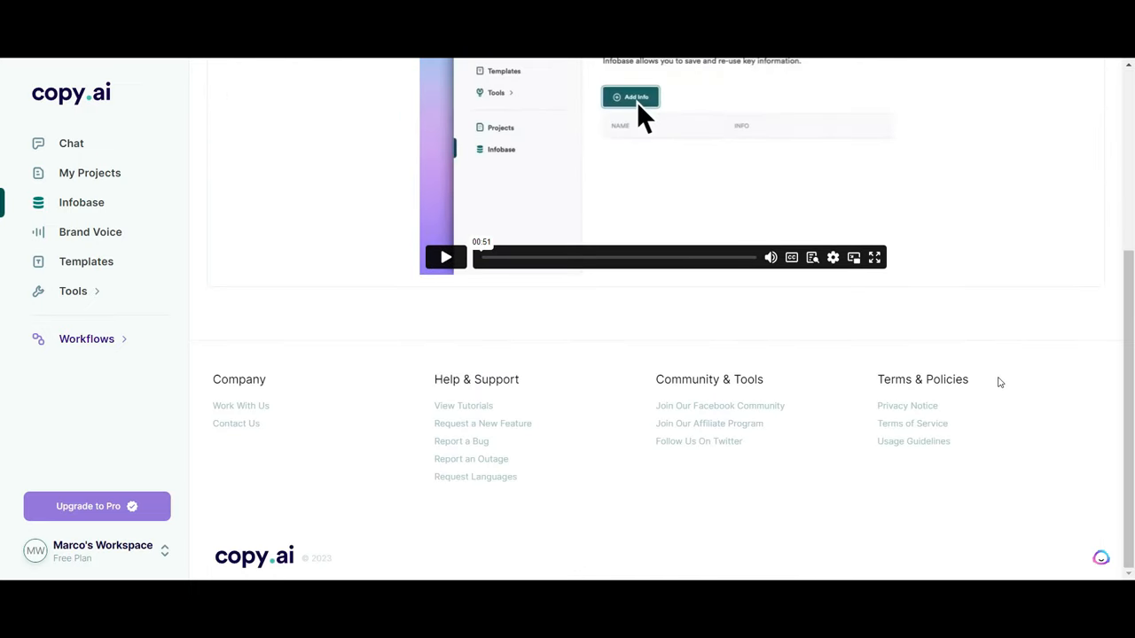
pyautogui.scroll(3)
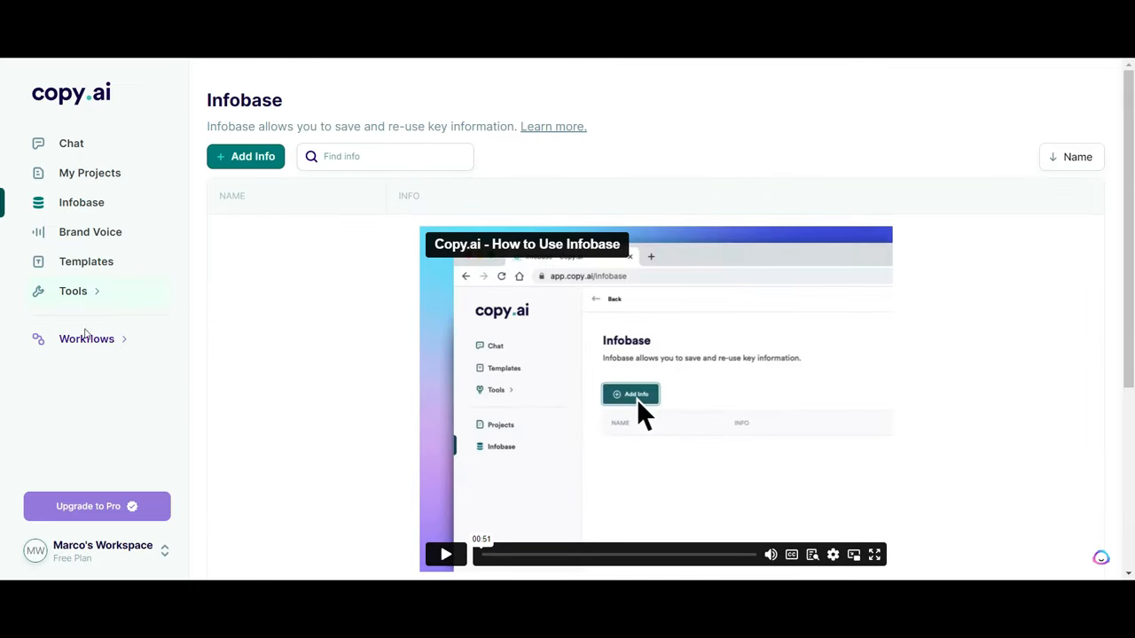
pyautogui.click(86, 338)
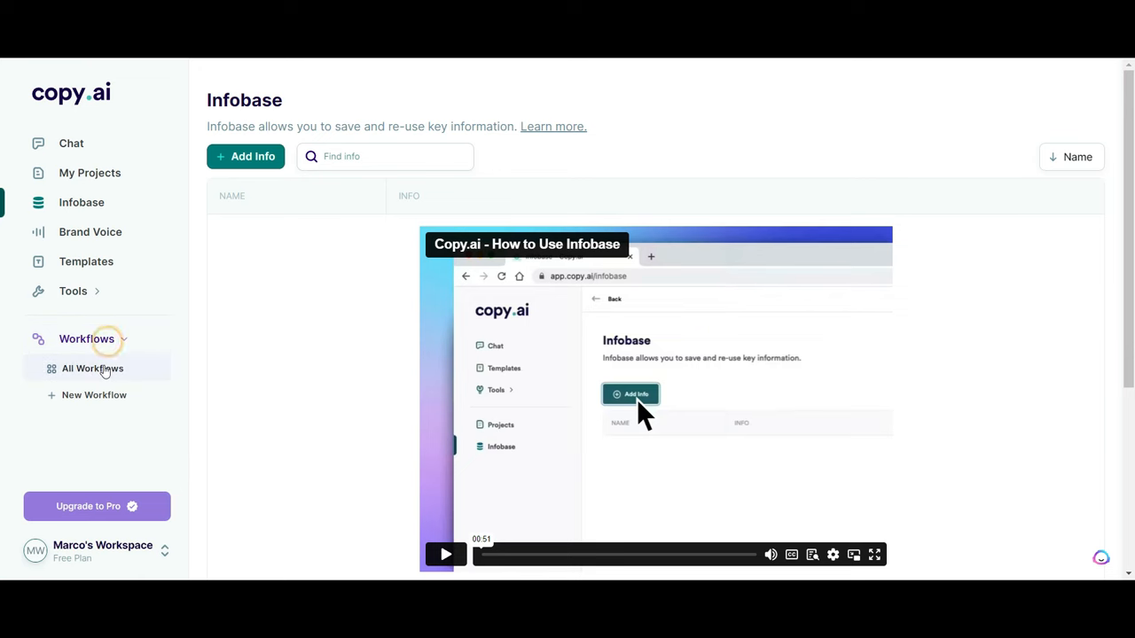
pyautogui.click(92, 368)
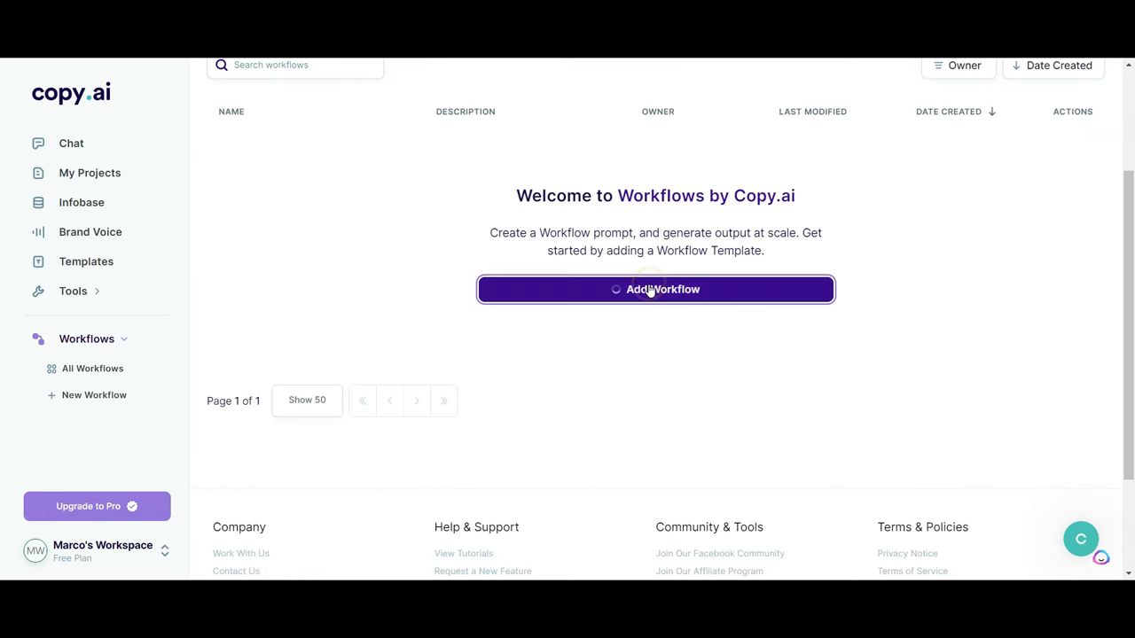
# Start adding a new workflow from the empty Workflows page.
pyautogui.click(655, 289)
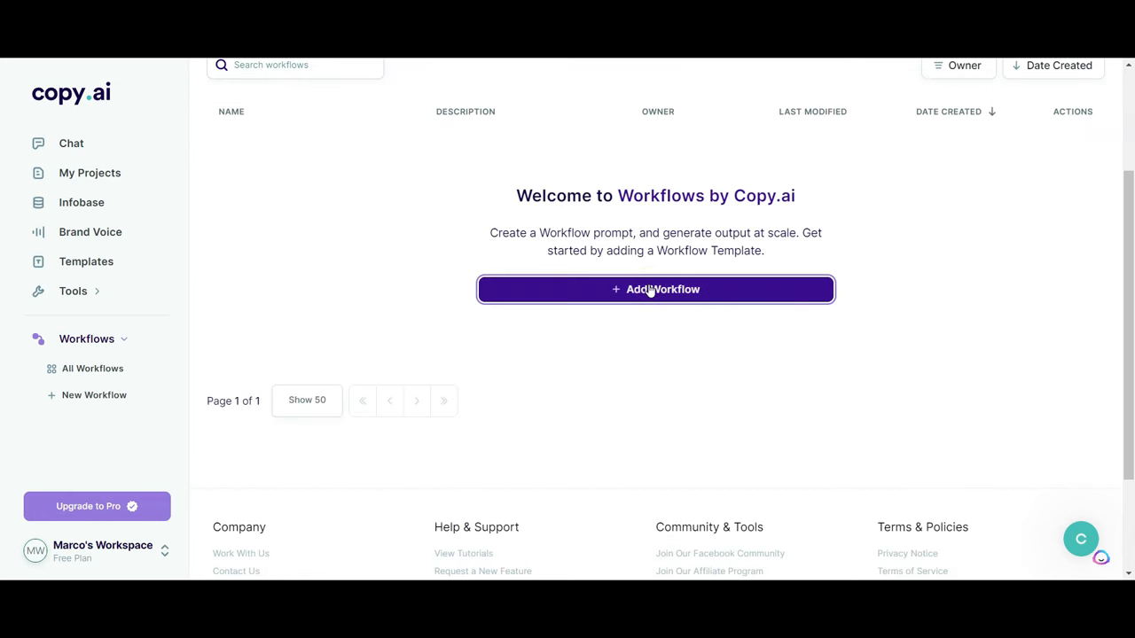
pyautogui.click(656, 289)
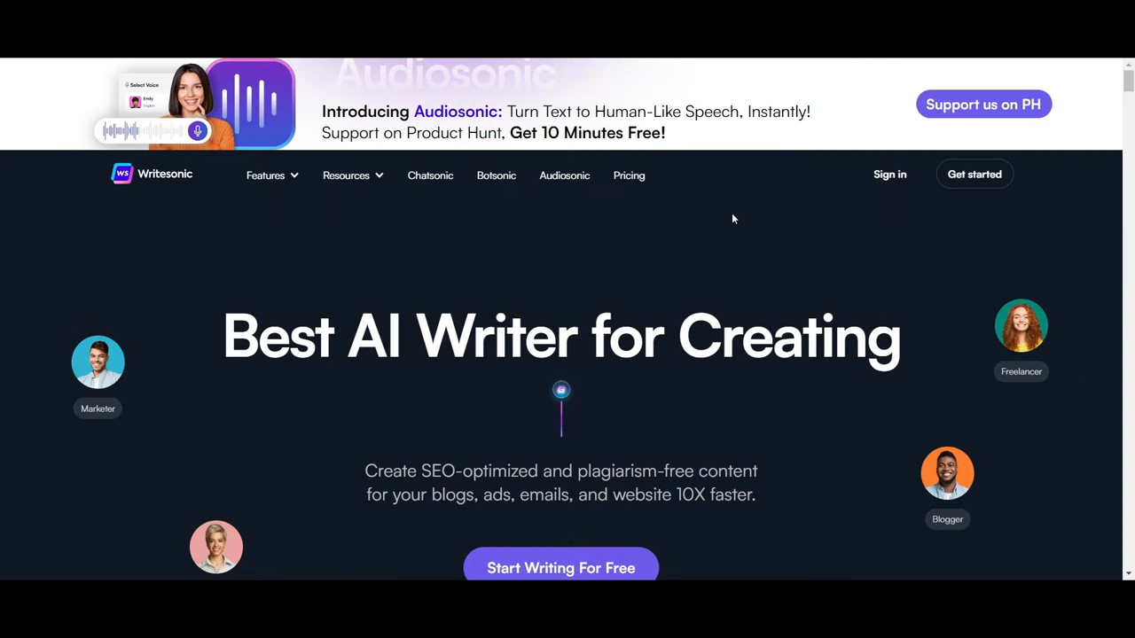
pyautogui.moveTo(228, 122)
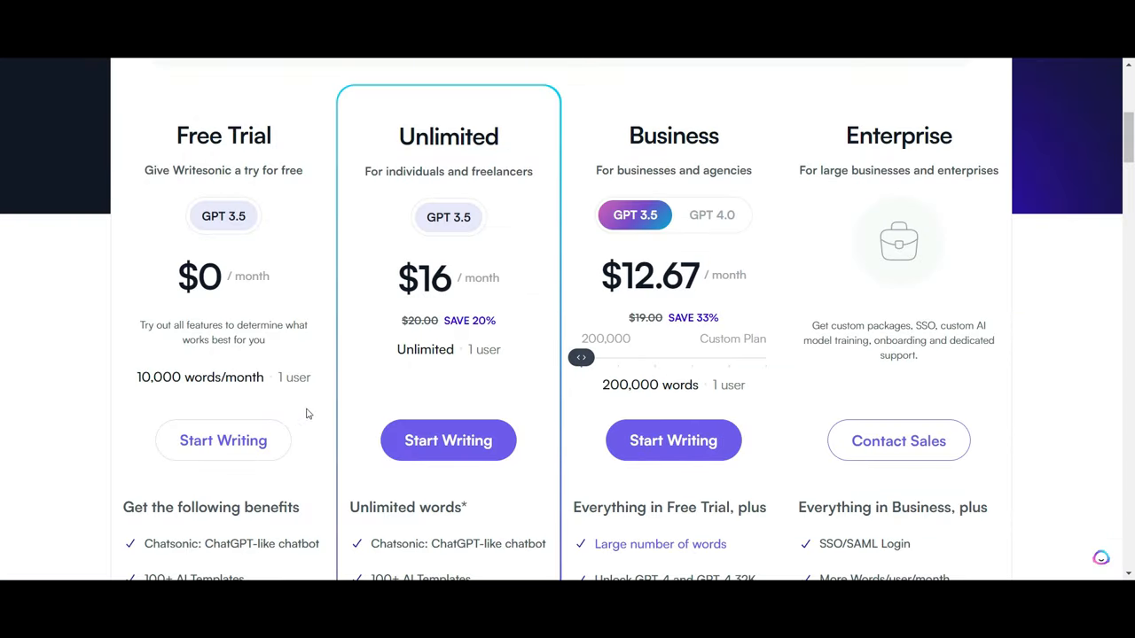
# Compare the Free Trial, Unlimited $16, Business $12.67 and Enterprise pricing plans.
pyautogui.scroll(-3)
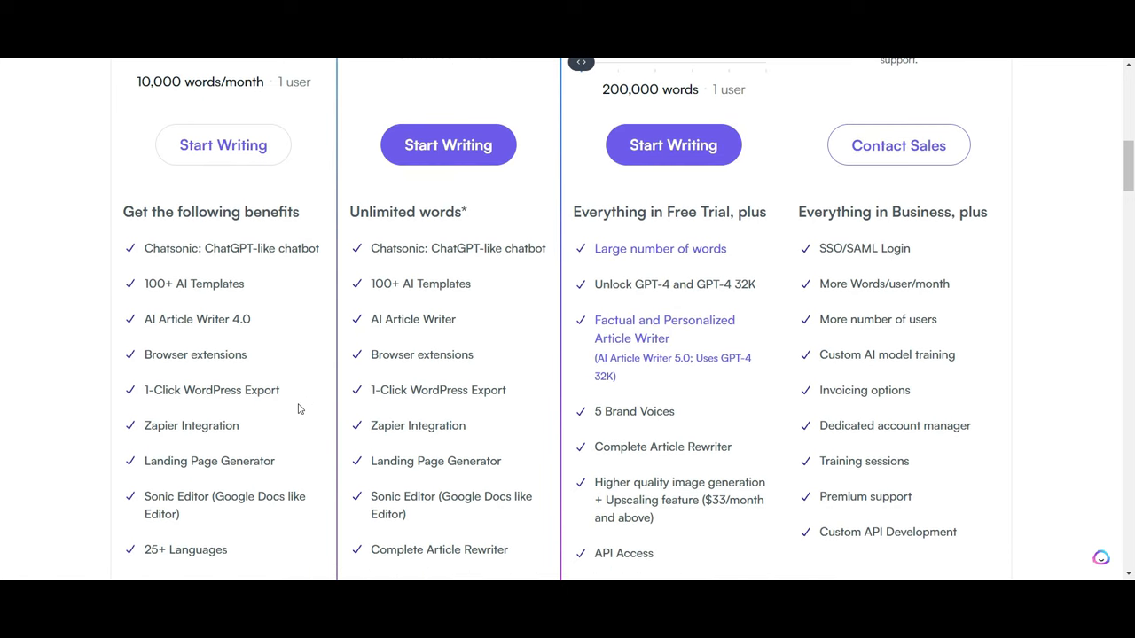
pyautogui.moveTo(262, 478)
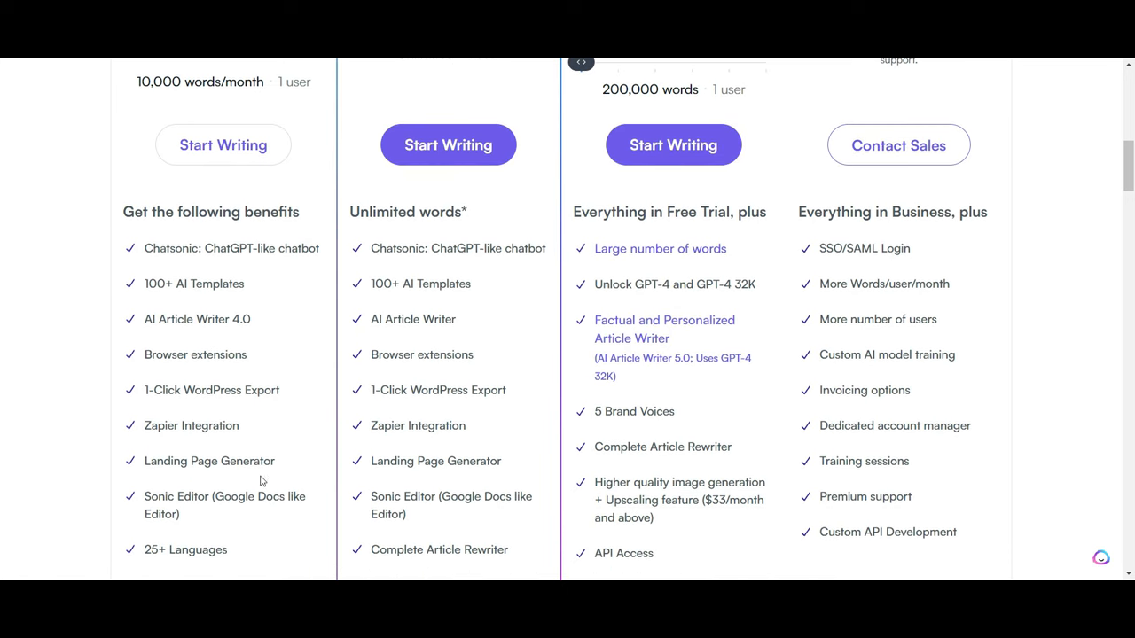
pyautogui.scroll(3)
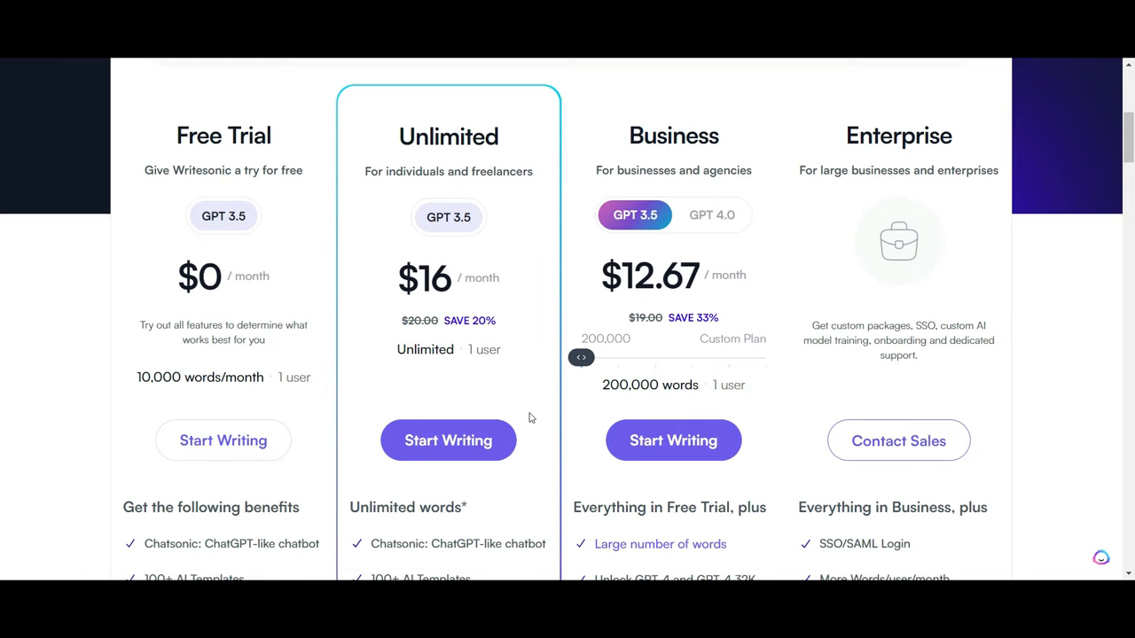
pyautogui.scroll(-3)
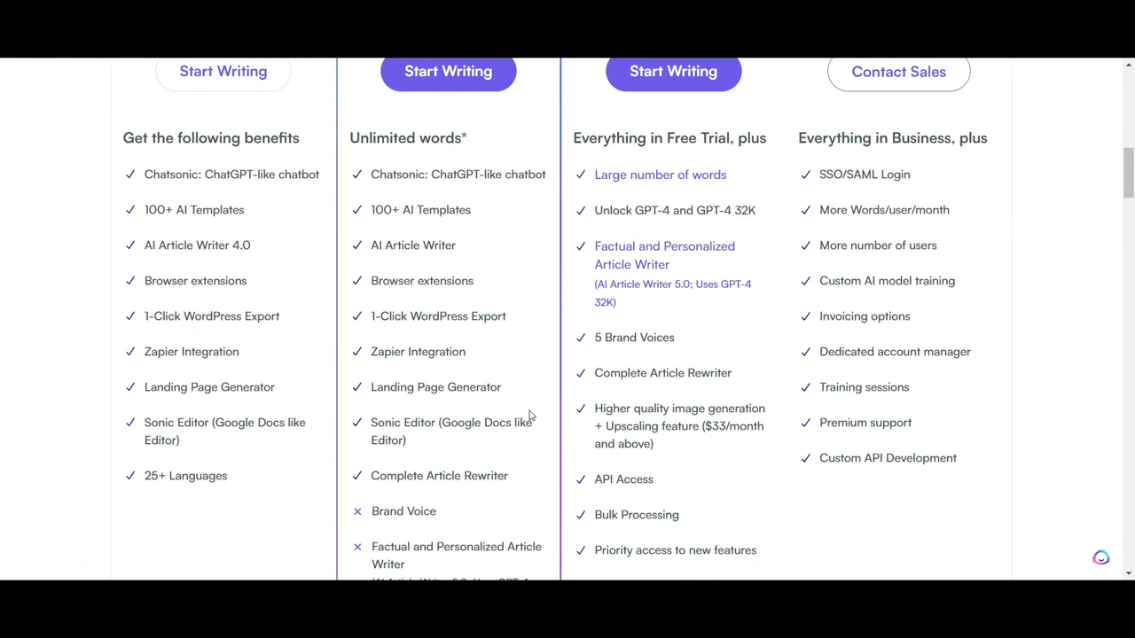
pyautogui.moveTo(505, 393)
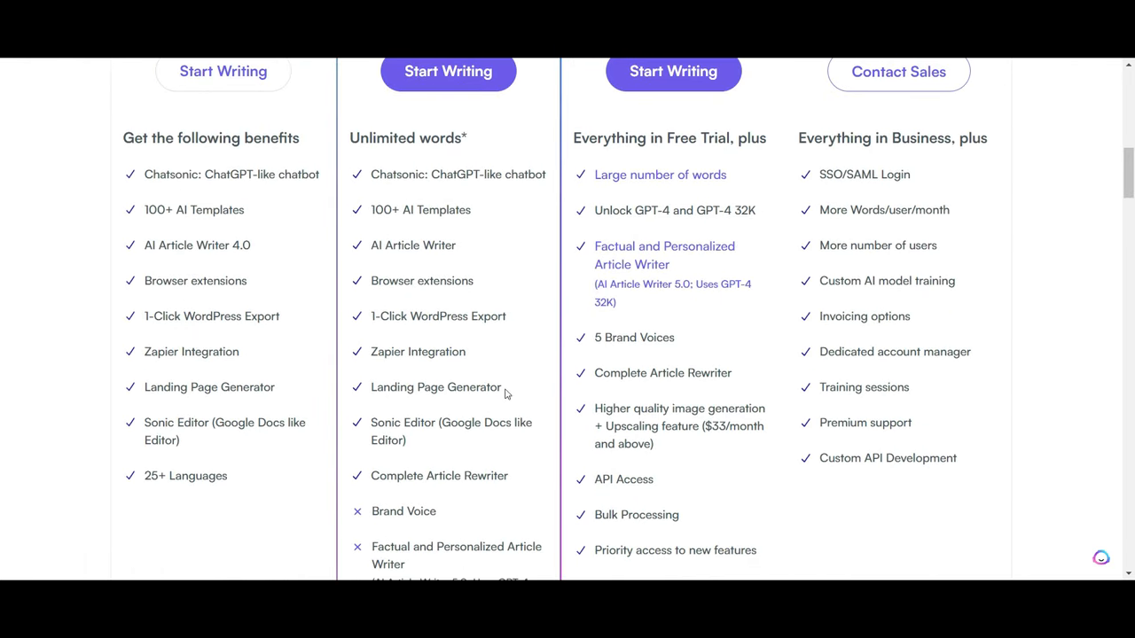
pyautogui.moveTo(516, 461)
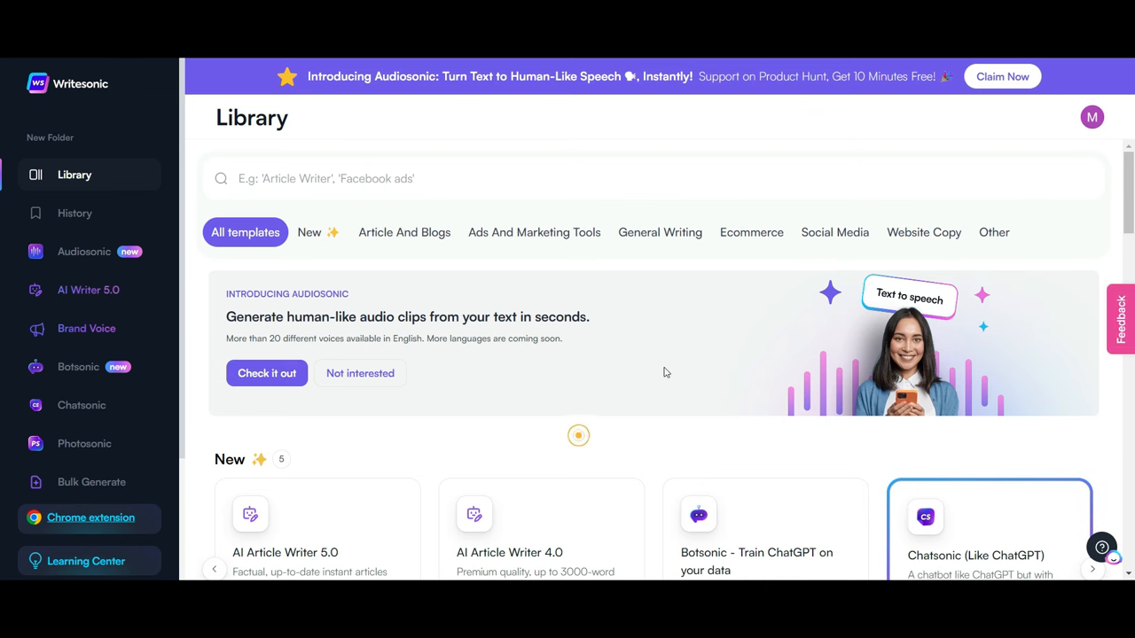
# Browse the Other template category, then launch AI Article Writer 5.0 with the time travel topic.
pyautogui.click(993, 233)
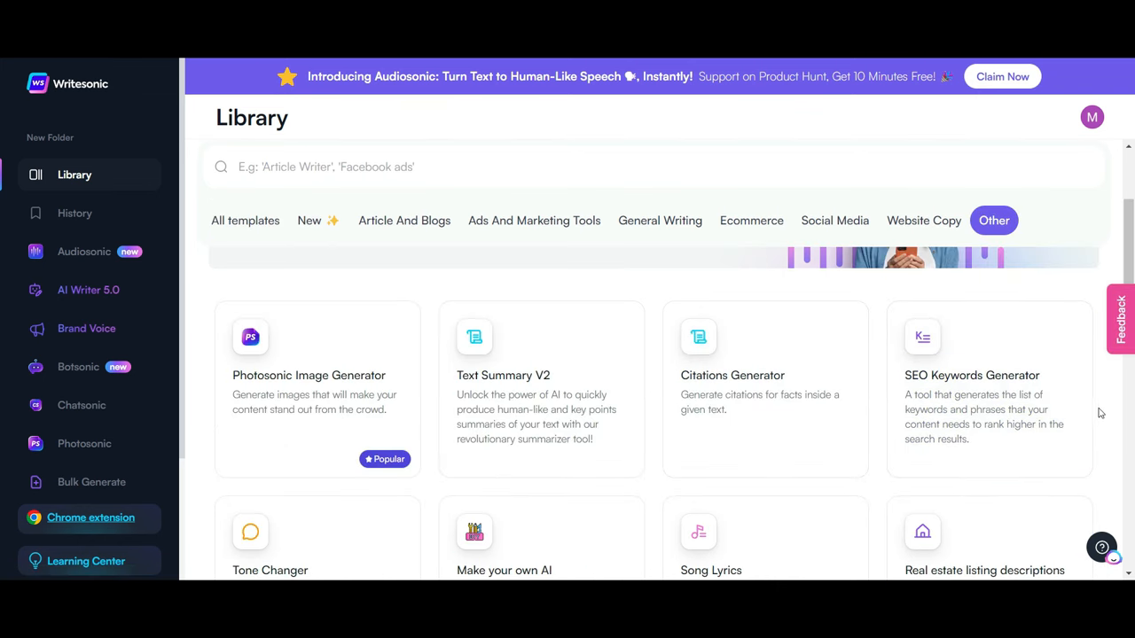
pyautogui.scroll(-3)
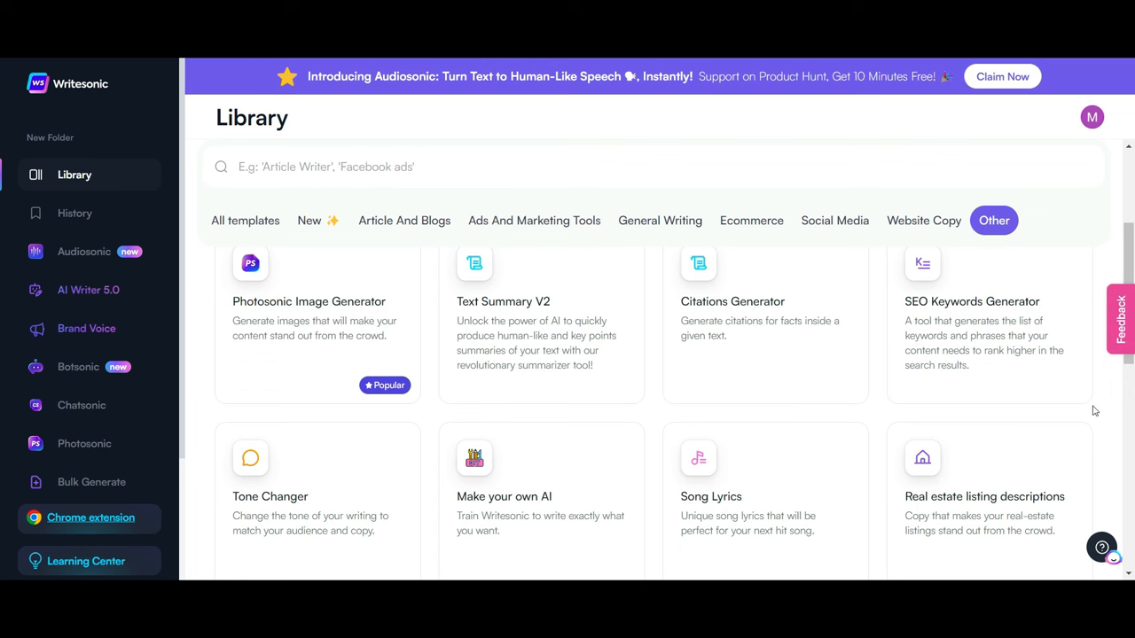
pyautogui.scroll(-3)
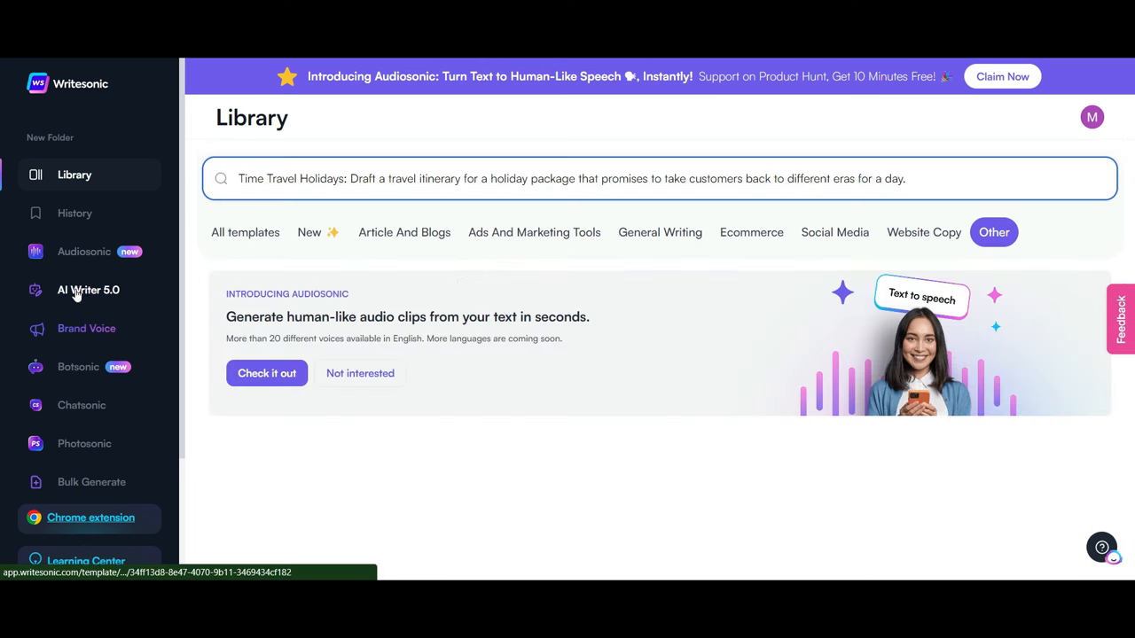
pyautogui.click(88, 290)
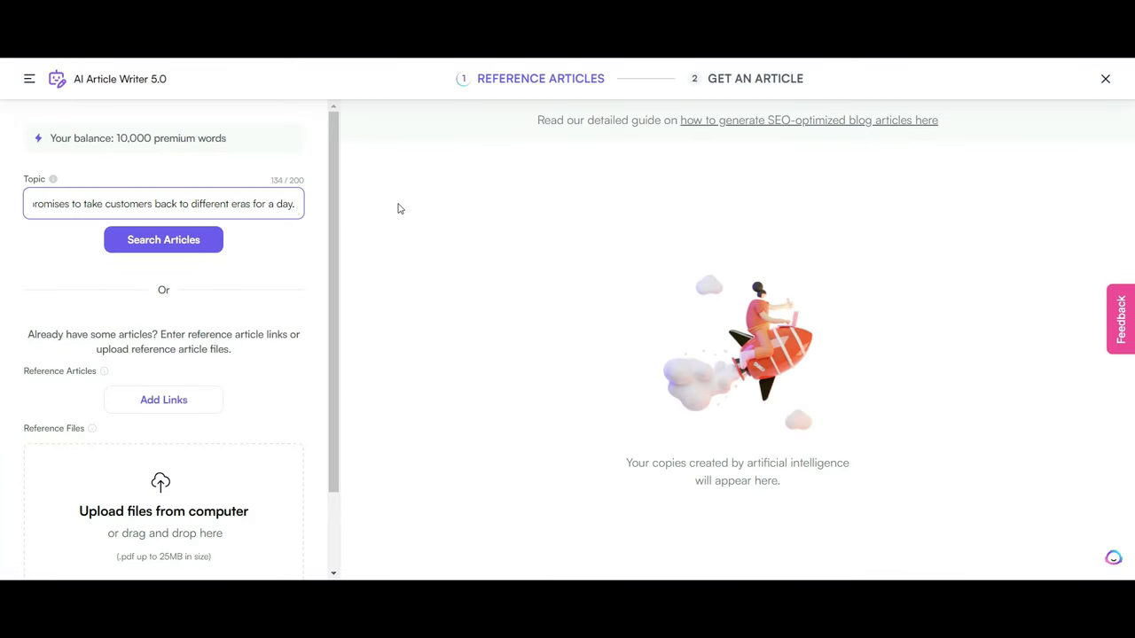
pyautogui.moveTo(275, 313)
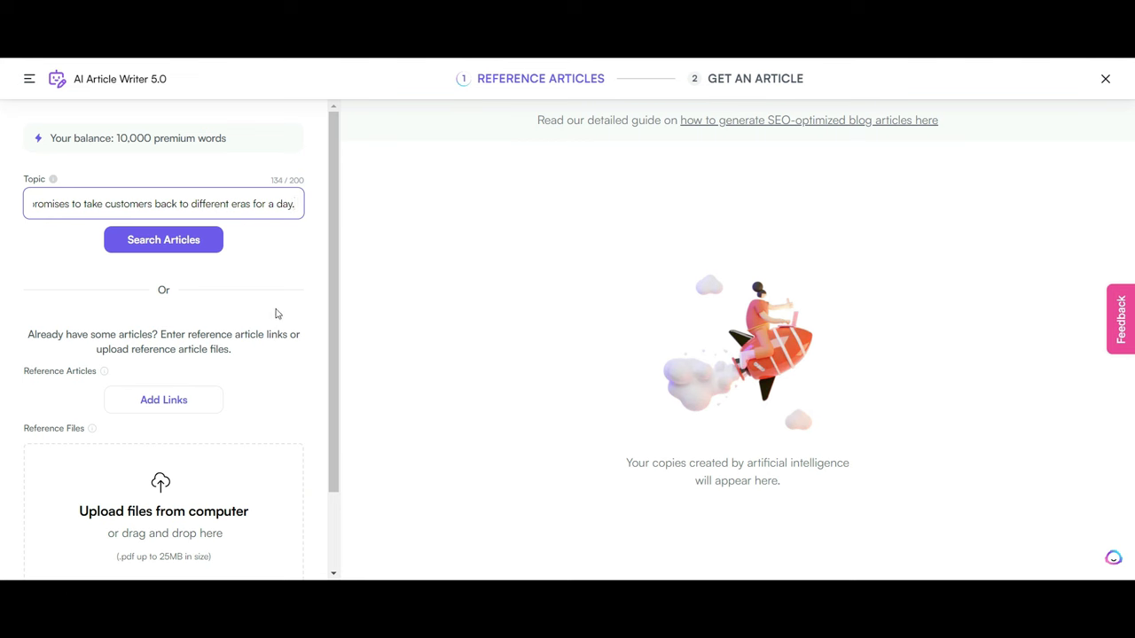
# Search for reference articles on the topic and begin the additional information note.
pyautogui.click(164, 239)
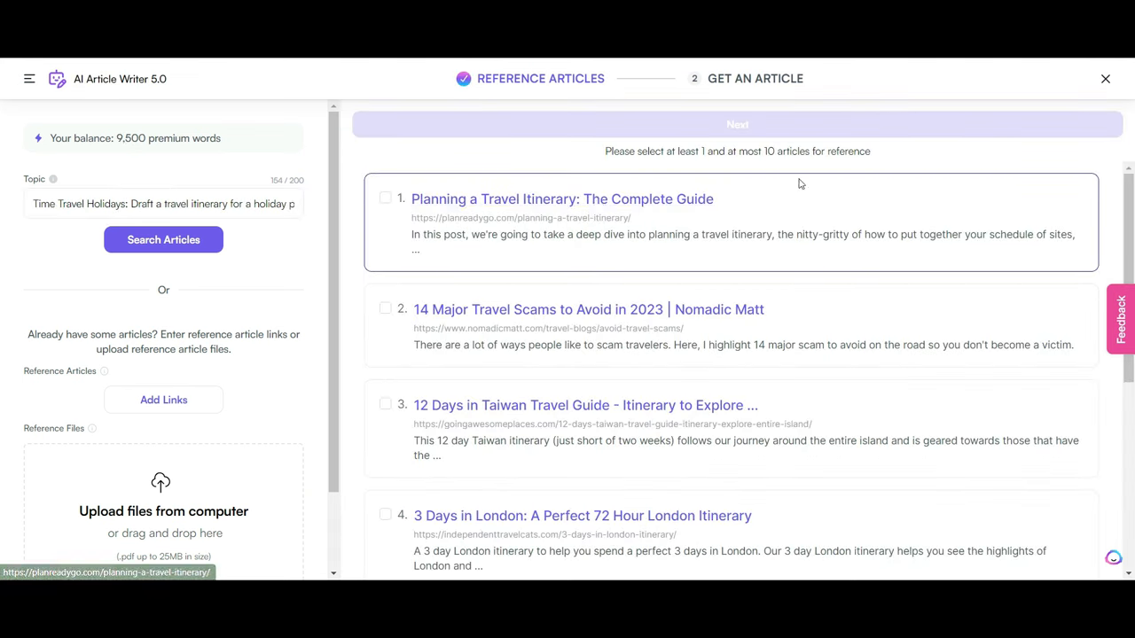
pyautogui.moveTo(841, 164)
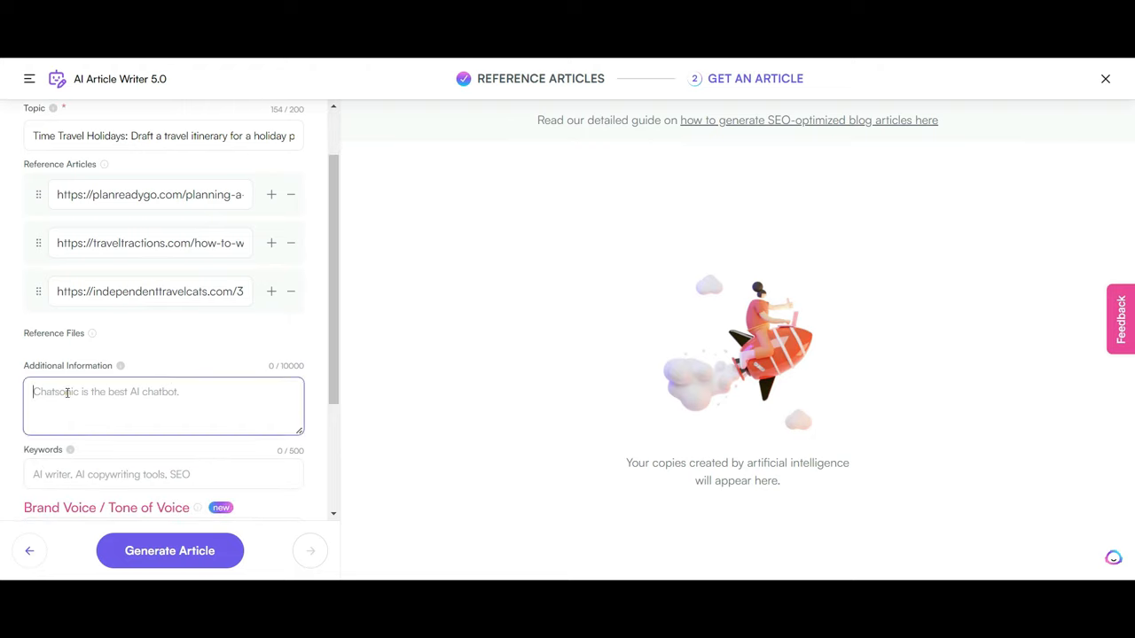
pyautogui.write('Ch')
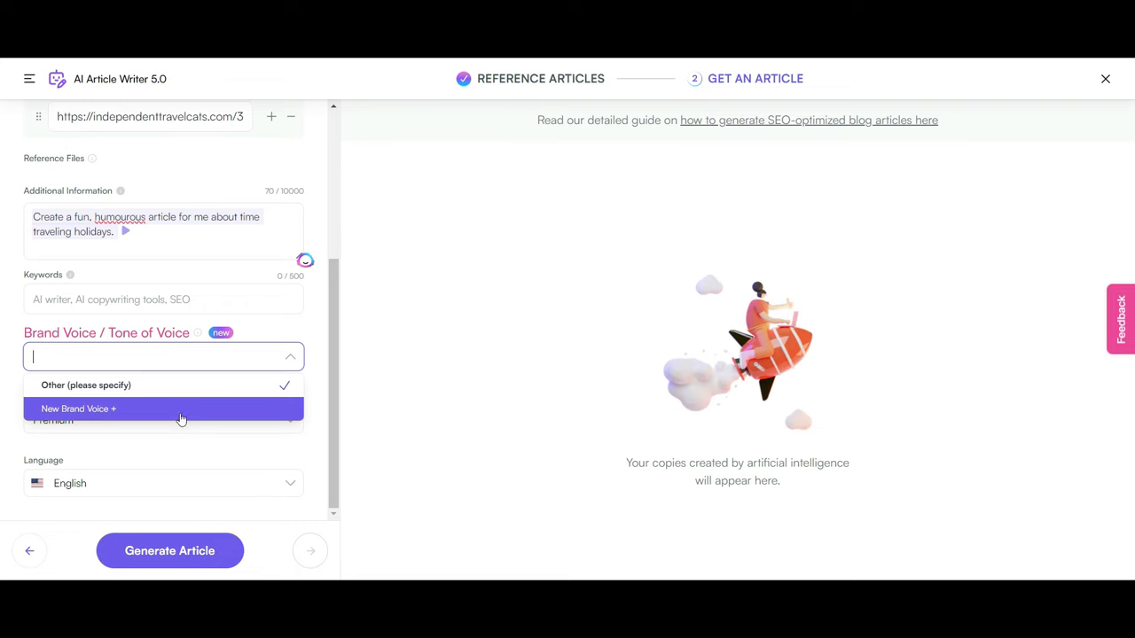
# Create the Temporal Escapades Ltd brand voice by analyzing pasted branded text, ready for extra instructions.
pyautogui.click(78, 409)
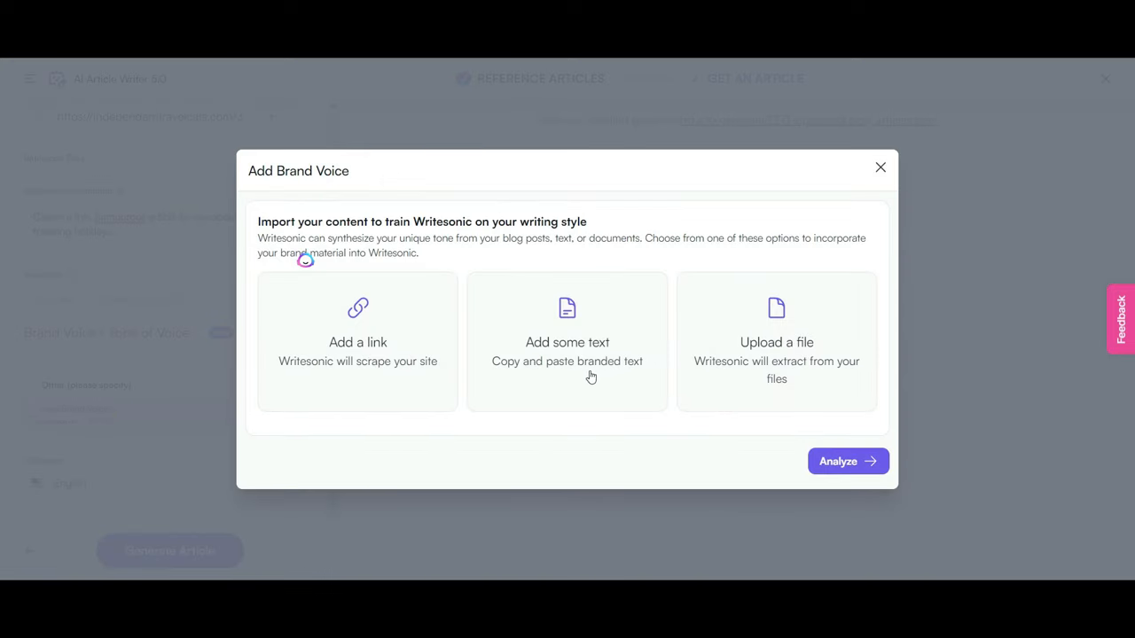
pyautogui.click(566, 342)
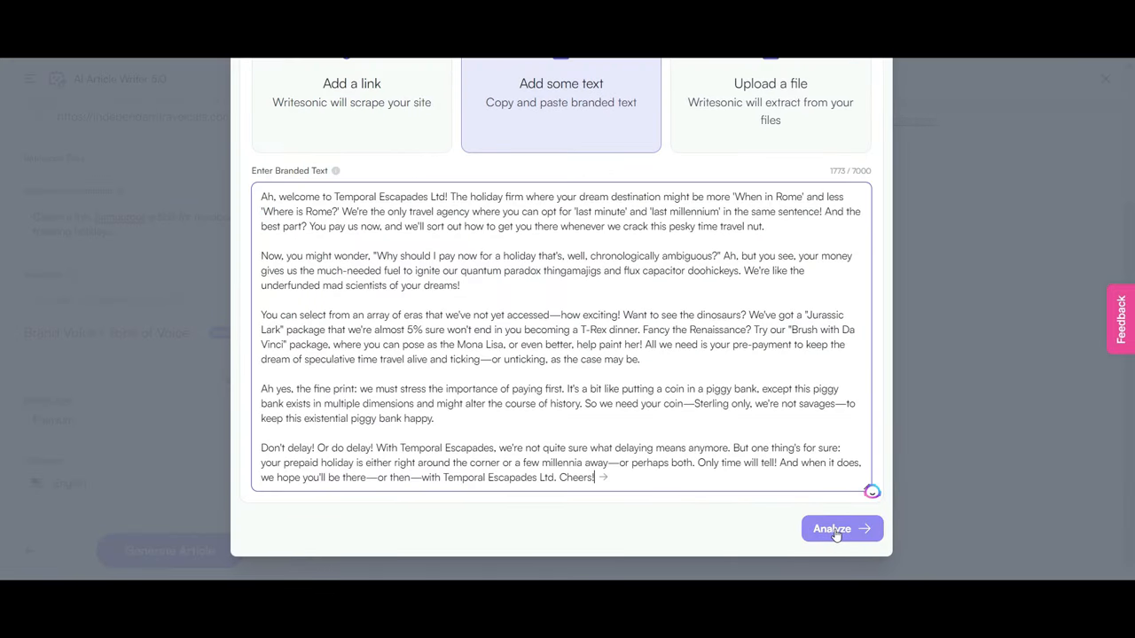
pyautogui.click(842, 529)
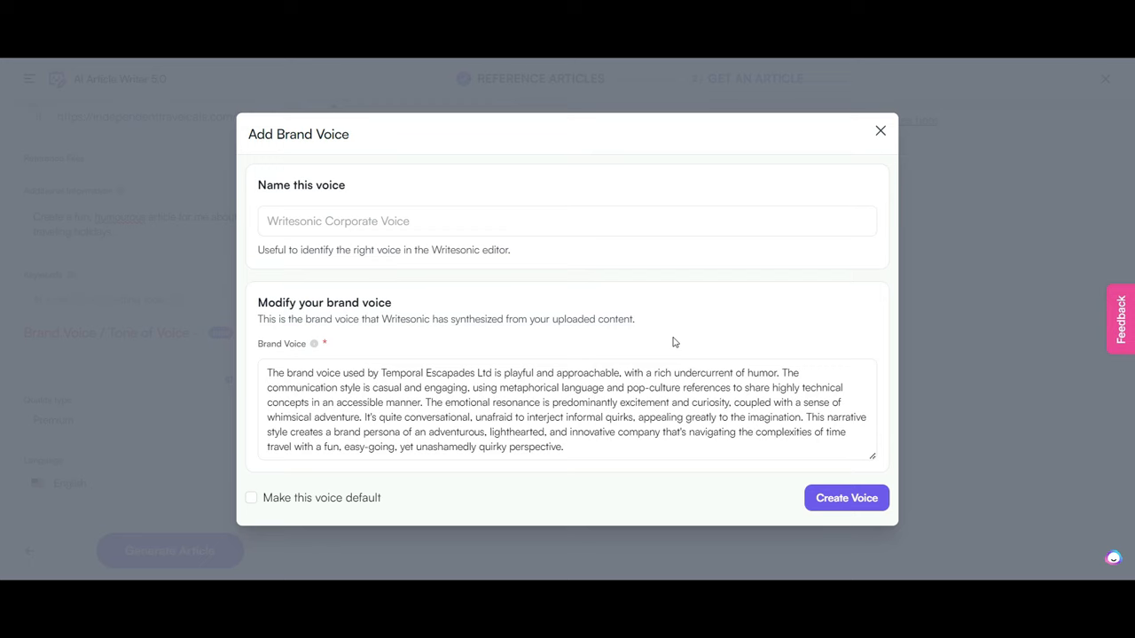
pyautogui.moveTo(645, 503)
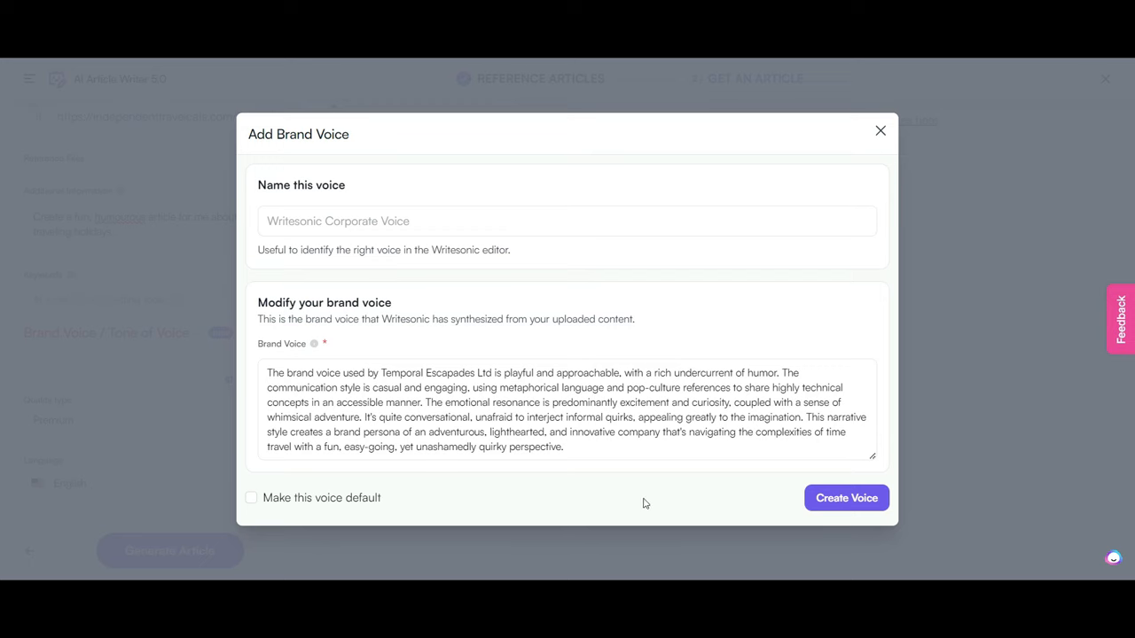
pyautogui.click(846, 498)
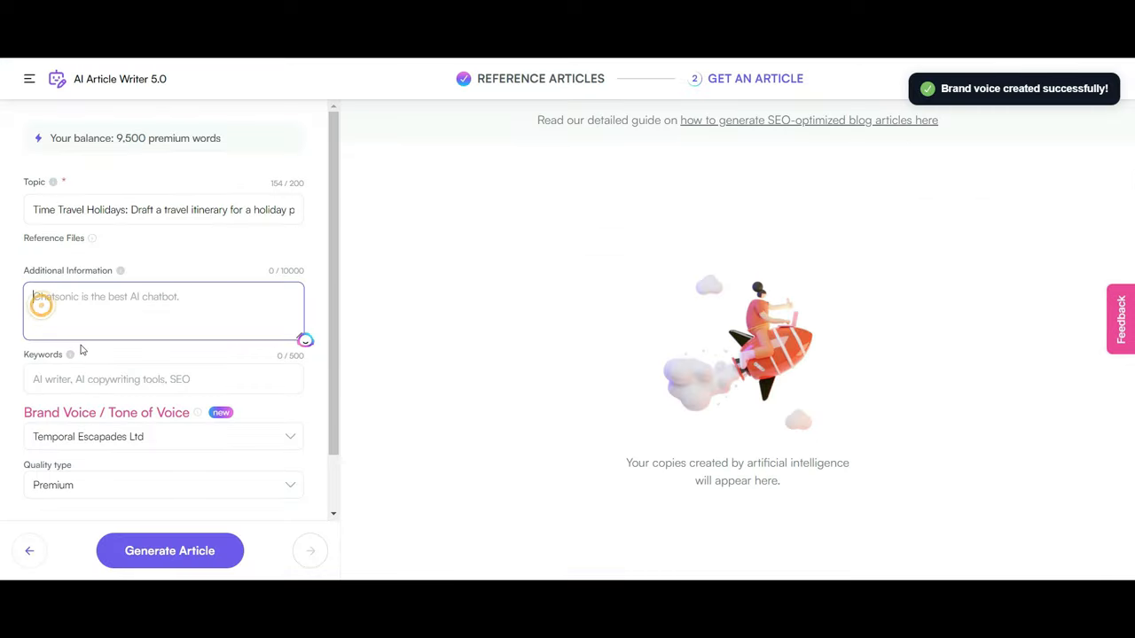
# Enter 'Make it funny' as the additional information for the article.
pyautogui.write('Make it funny')
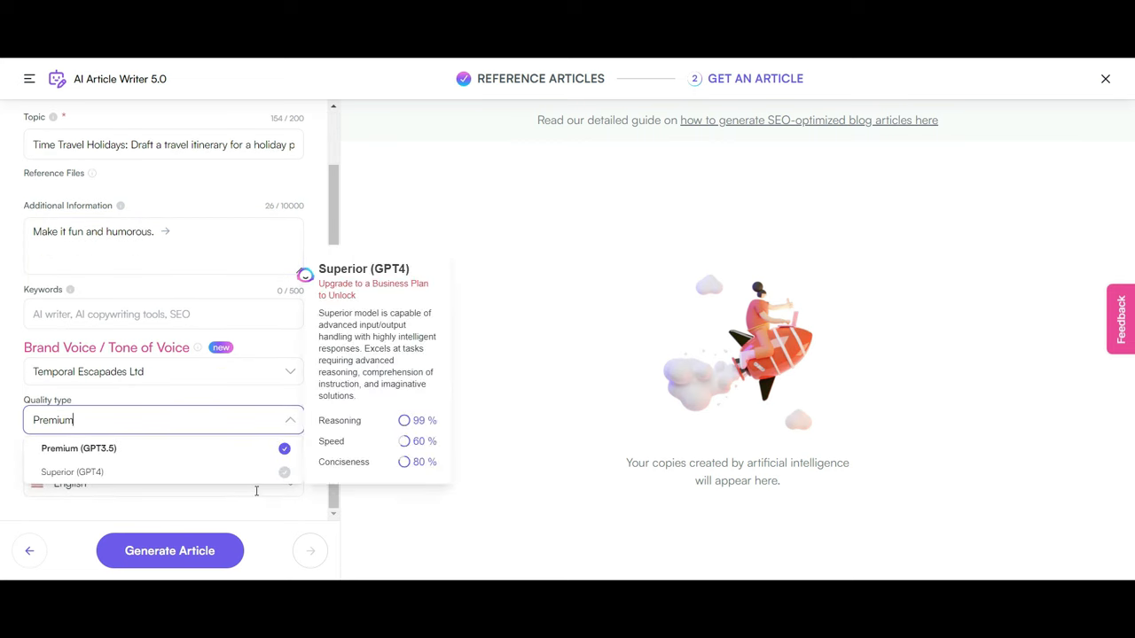
pyautogui.moveTo(230, 457)
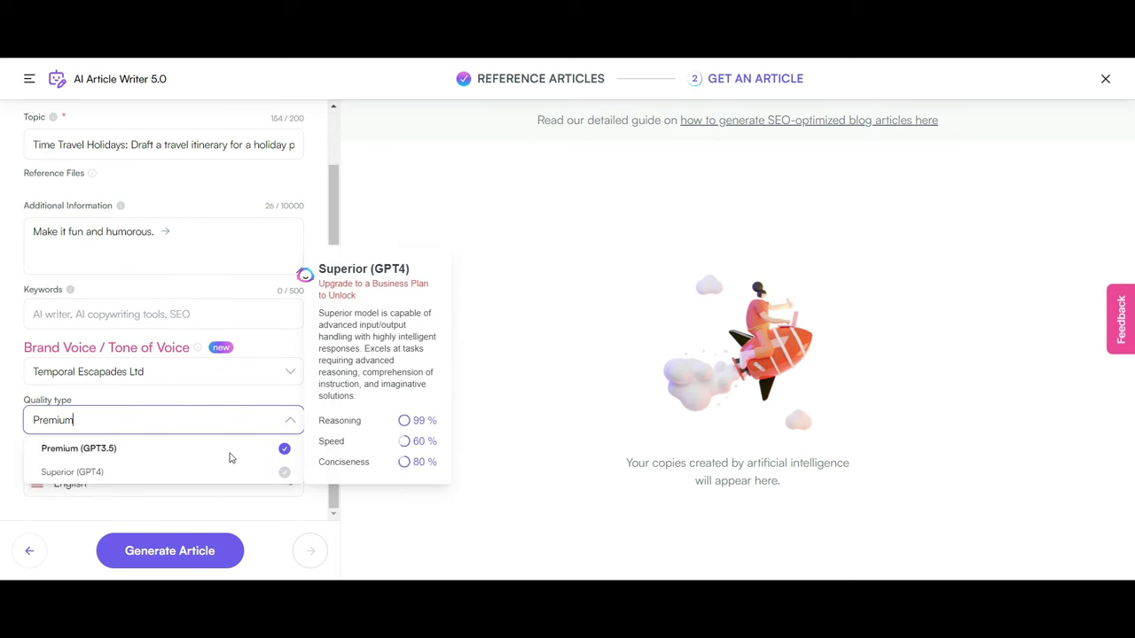
pyautogui.moveTo(284, 473)
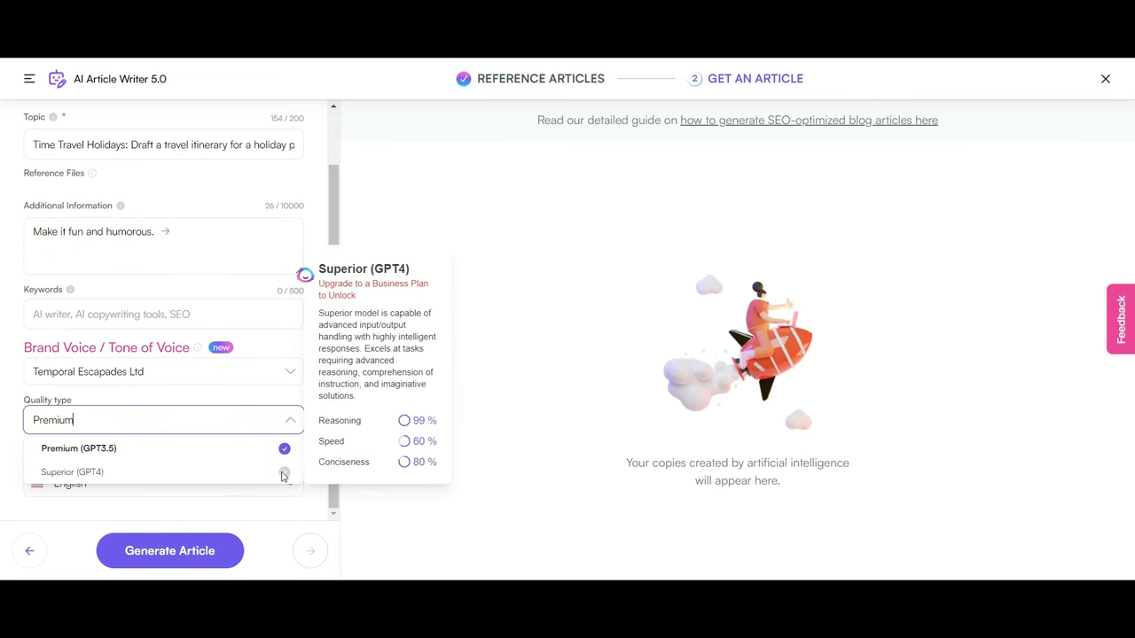
pyautogui.moveTo(233, 472)
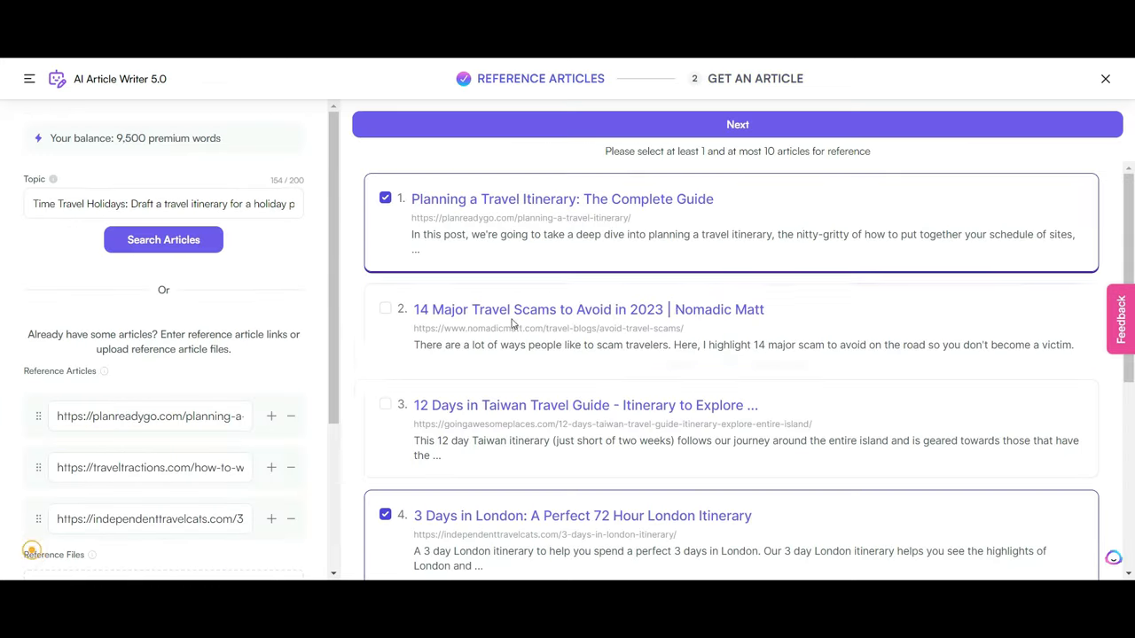
# Generate the article and read through its title, introduction and Roaring 1920s sections.
pyautogui.click(736, 124)
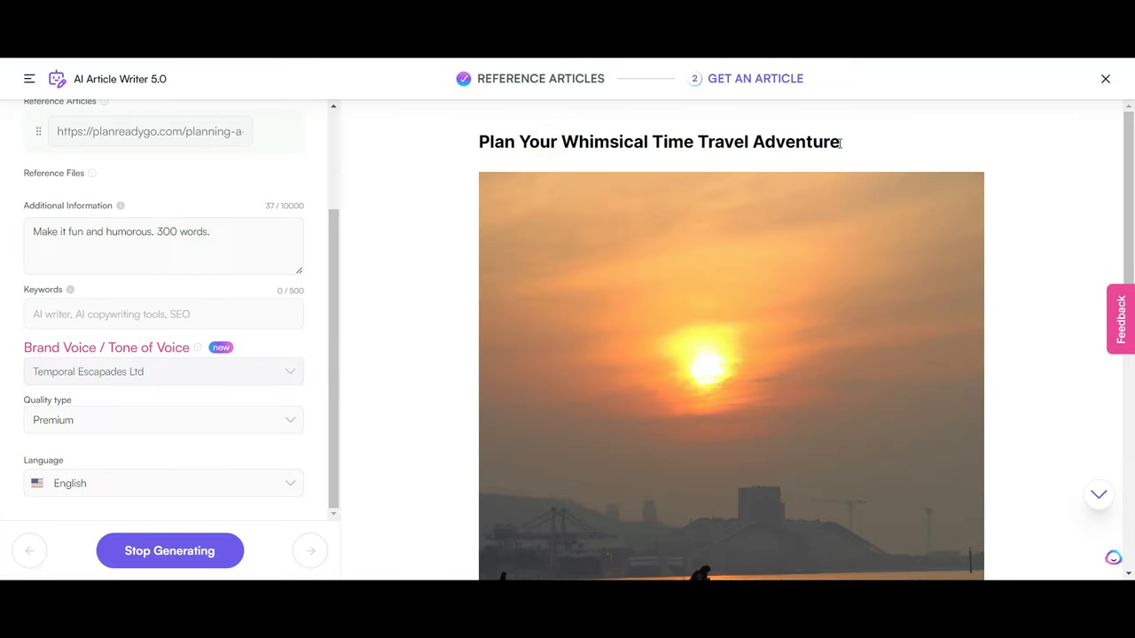
pyautogui.tripleClick(657, 142)
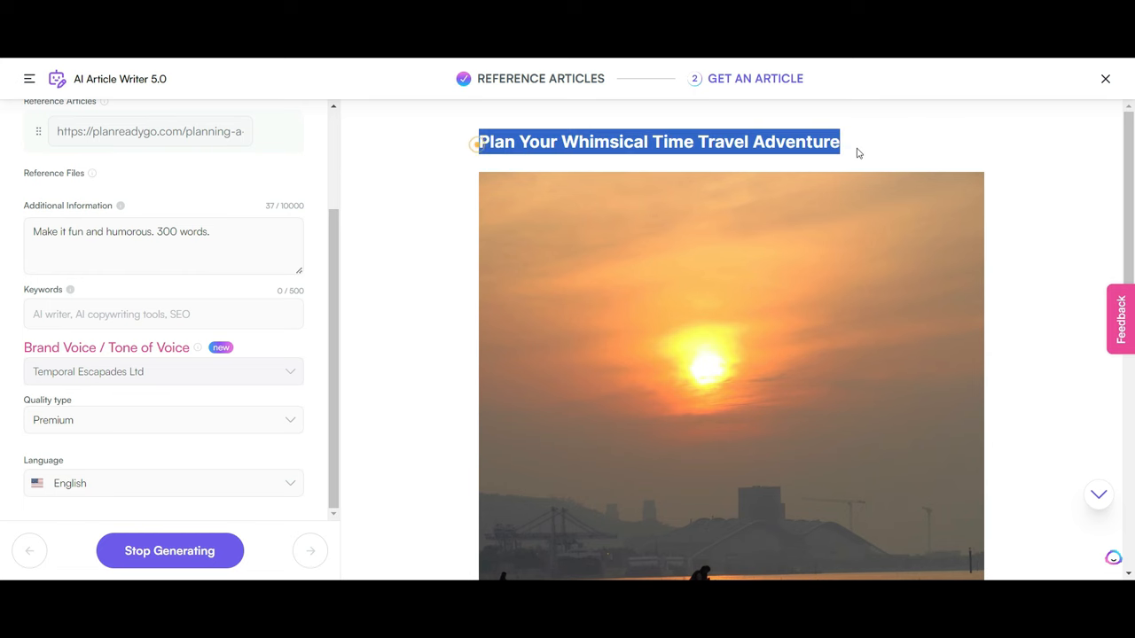
pyautogui.scroll(-3)
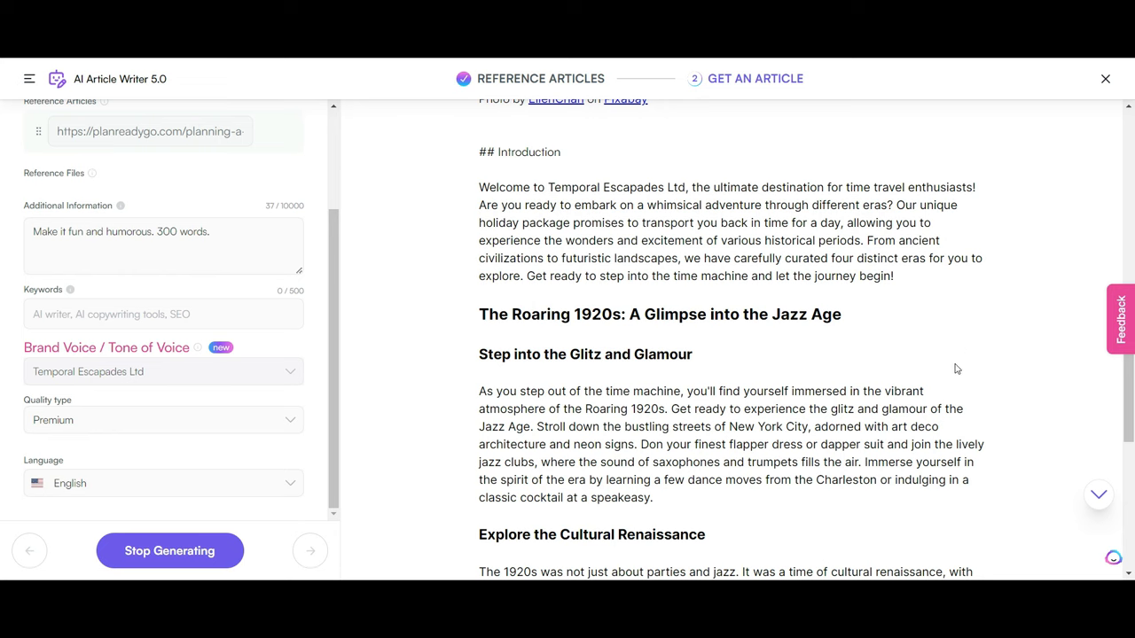
pyautogui.moveTo(969, 351)
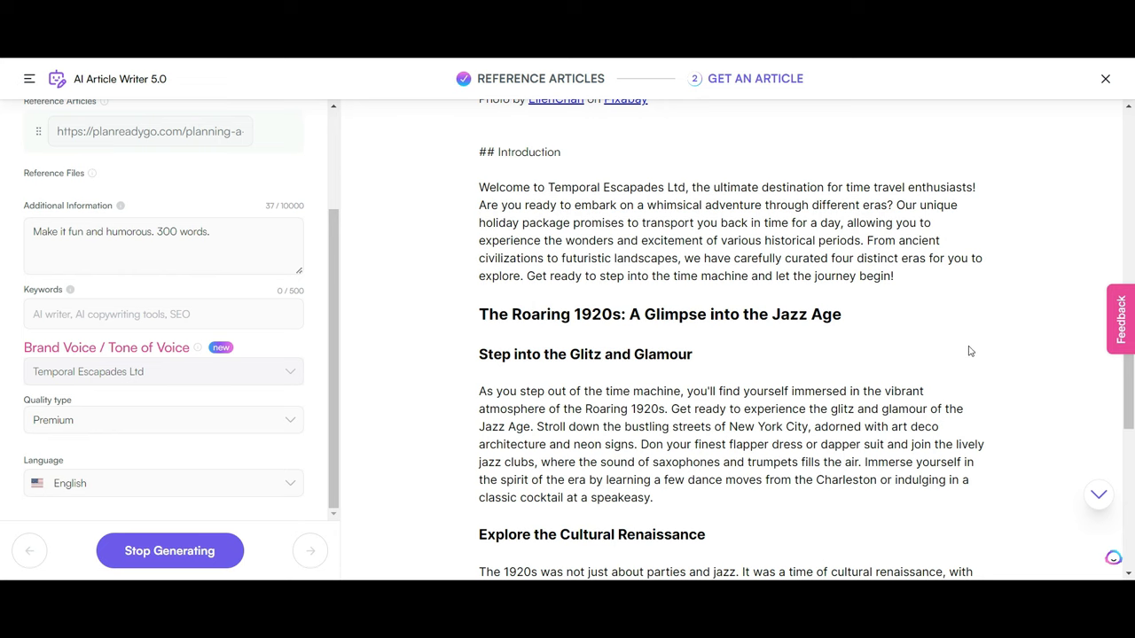
pyautogui.scroll(-3)
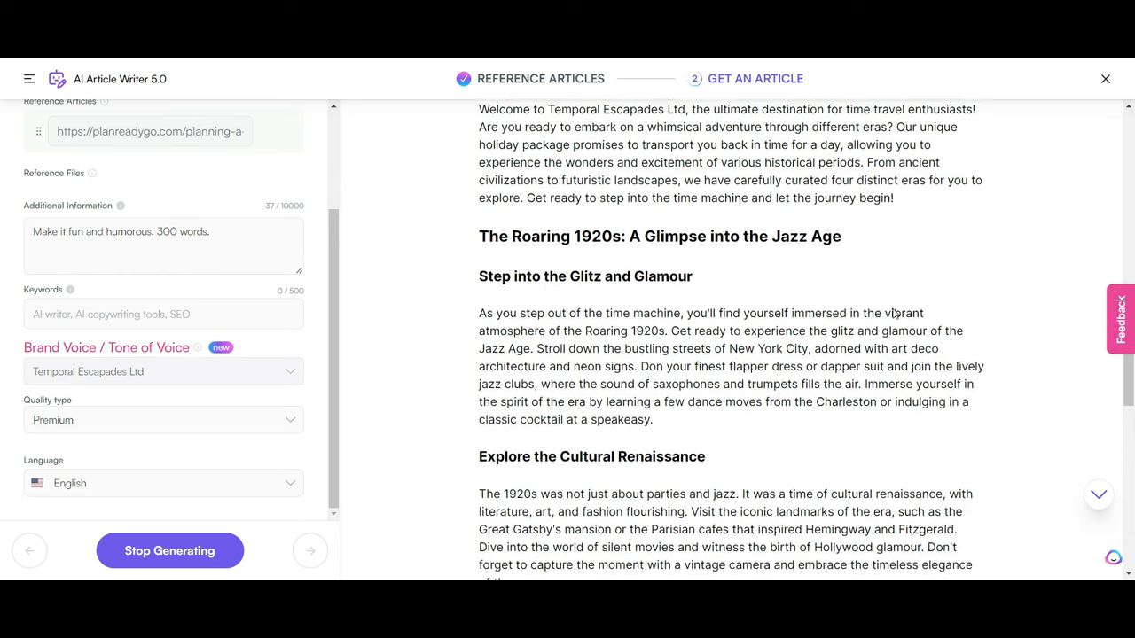
pyautogui.scroll(-3)
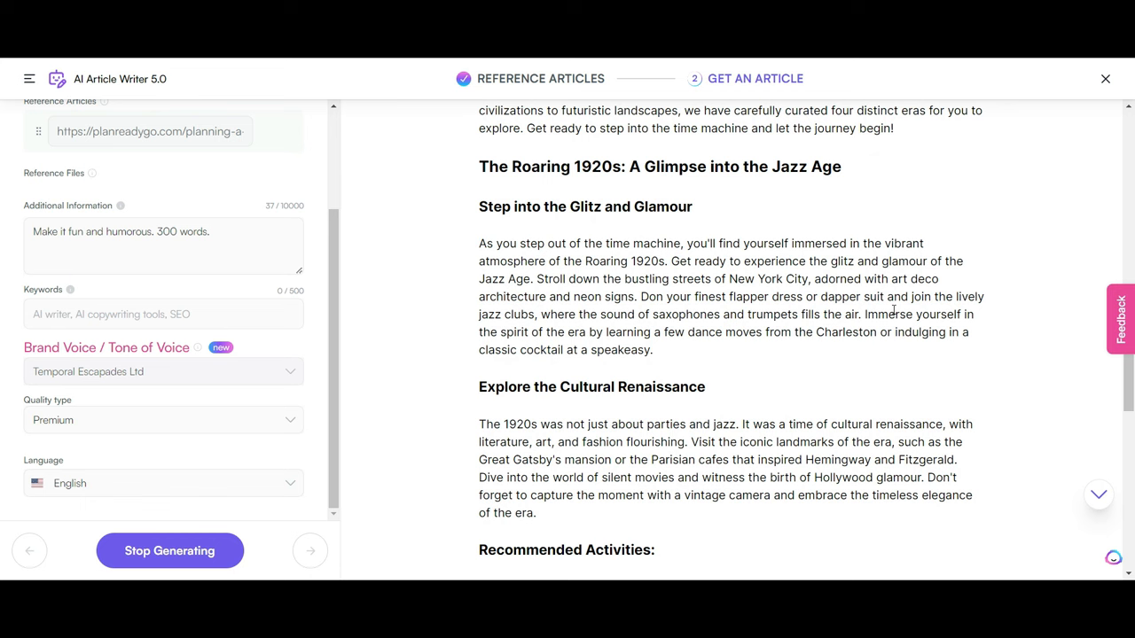
pyautogui.scroll(-3)
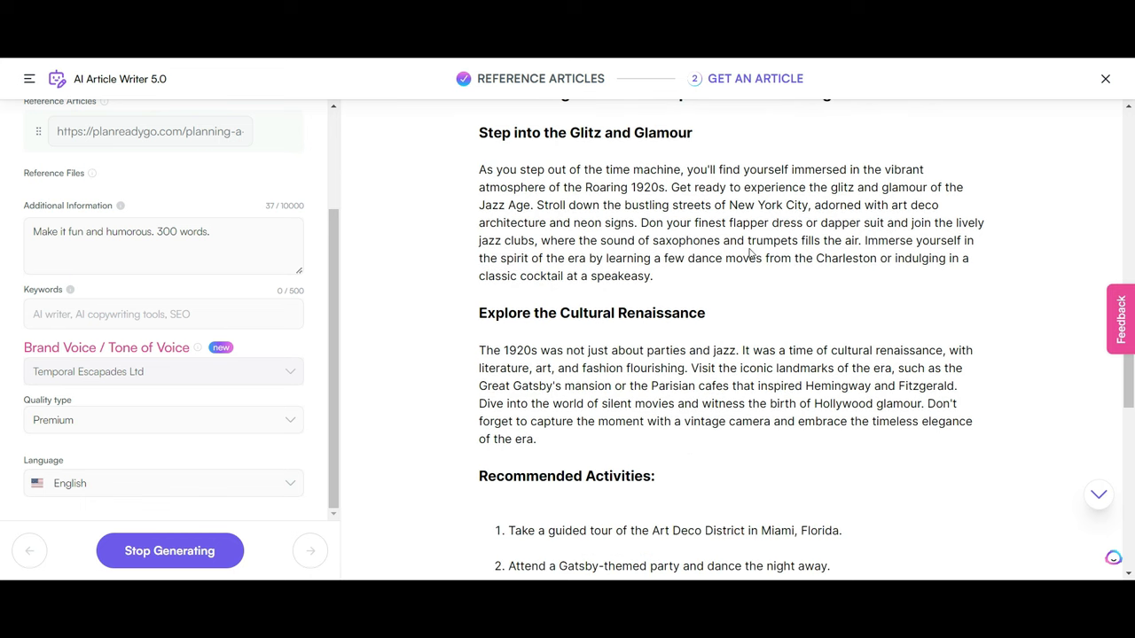
pyautogui.moveTo(777, 175)
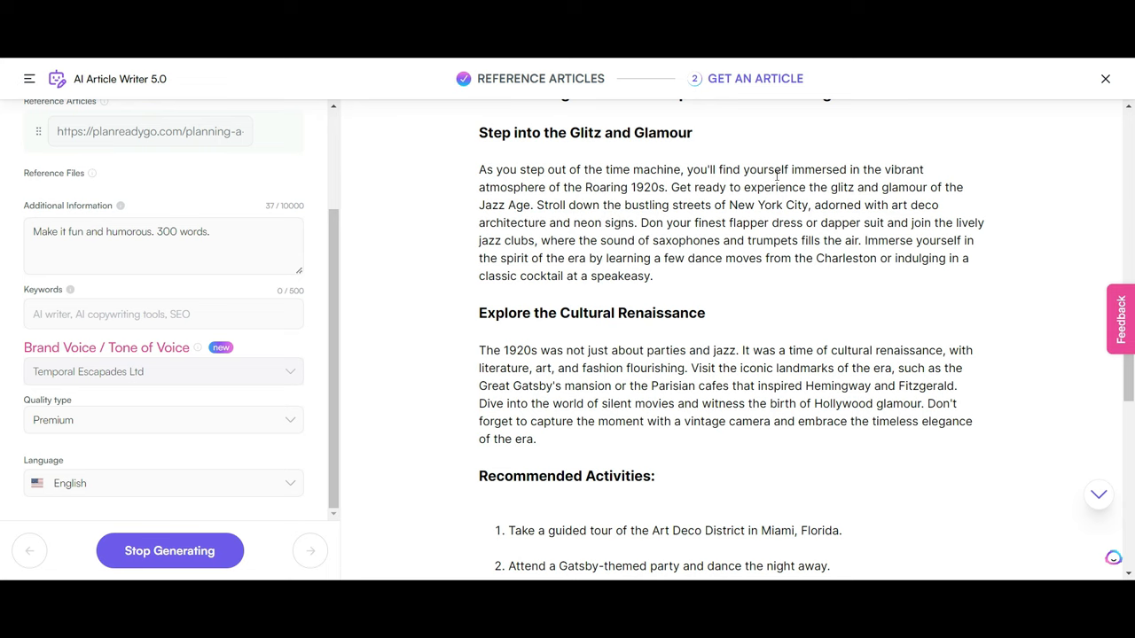
pyautogui.moveTo(952, 301)
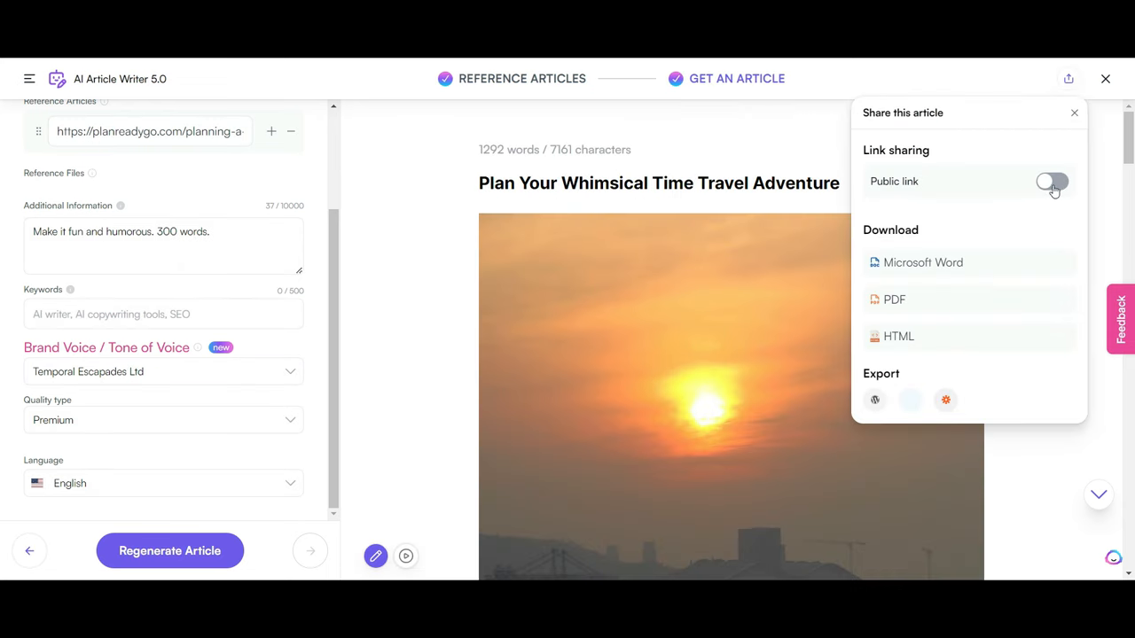
# Toggle the article's public sharing link on and back off.
pyautogui.click(1055, 182)
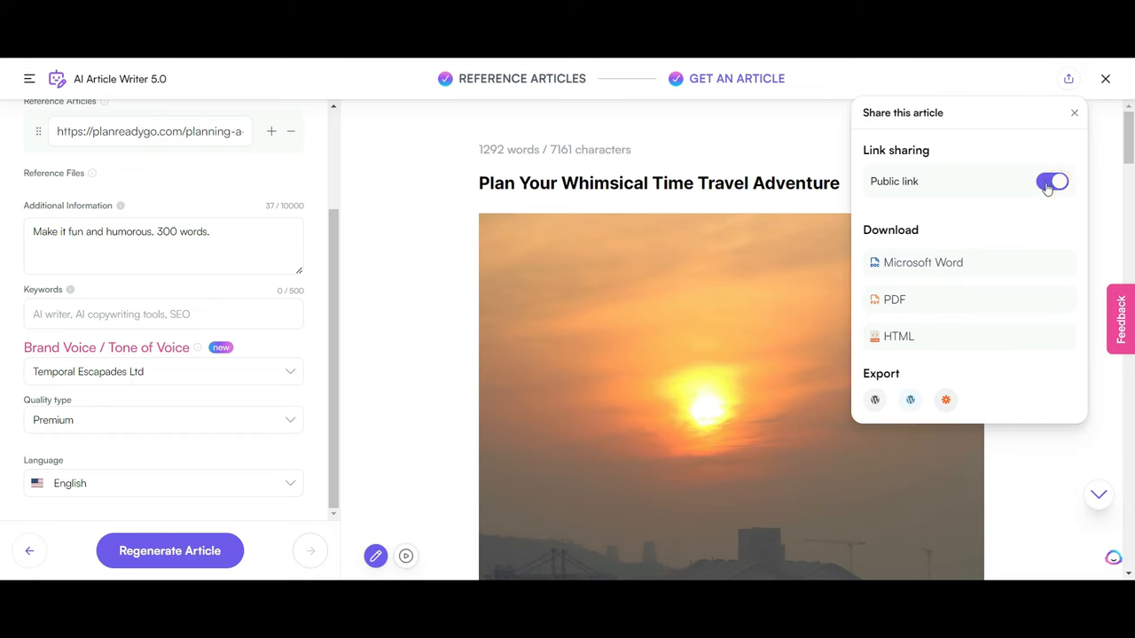
pyautogui.click(1053, 181)
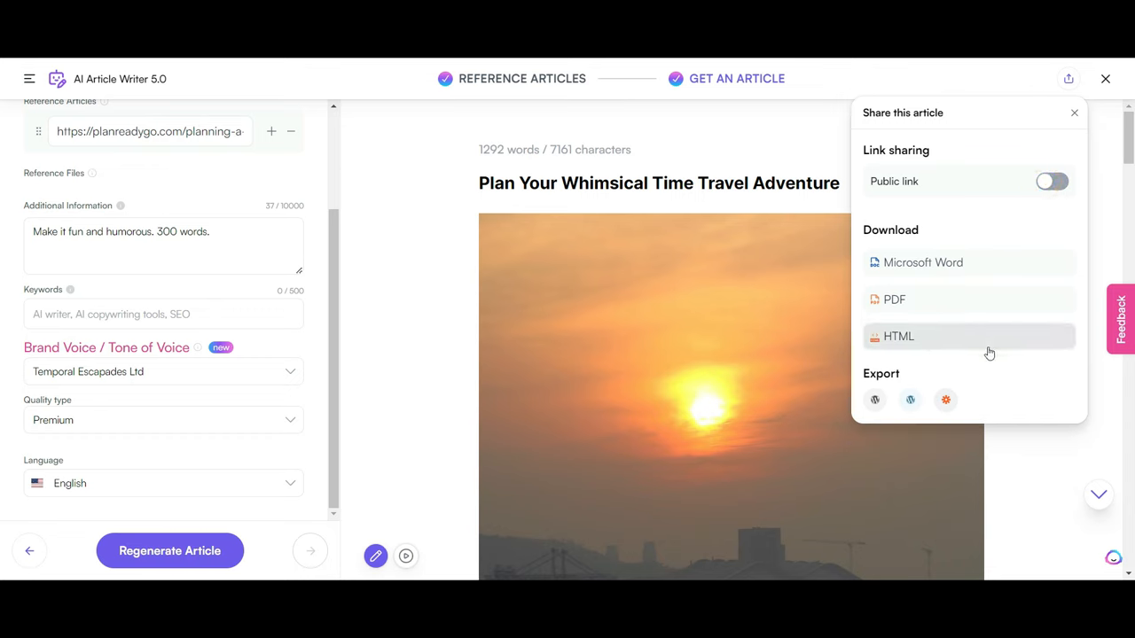
pyautogui.moveTo(874, 400)
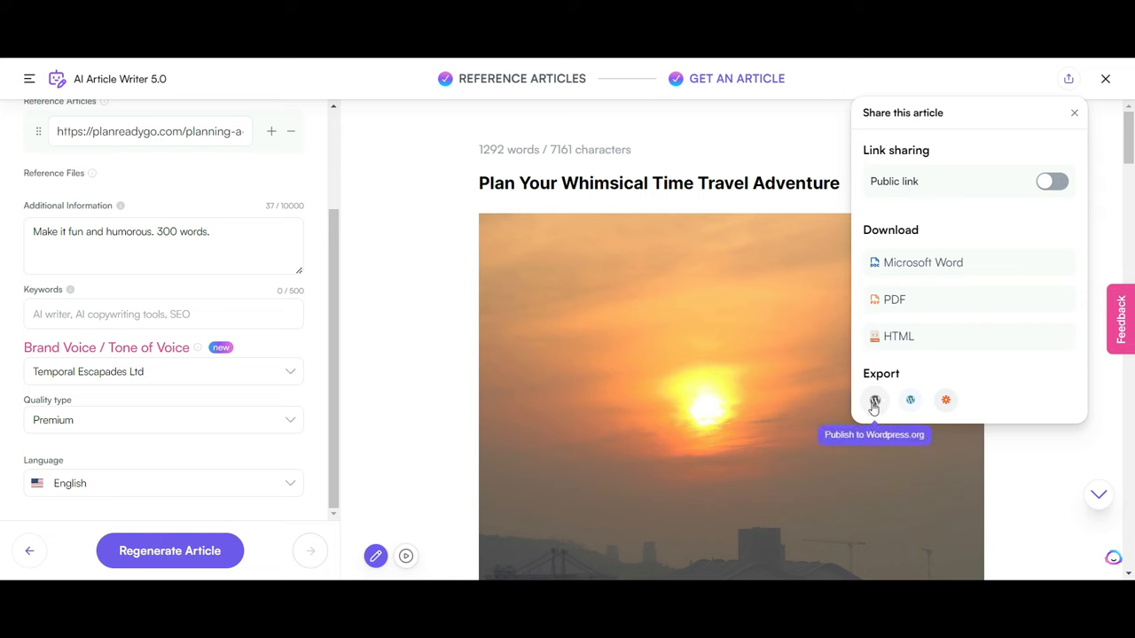
pyautogui.moveTo(946, 400)
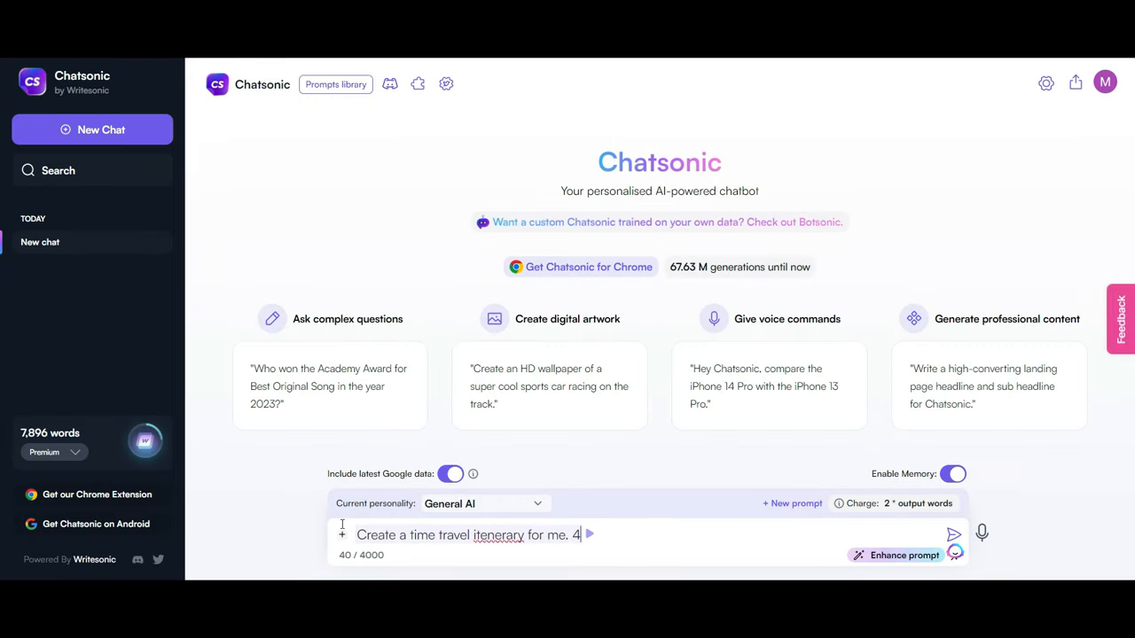
# Set Chatsonic's personality to Motivational Coach and begin the prompt 'I'm struggling t'.
pyautogui.click(484, 504)
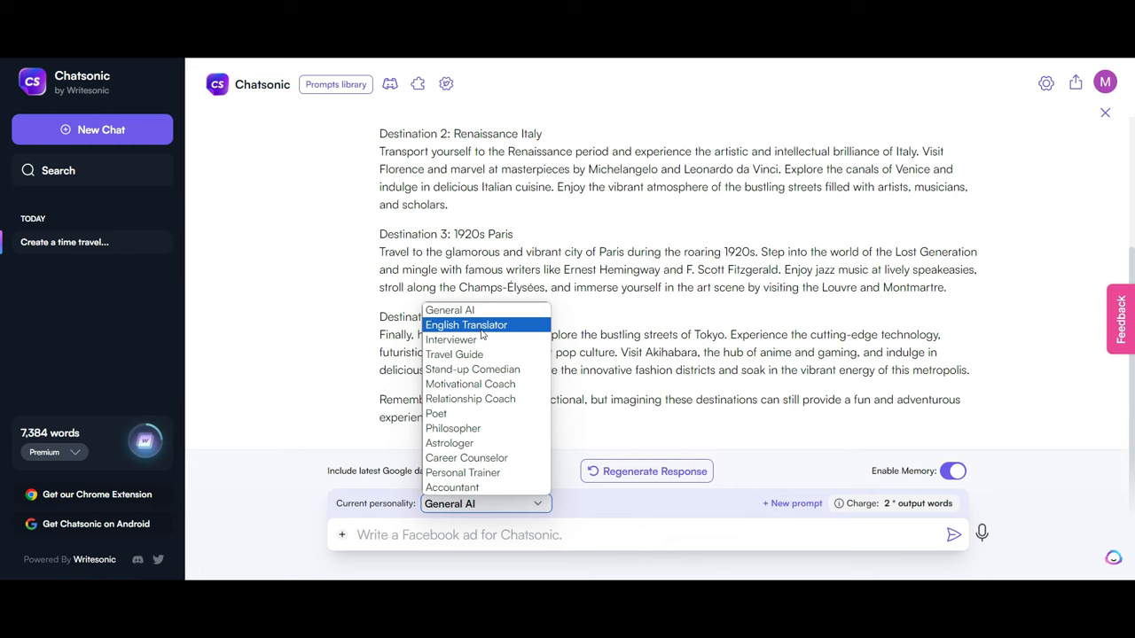
pyautogui.moveTo(437, 414)
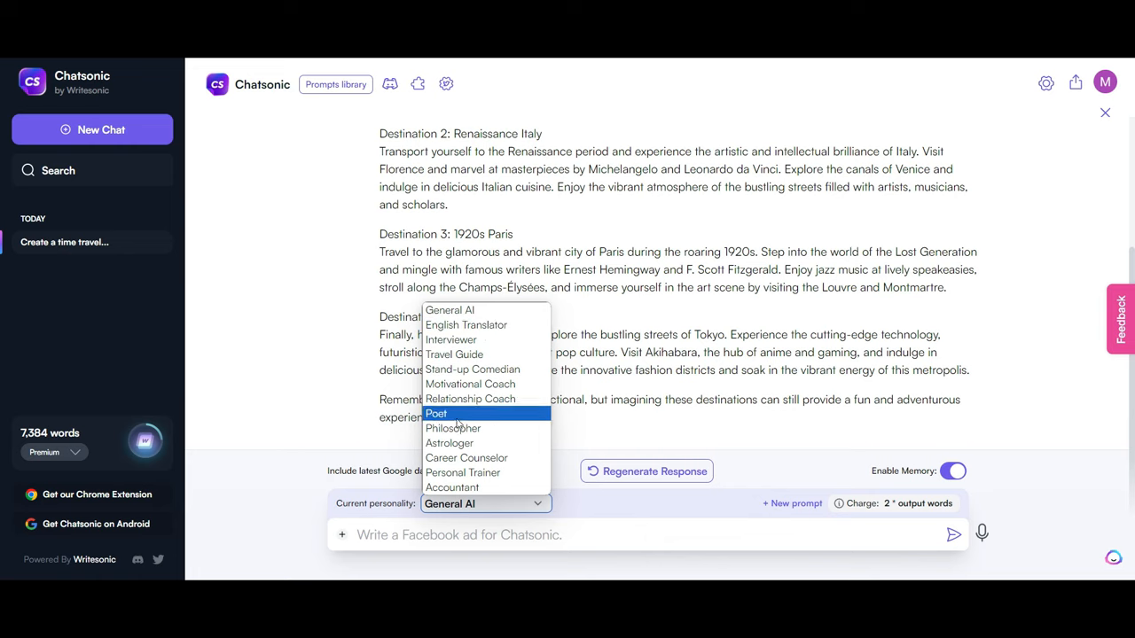
pyautogui.click(471, 383)
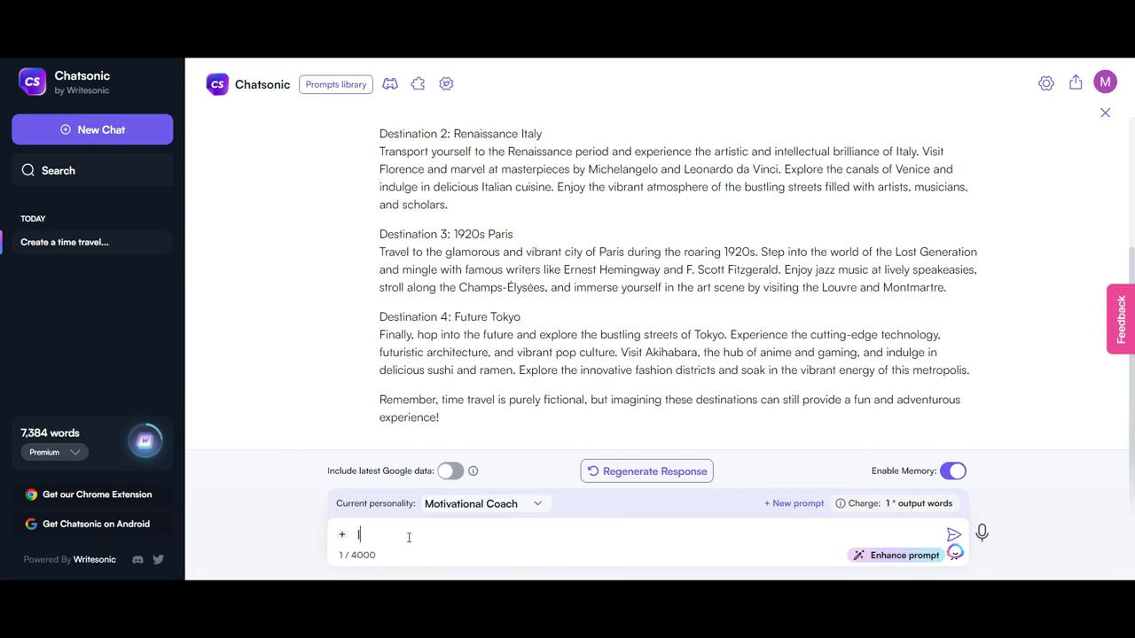
pyautogui.write("I'm struggling t")
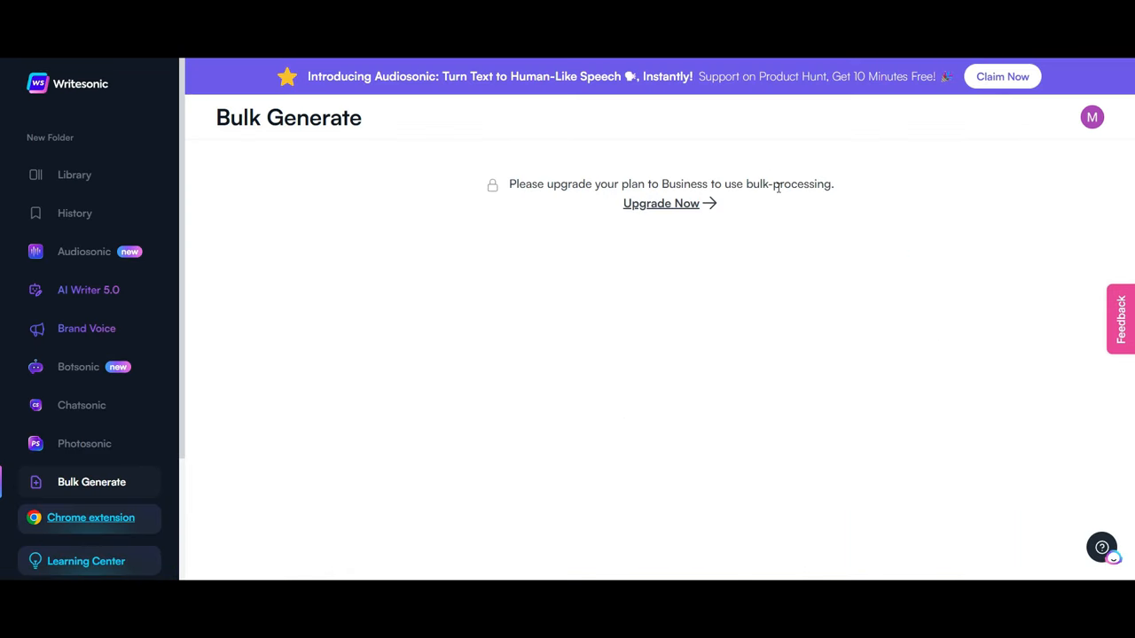
pyautogui.moveTo(88, 427)
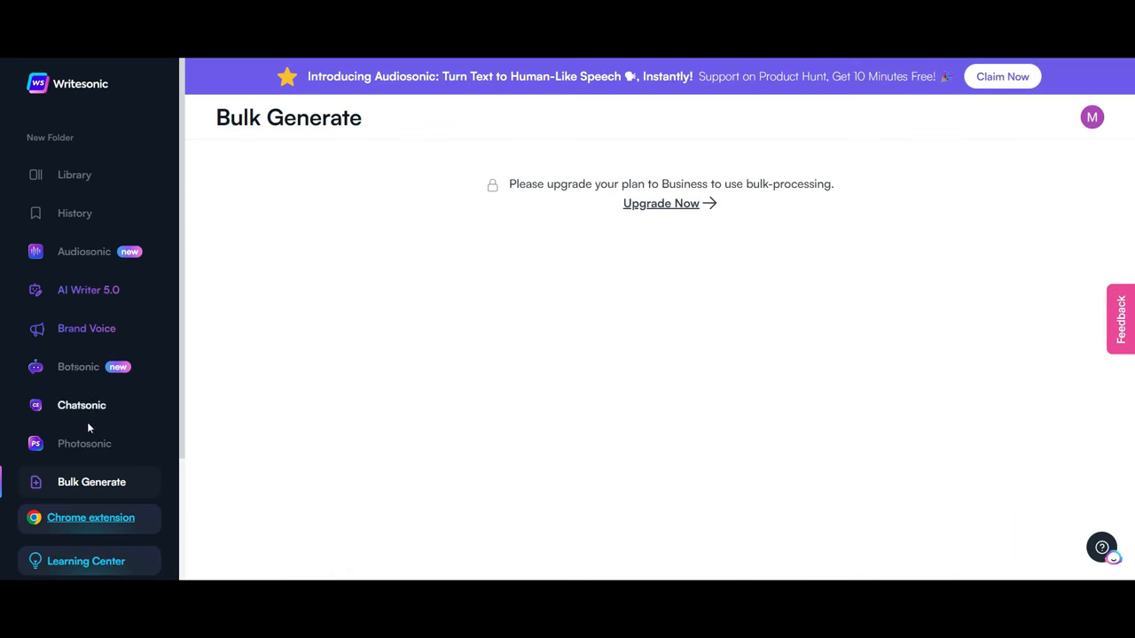
pyautogui.moveTo(521, 188)
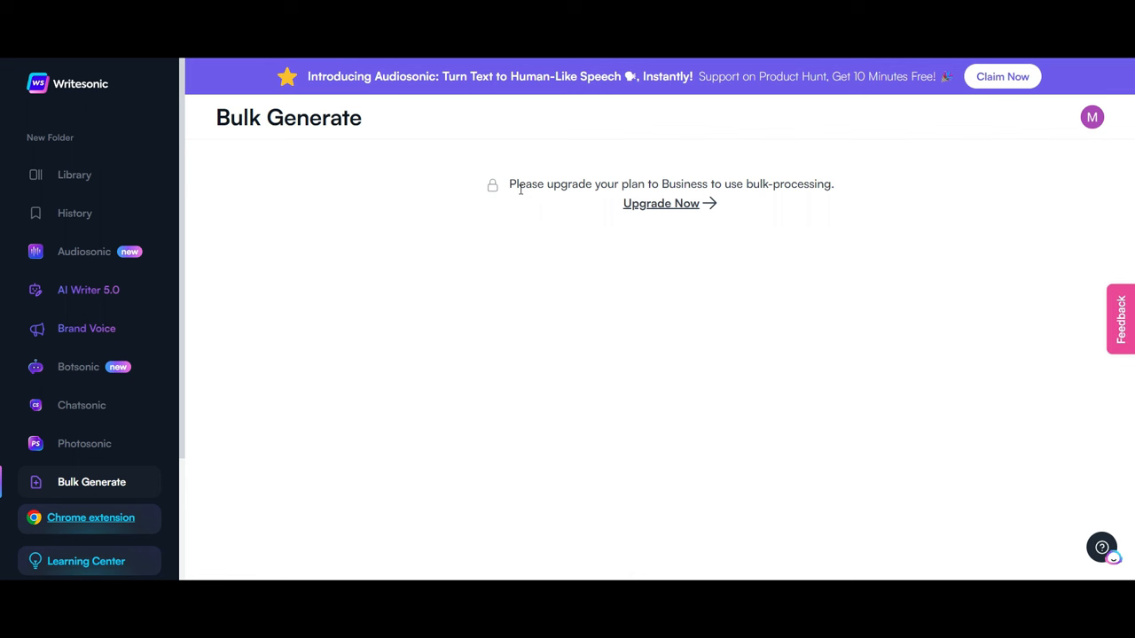
# Generate Photosonic images from a 'future tokyo' time-travel description.
pyautogui.click(84, 443)
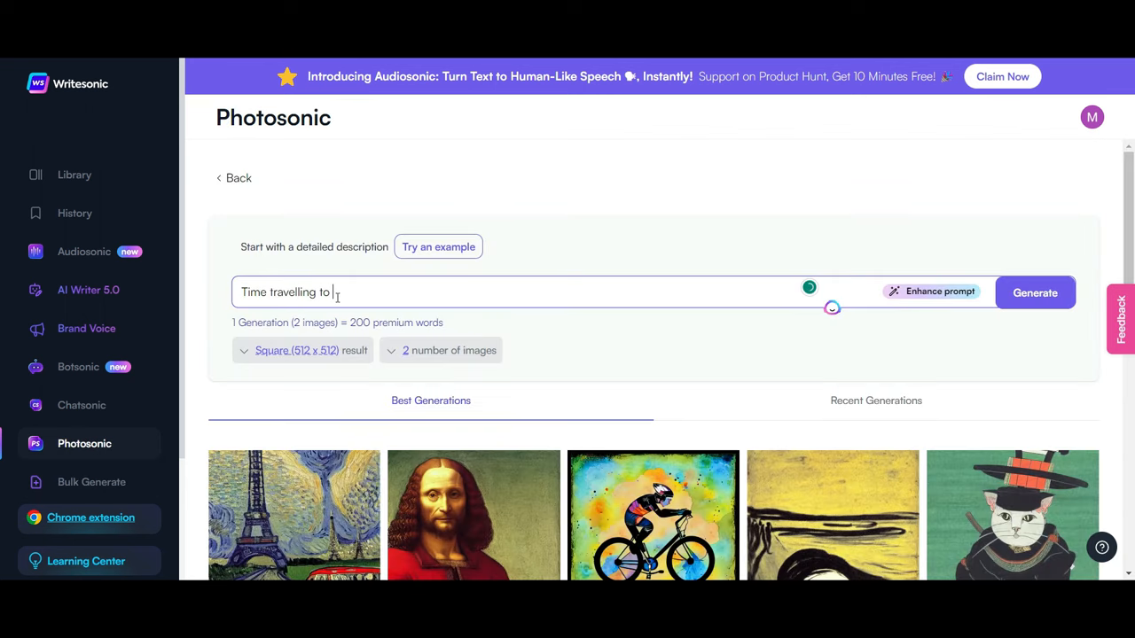
pyautogui.write('future toky')
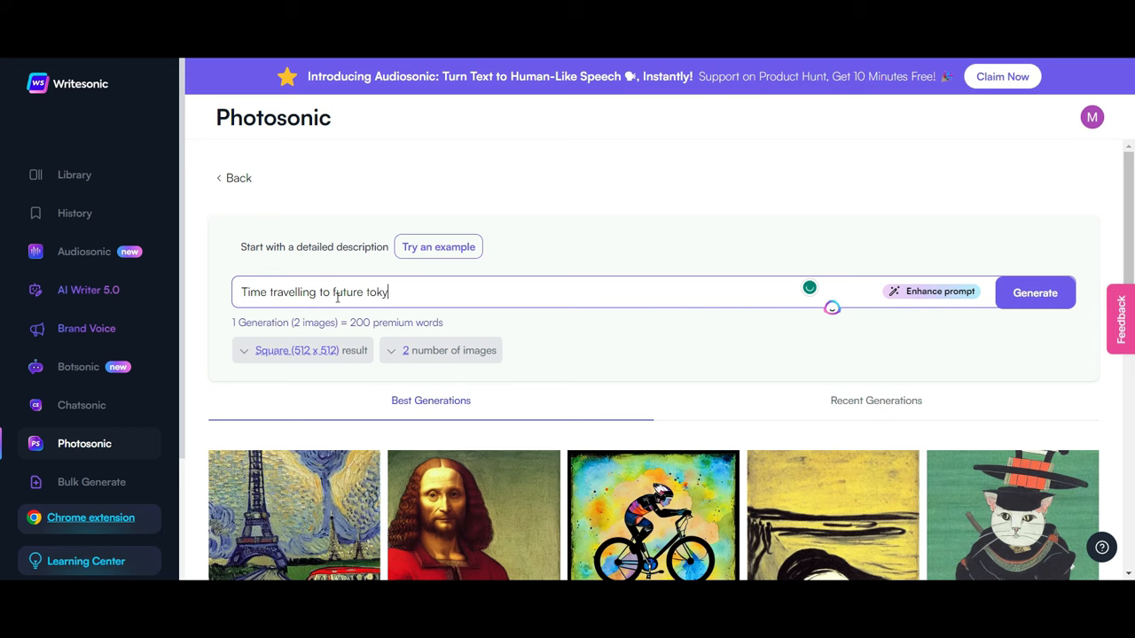
pyautogui.click(1035, 292)
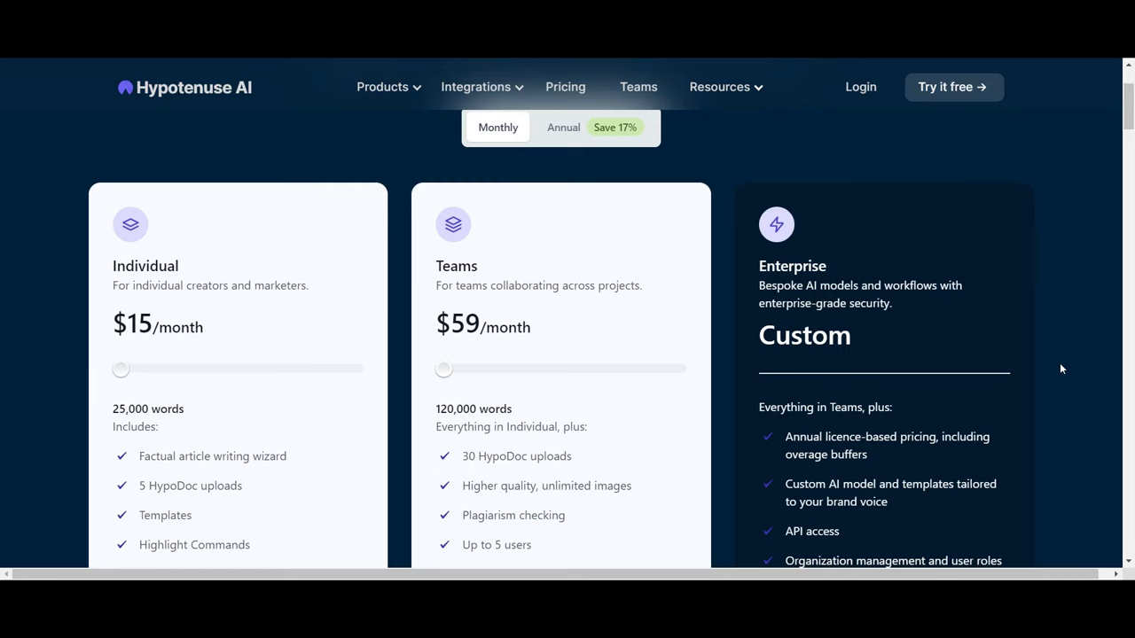
# Confirm Blog articles, Ads and Website content as content types to reach the dashboard.
pyautogui.scroll(-3)
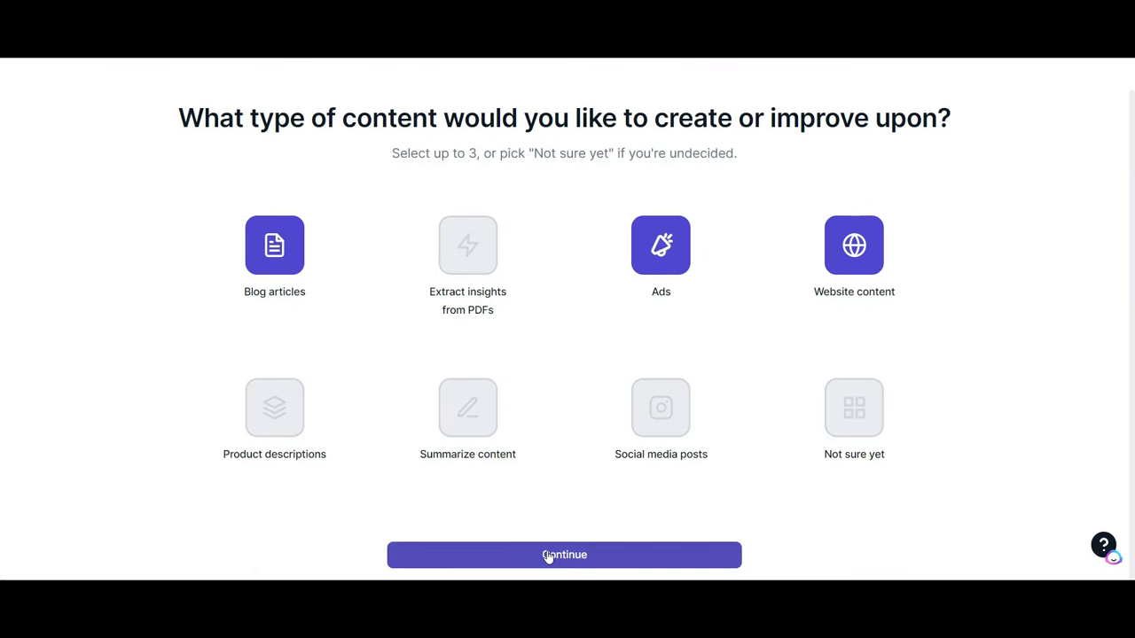
pyautogui.click(564, 555)
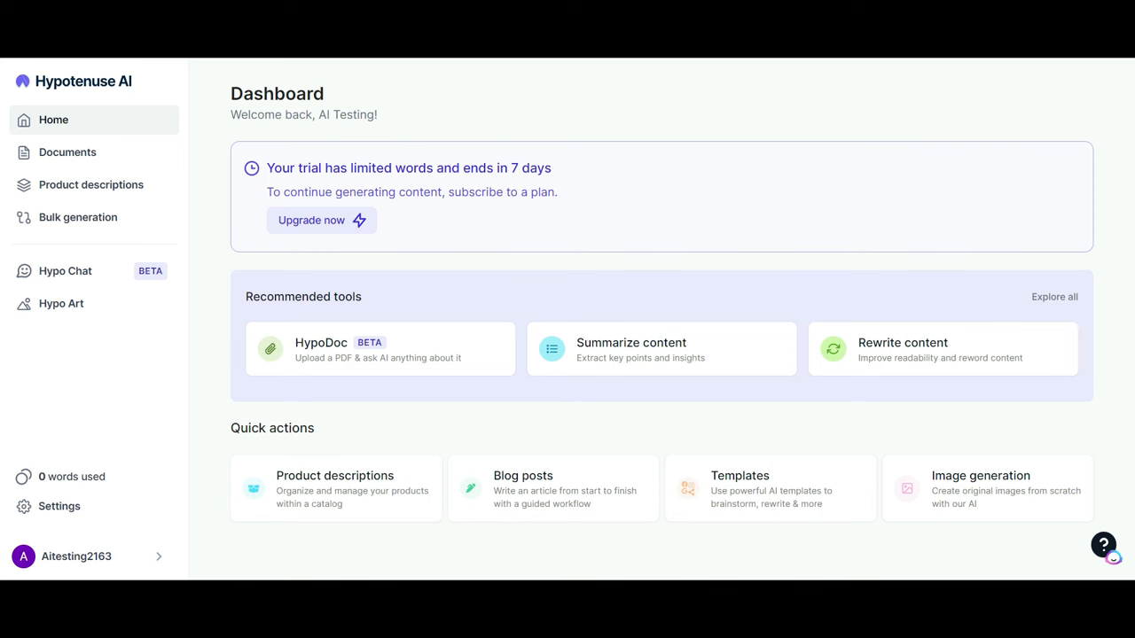
# Start an Ask AI anything document from the General templates with tone set to Humorous.
pyautogui.click(769, 488)
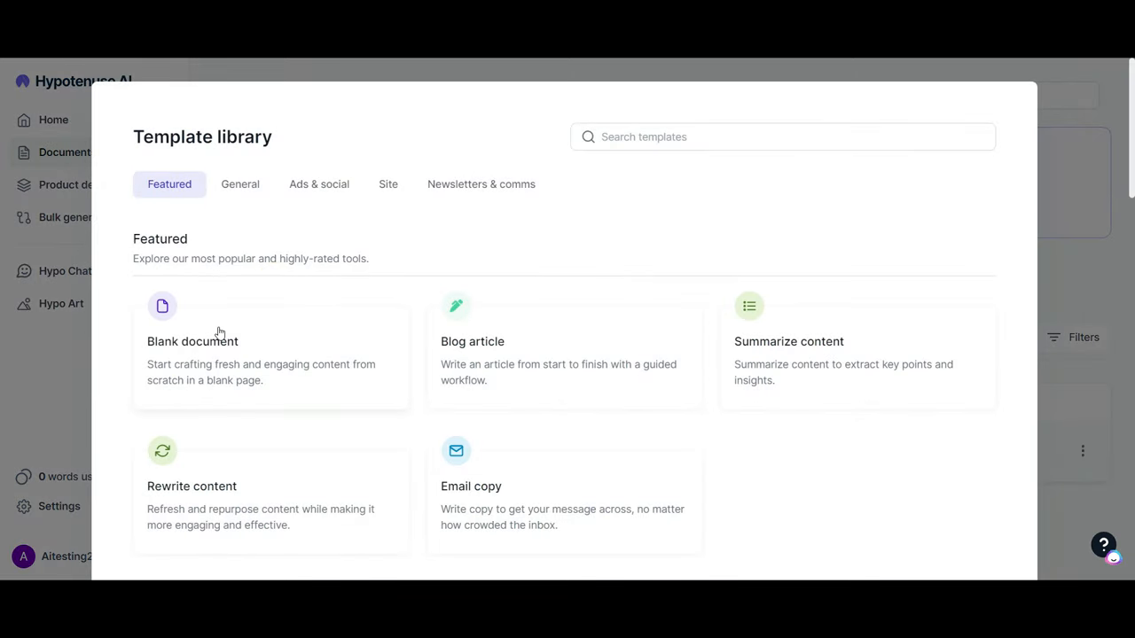
pyautogui.moveTo(859, 325)
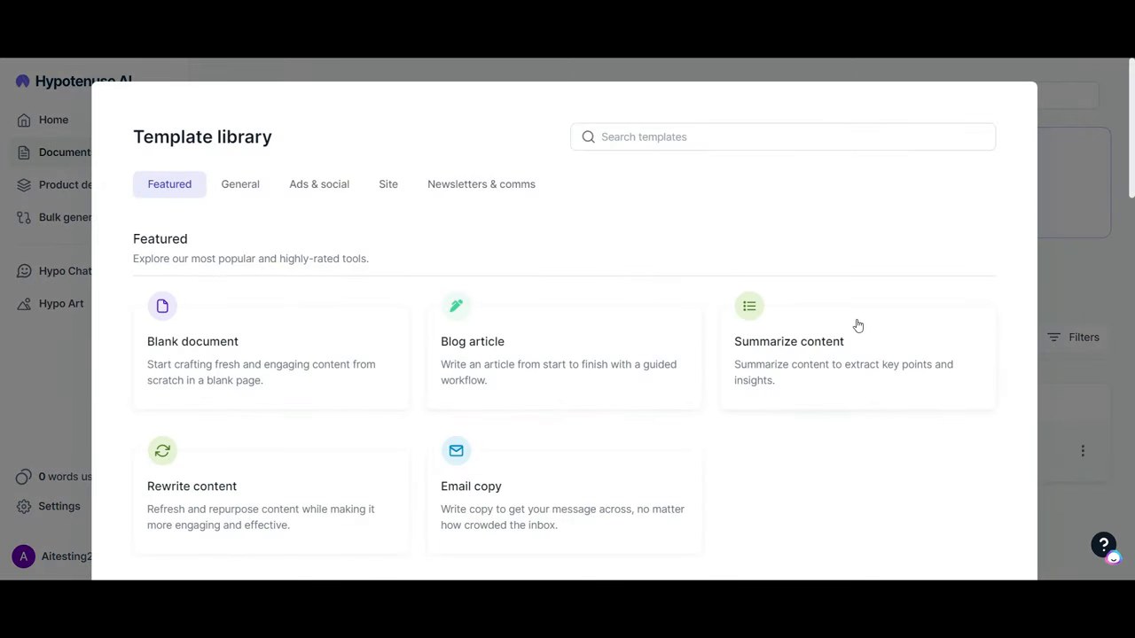
pyautogui.scroll(-3)
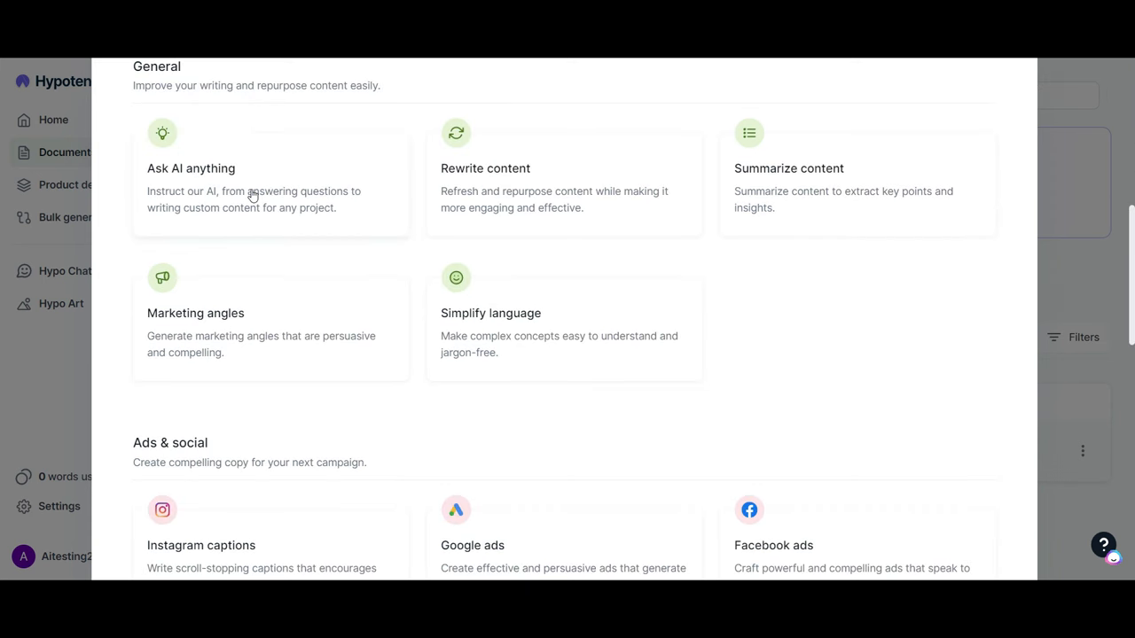
pyautogui.click(257, 183)
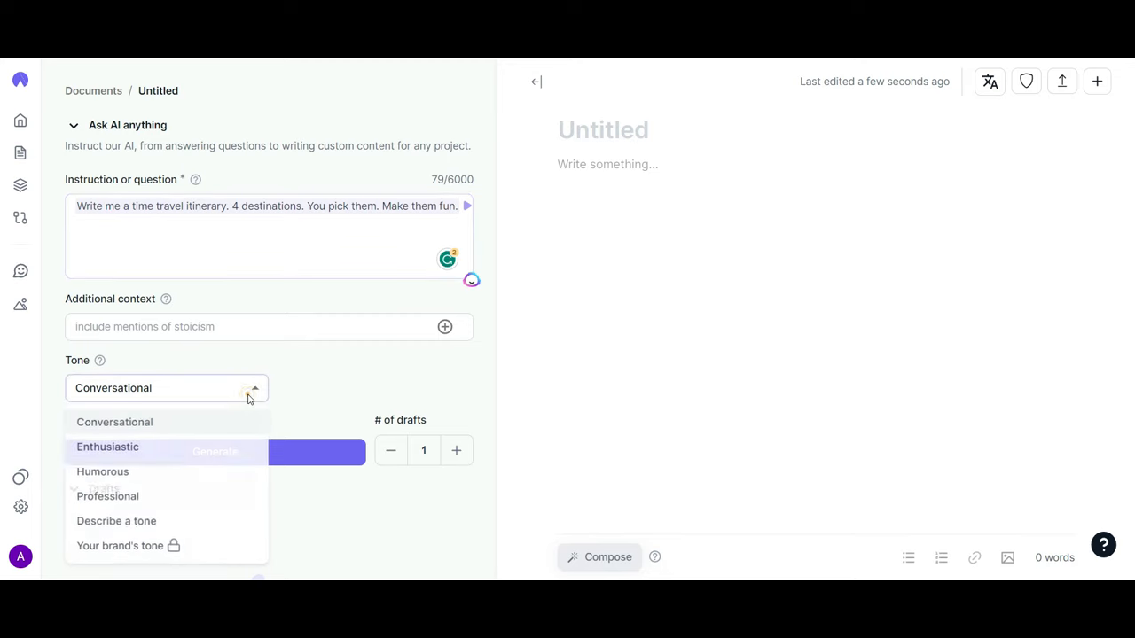
pyautogui.click(102, 472)
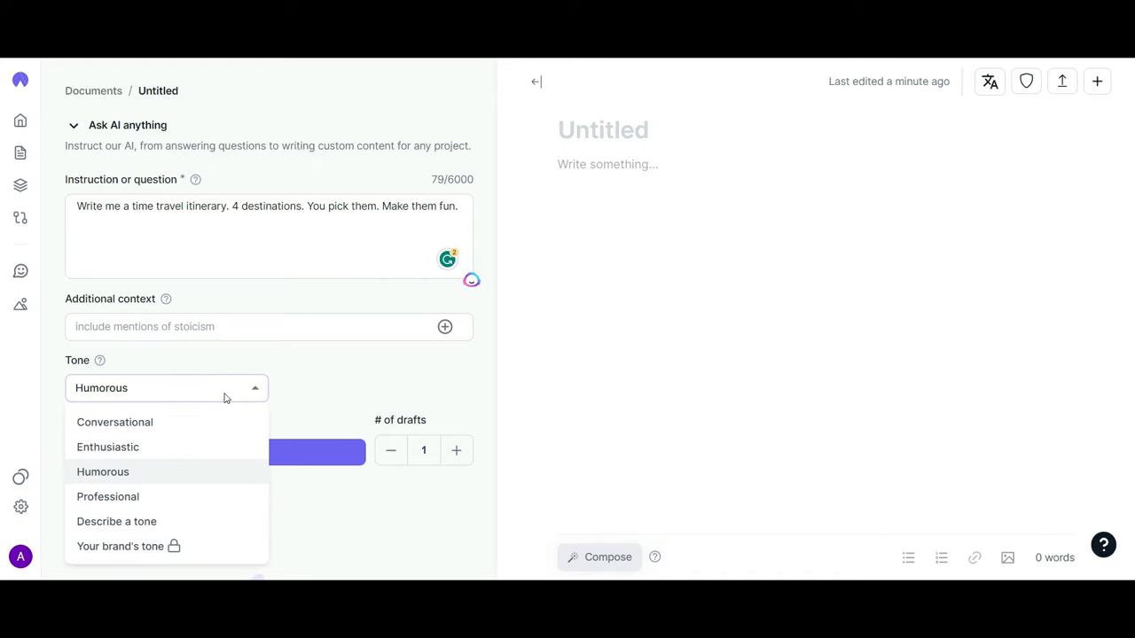
pyautogui.moveTo(344, 392)
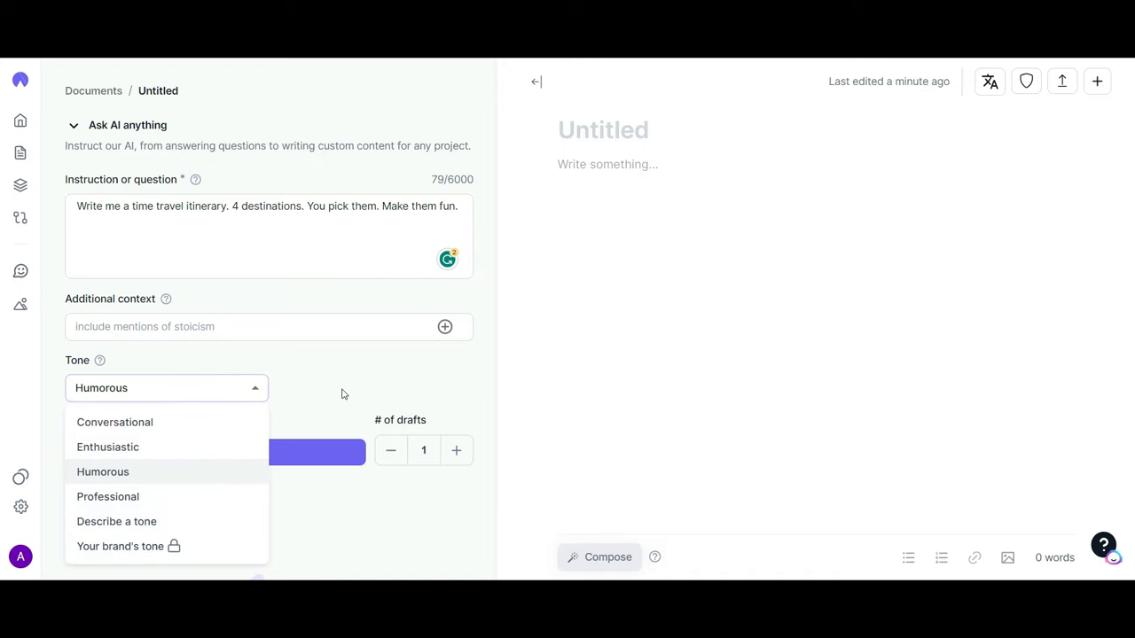
pyautogui.click(318, 451)
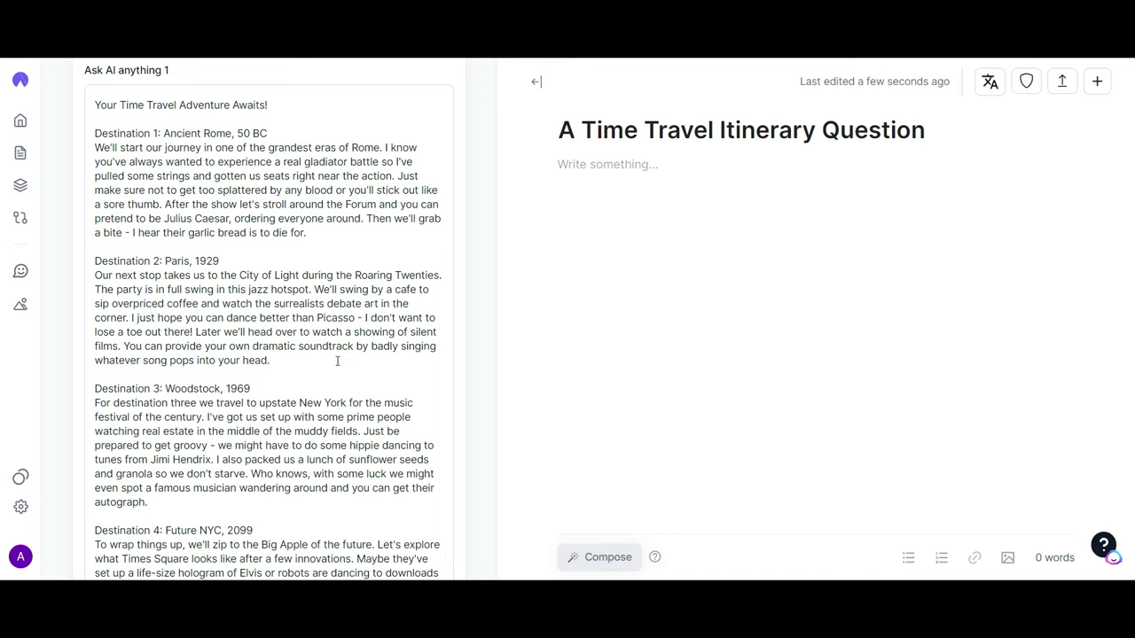
pyautogui.moveTo(330, 375)
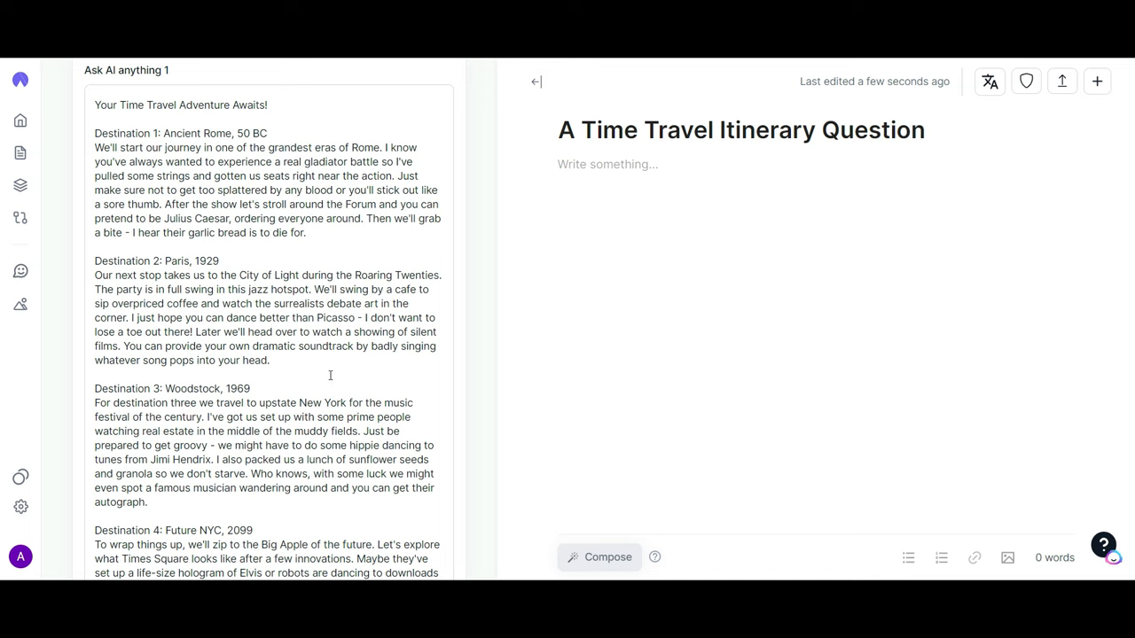
pyautogui.moveTo(389, 402)
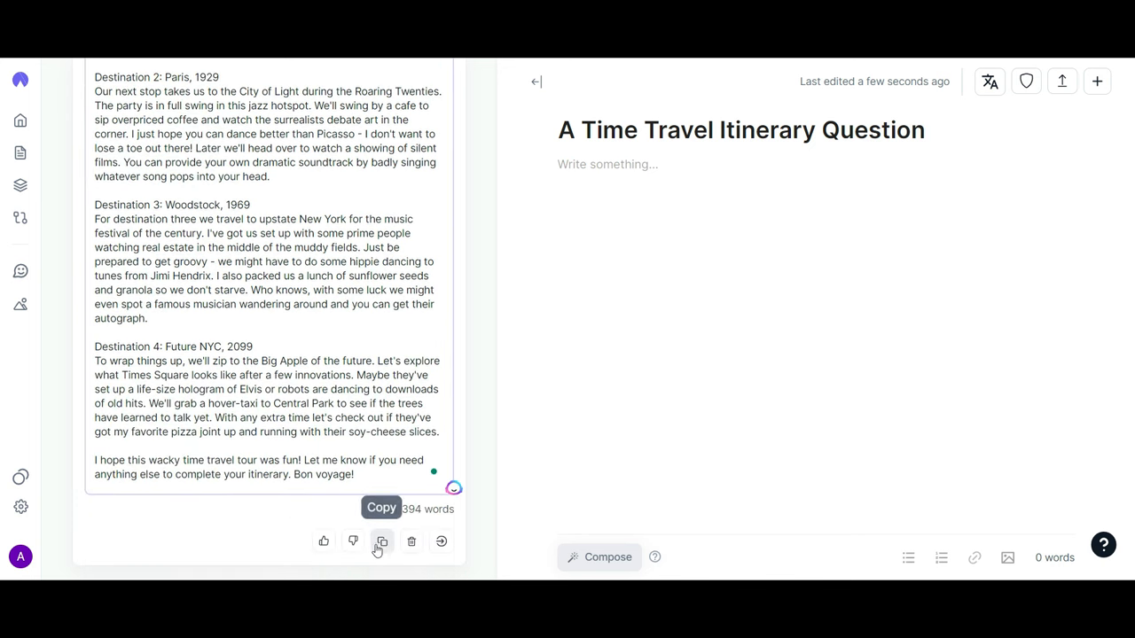
# Copy the generated itinerary draft into the document editor.
pyautogui.click(381, 542)
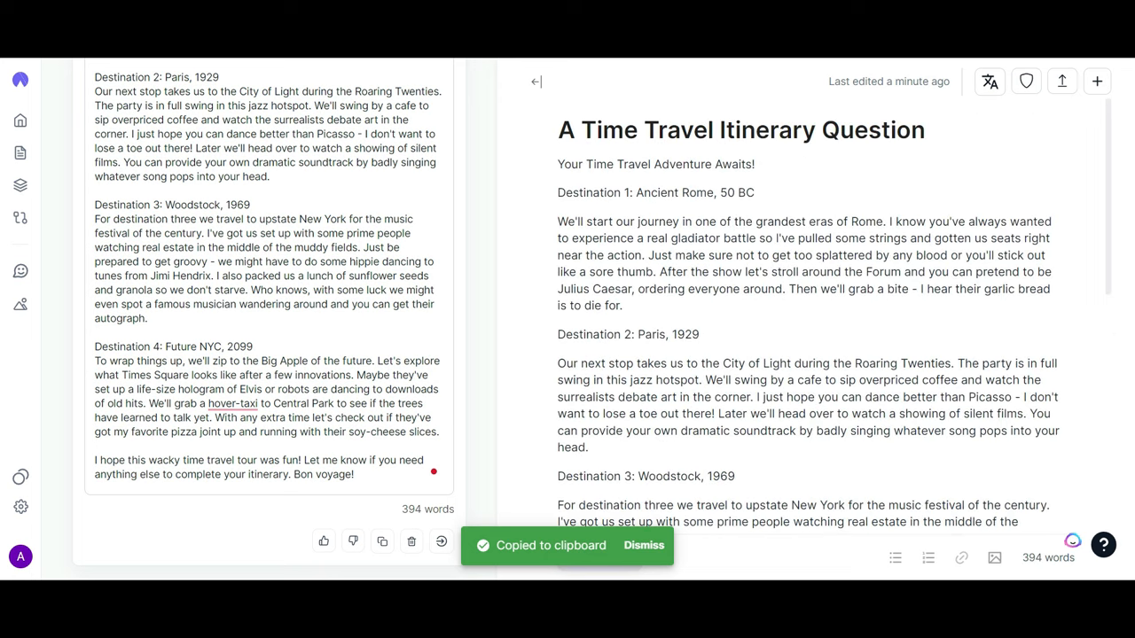
pyautogui.moveTo(1026, 81)
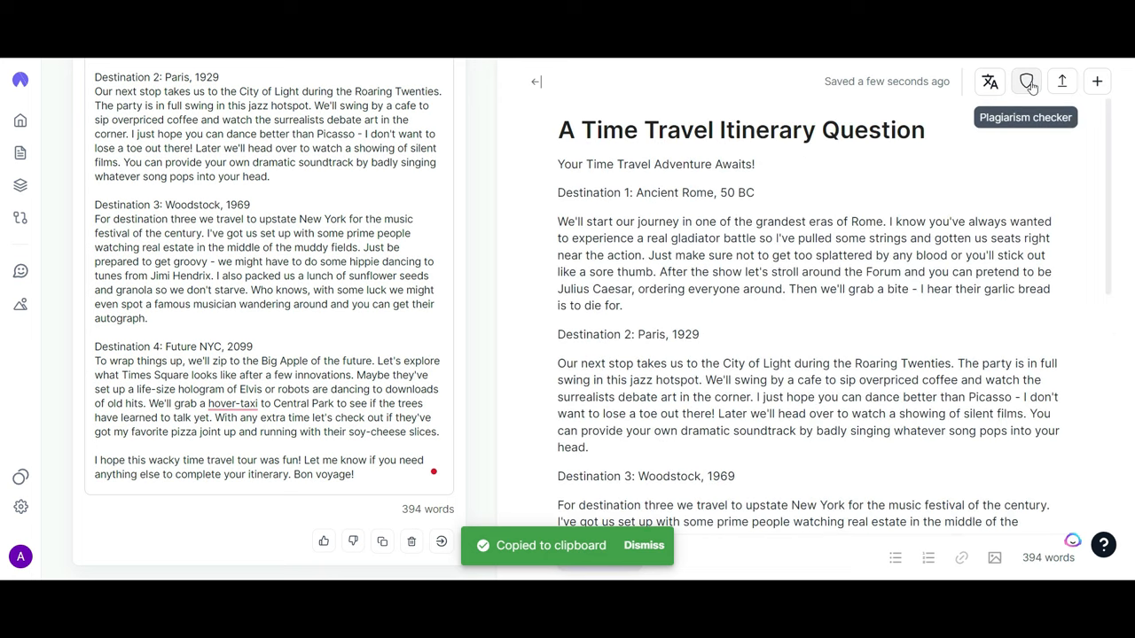
# Scan the whole document for plagiarism, getting a 0% similarity result.
pyautogui.click(1025, 82)
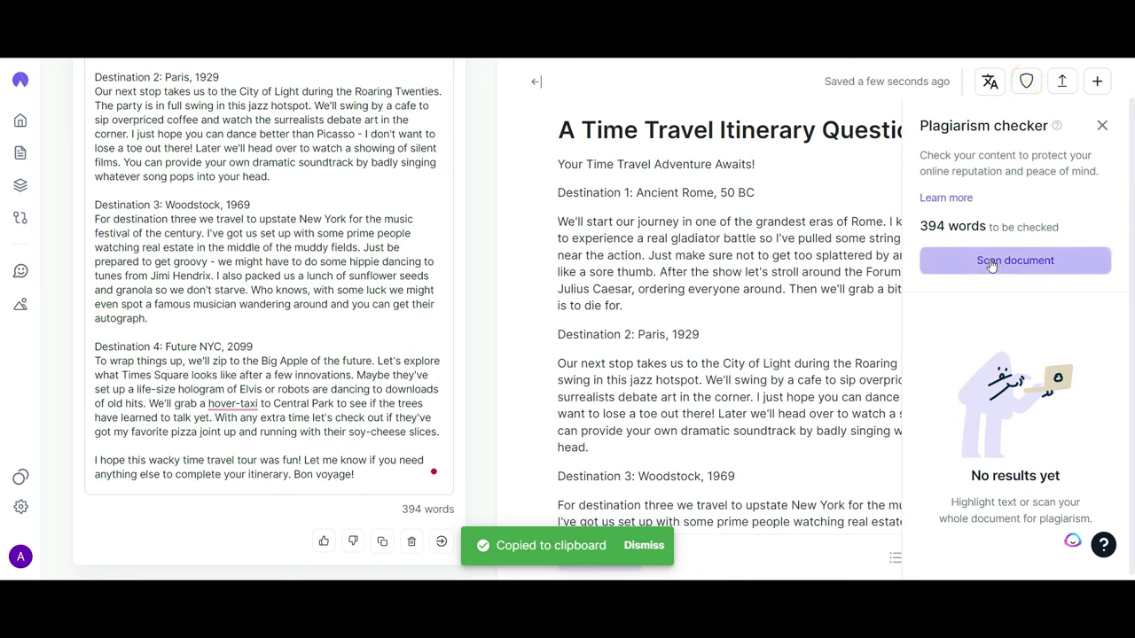
pyautogui.click(1015, 260)
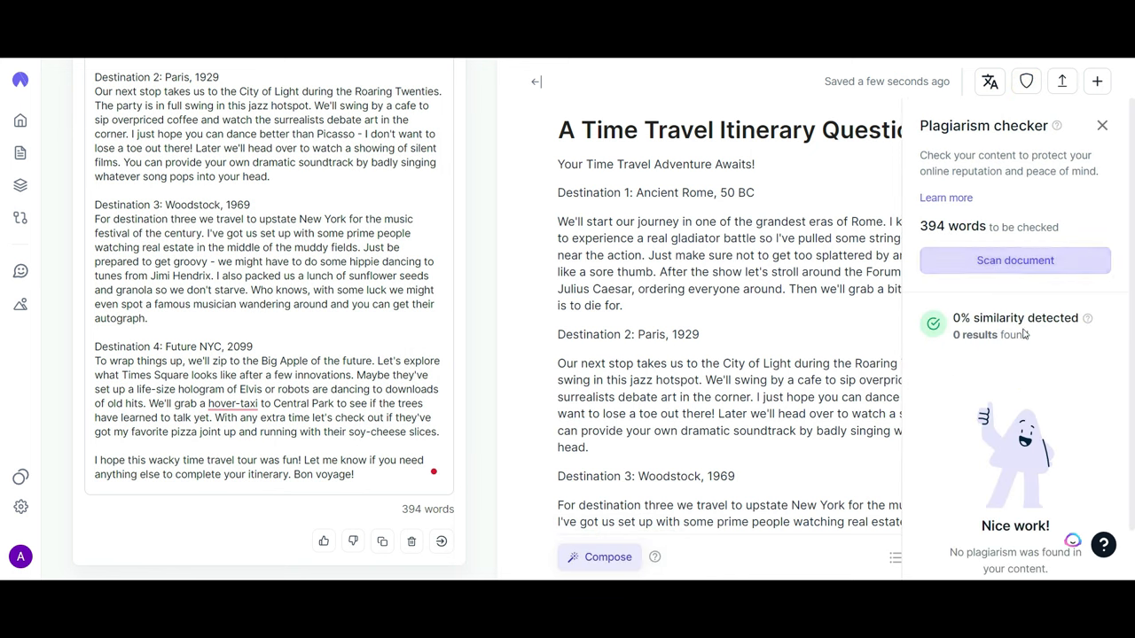
pyautogui.click(20, 186)
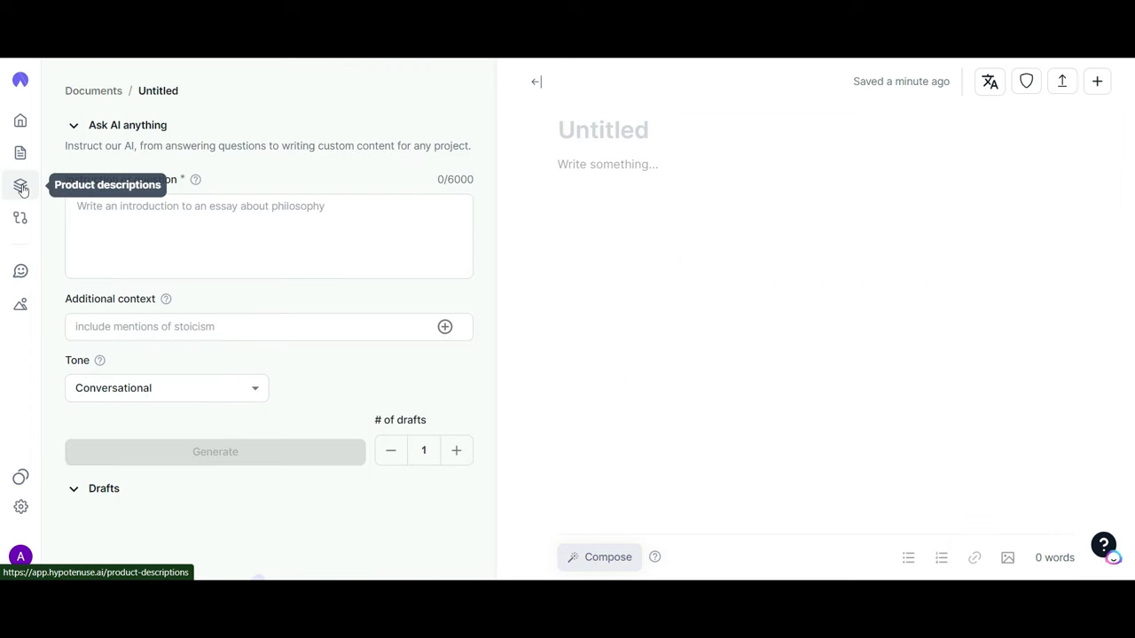
# Visit Product descriptions, then Bulk generation showing the Welcome to Workflows popup.
pyautogui.click(21, 184)
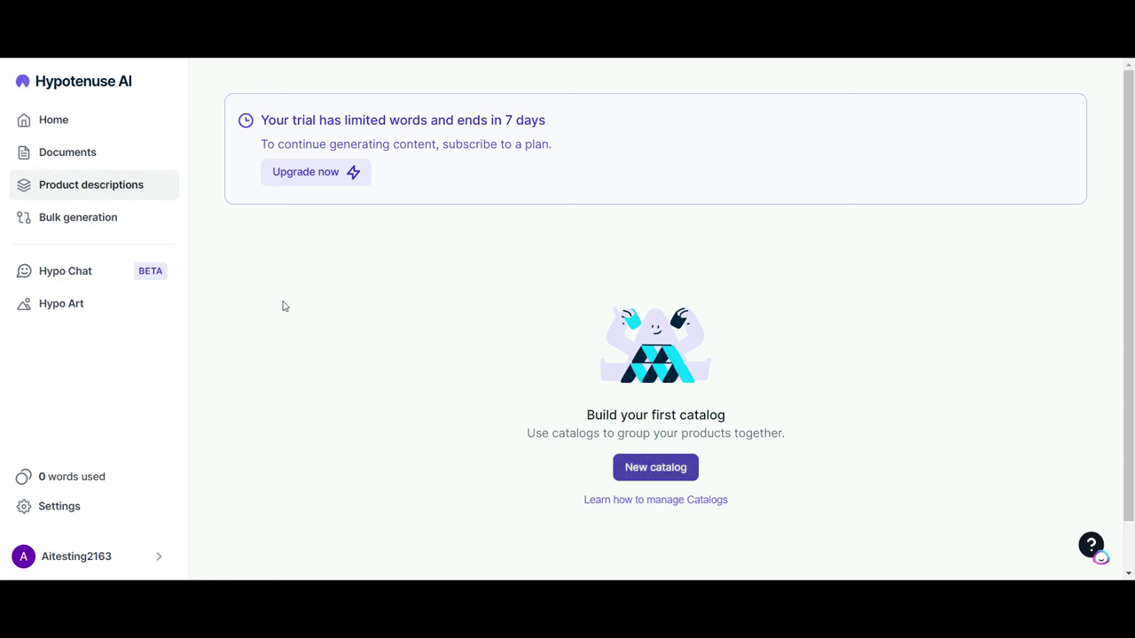
pyautogui.click(77, 217)
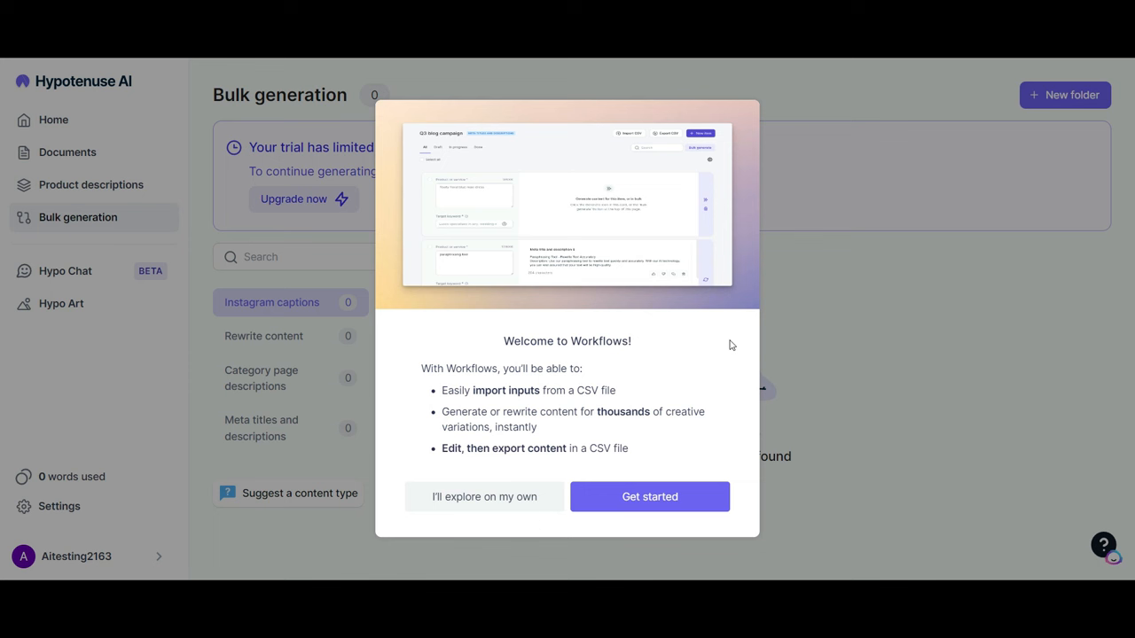
pyautogui.moveTo(551, 404)
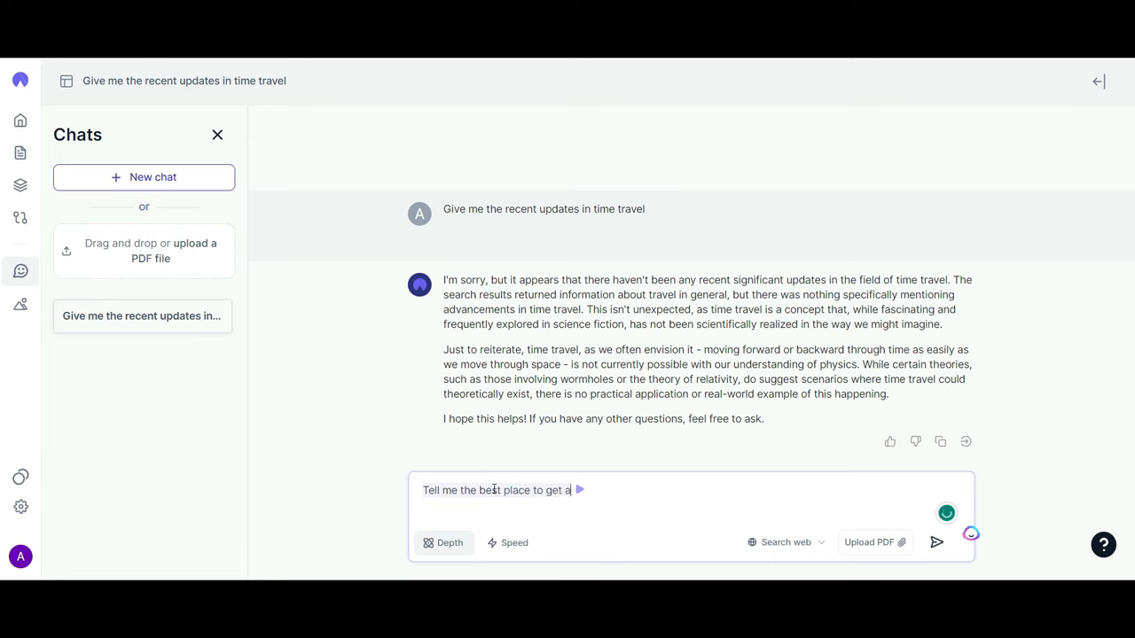
# Send Hypo Chat the question about the best place to get a cheeseburger and read the reply.
pyautogui.write('cheeseburger')
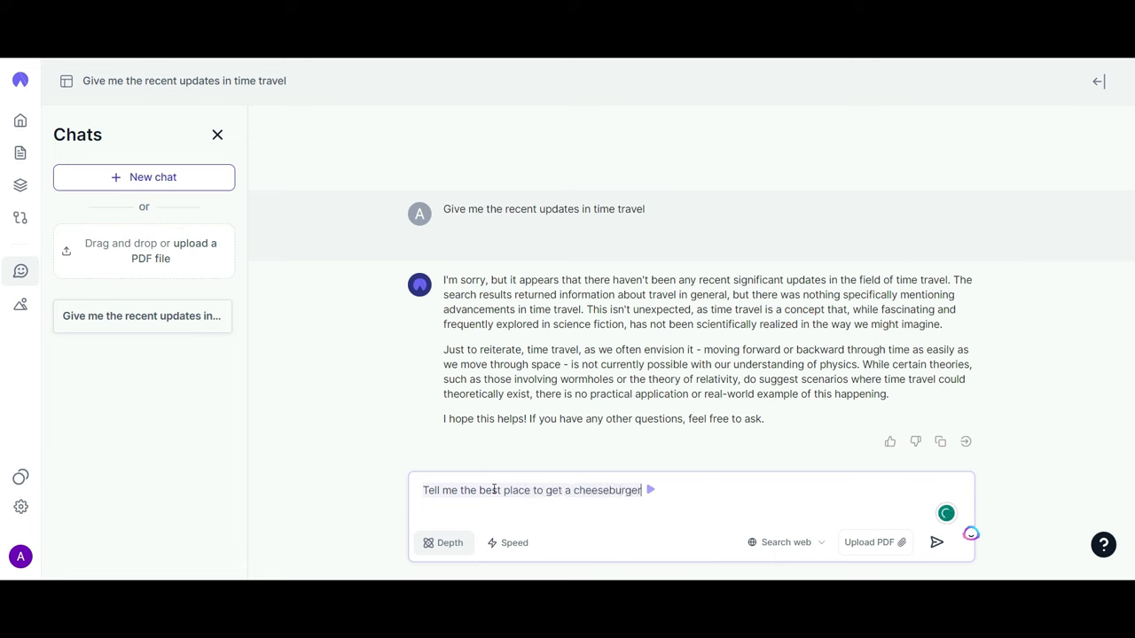
pyautogui.click(511, 542)
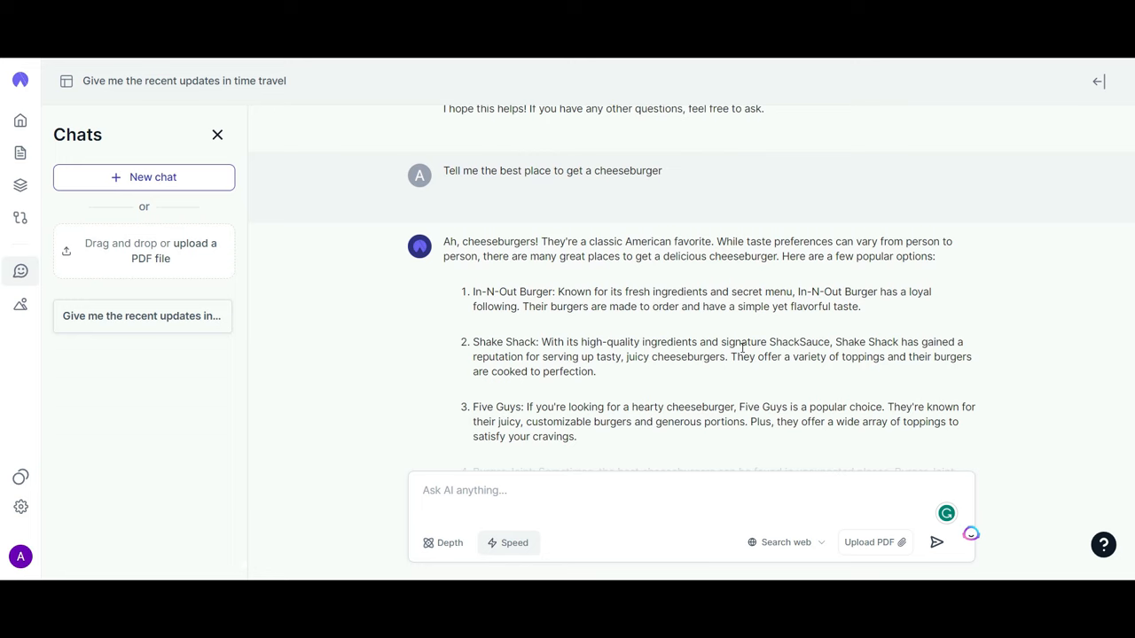
pyautogui.moveTo(857, 268)
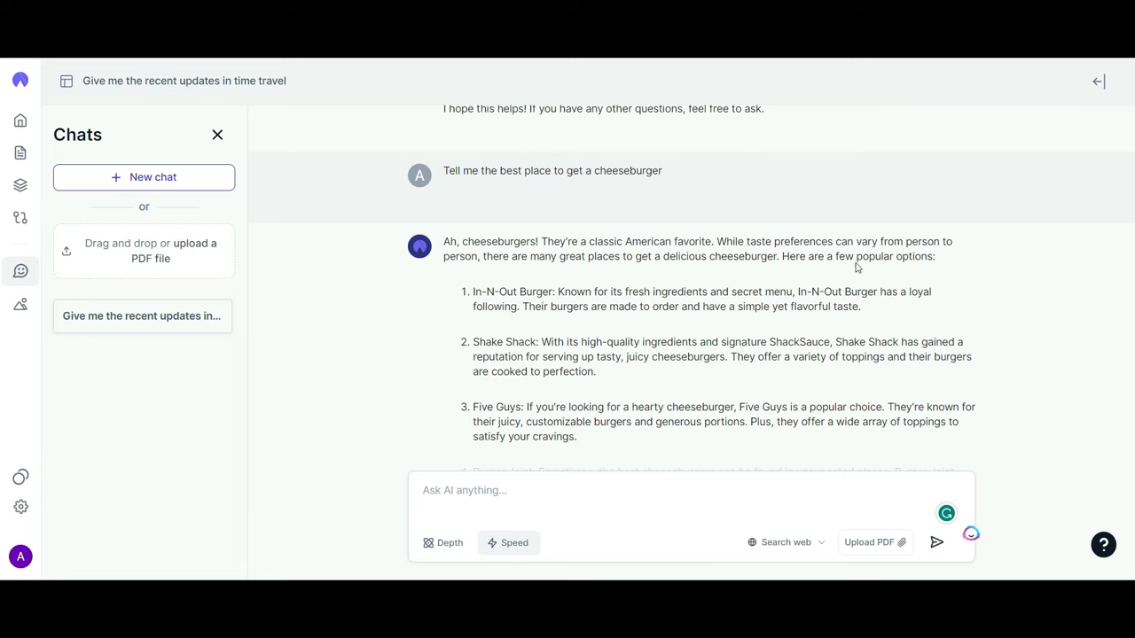
pyautogui.scroll(-3)
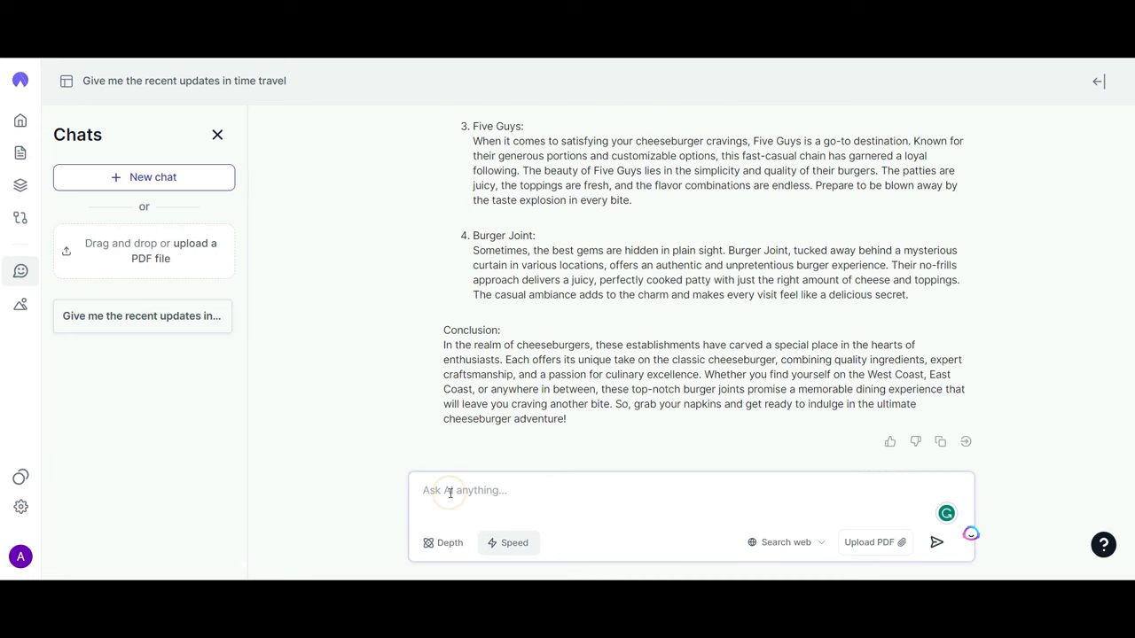
# Ask the chat to 'Turn this into an article about the best cheeseburgers' and scroll the article.
pyautogui.write('Turn this into an article about the best cheeseburgers')
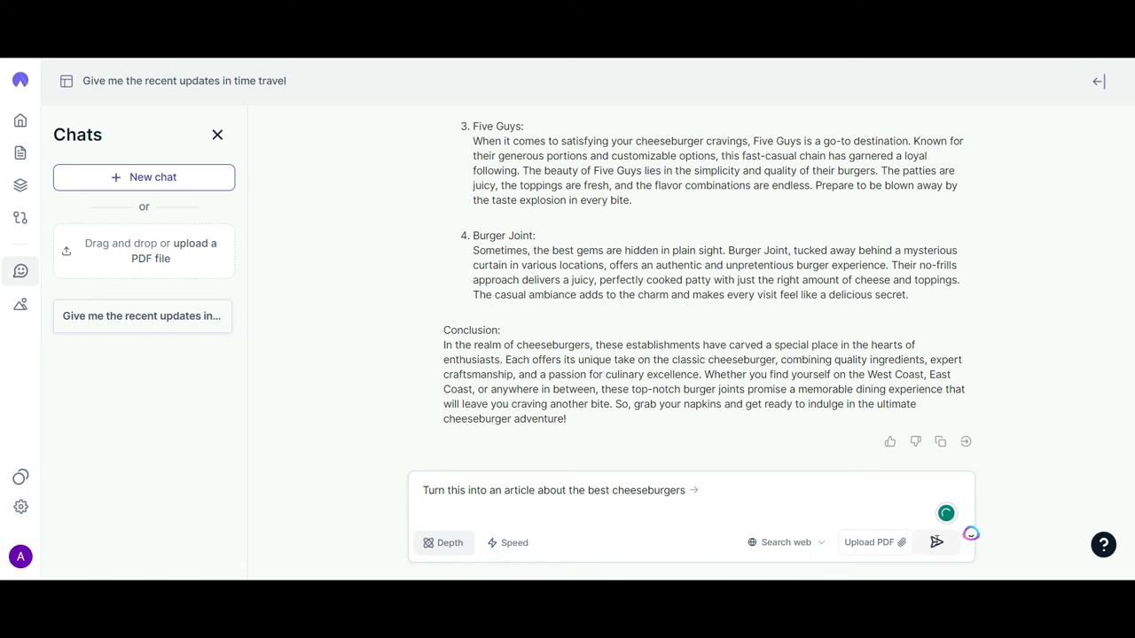
pyautogui.click(937, 541)
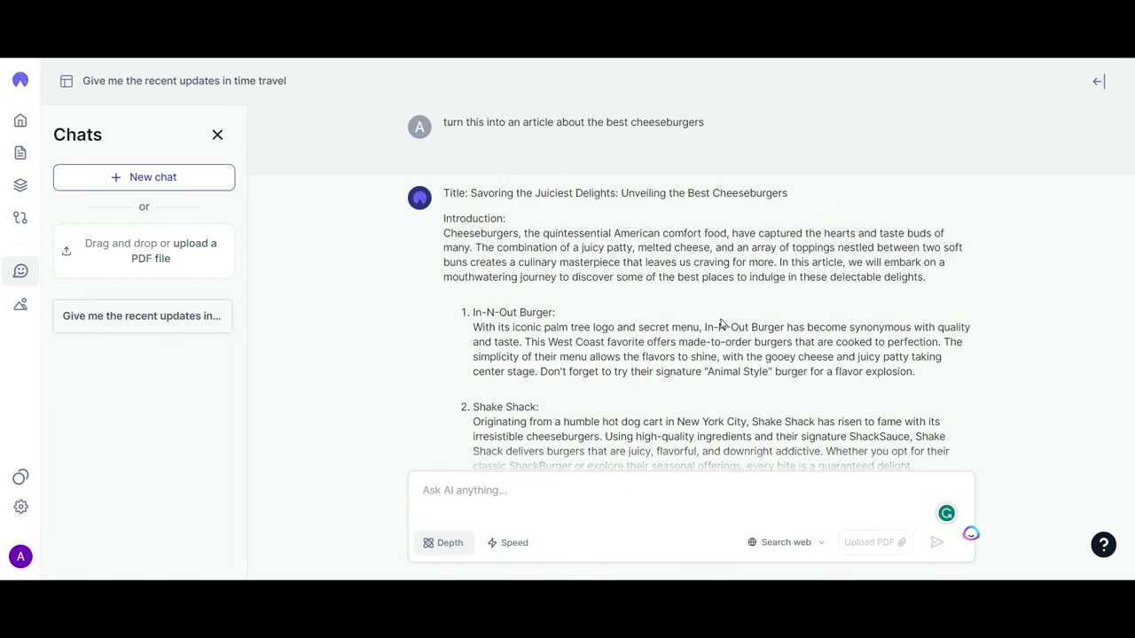
pyautogui.moveTo(1011, 332)
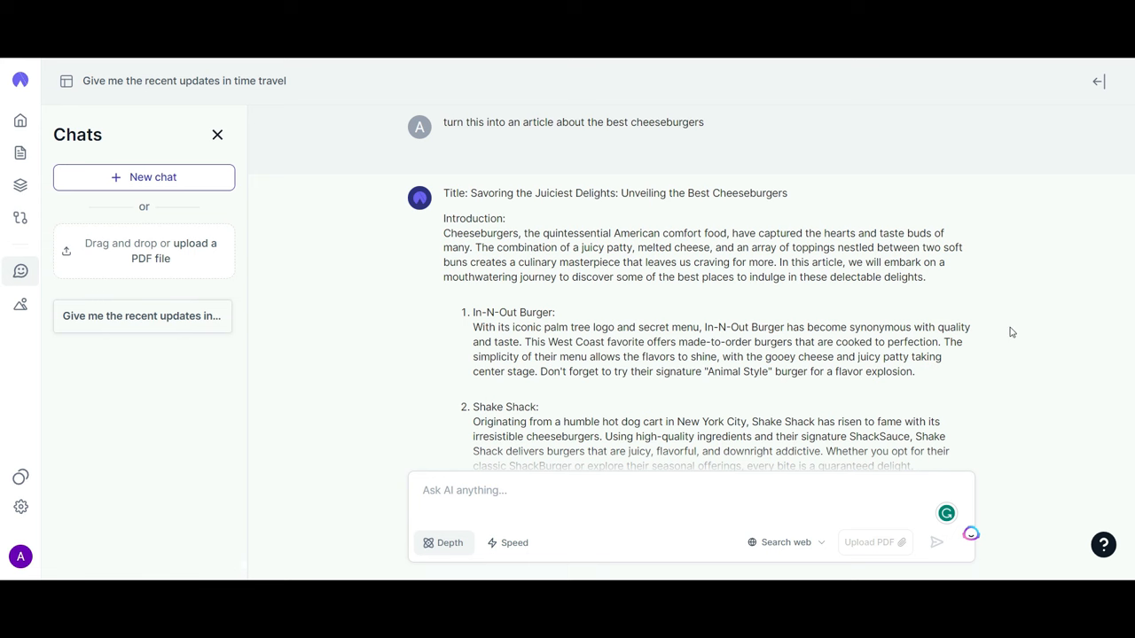
pyautogui.scroll(-3)
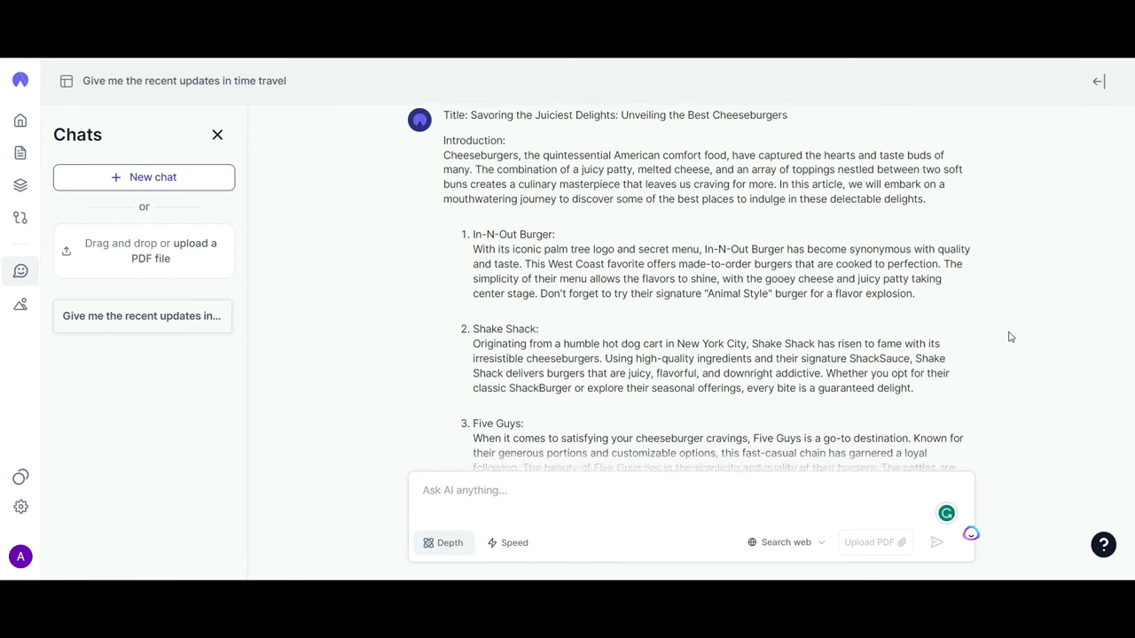
pyautogui.scroll(-3)
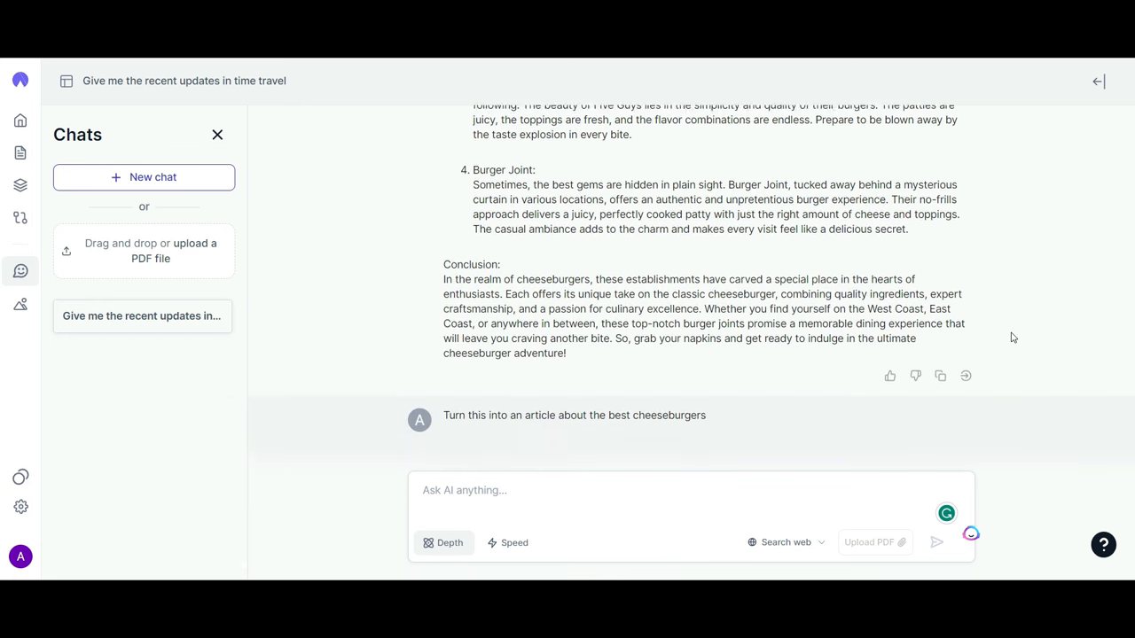